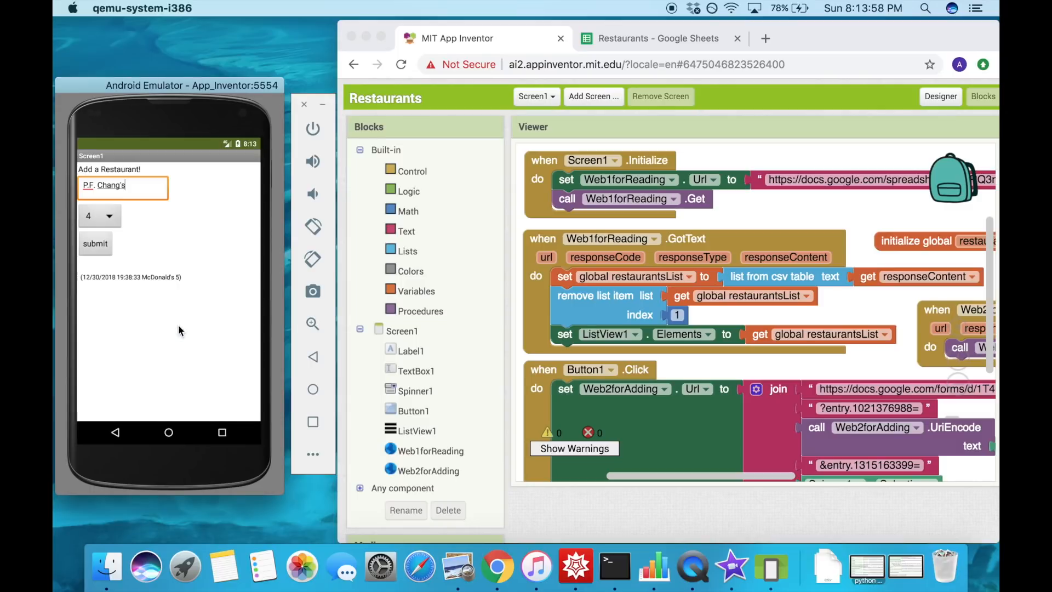
- Submit the P.F. Chang's rating, check the response sheet and form, then enter 'Pizza Hut'
left_click(94, 243)
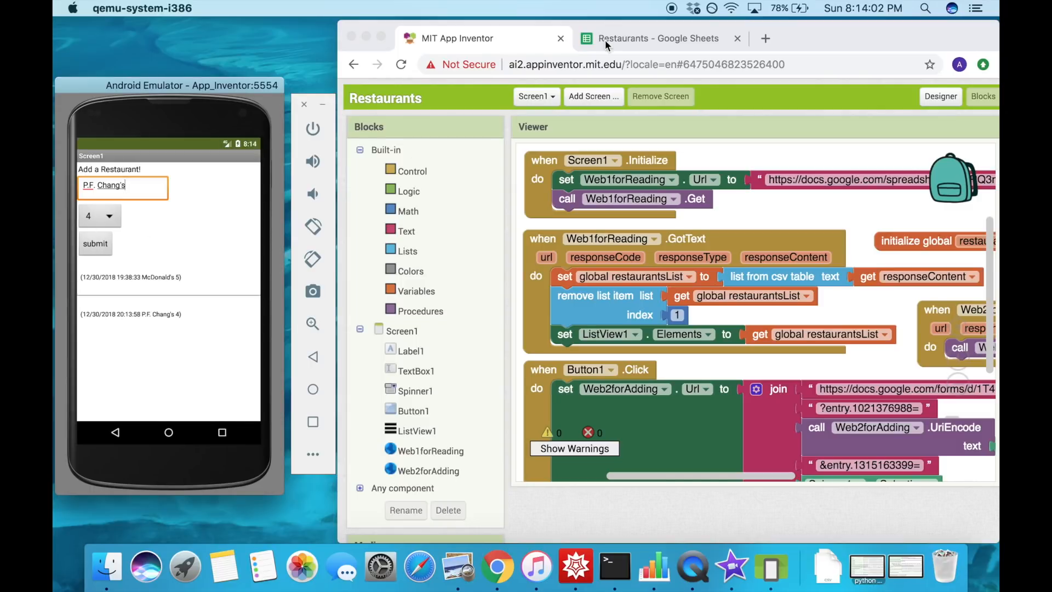
left_click(647, 114)
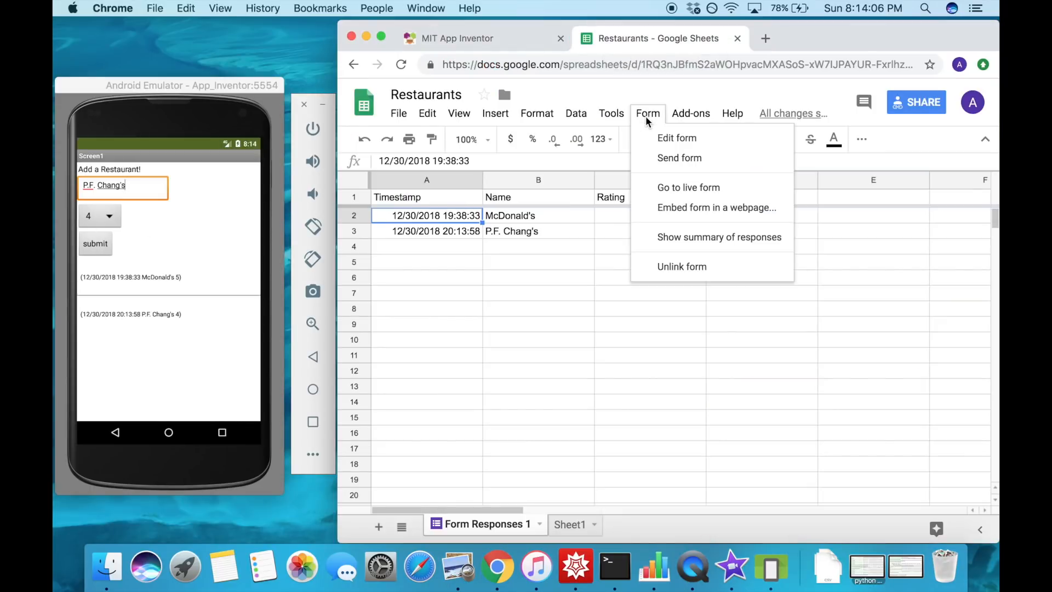
left_click(676, 138)
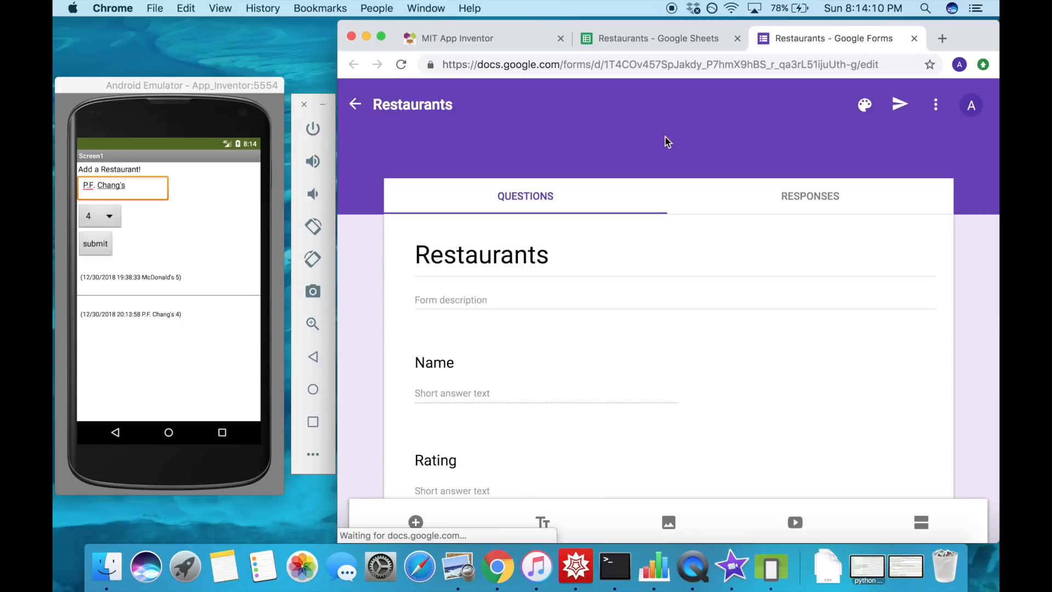
left_click(656, 38)
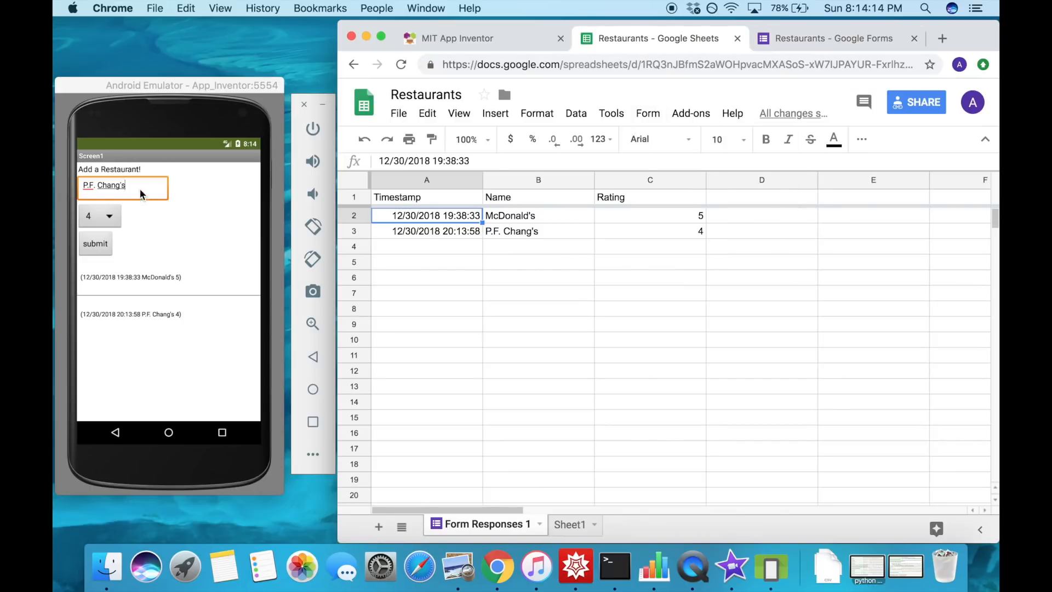
left_click(122, 185)
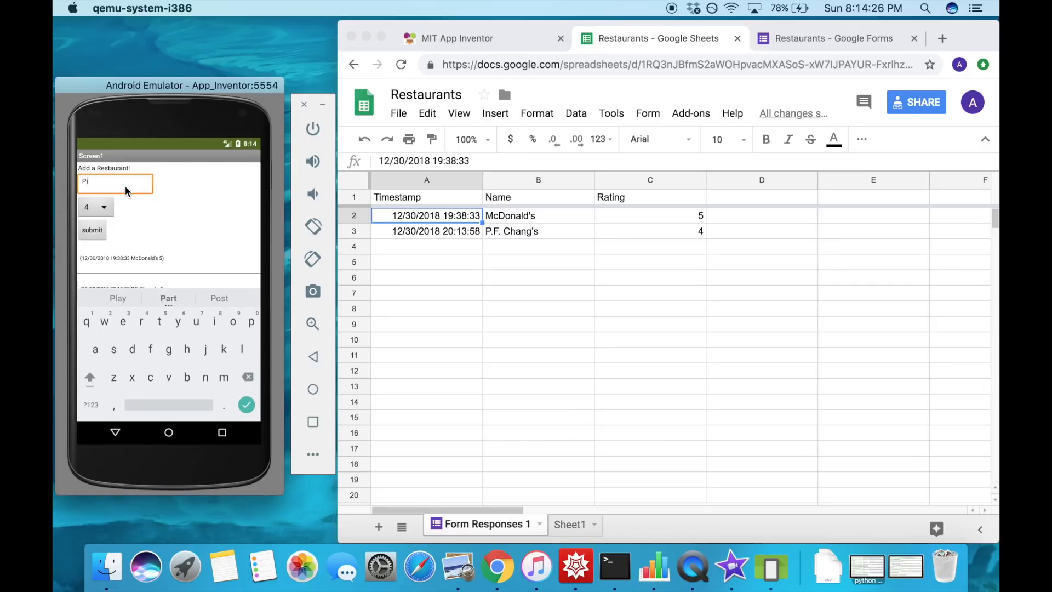
type("Pizza Hut")
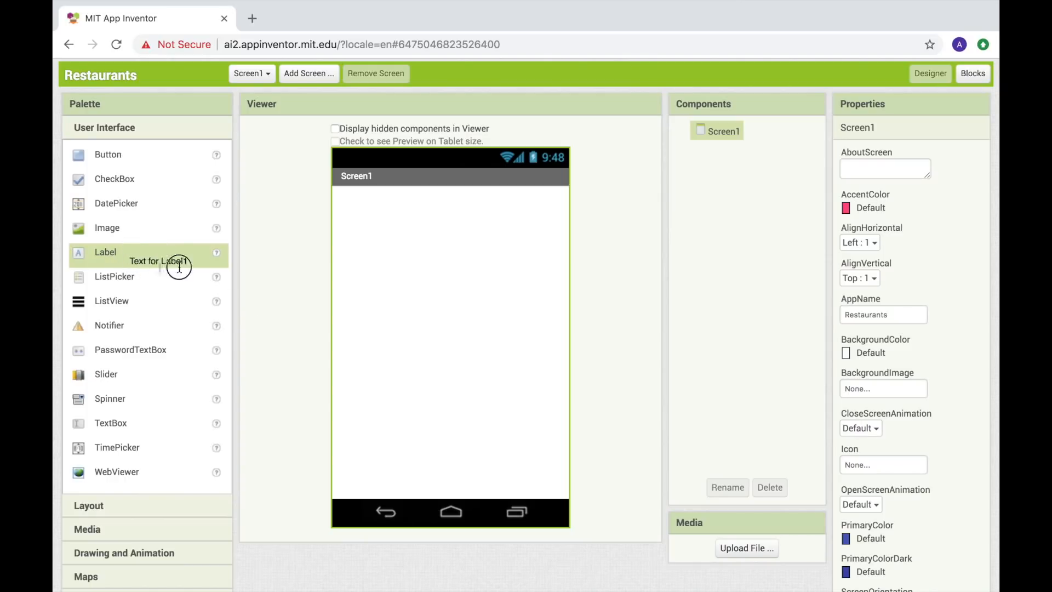
- Add a label reading 'Add a Restaurant!' to Screen1
left_click_drag(105, 251, 362, 196)
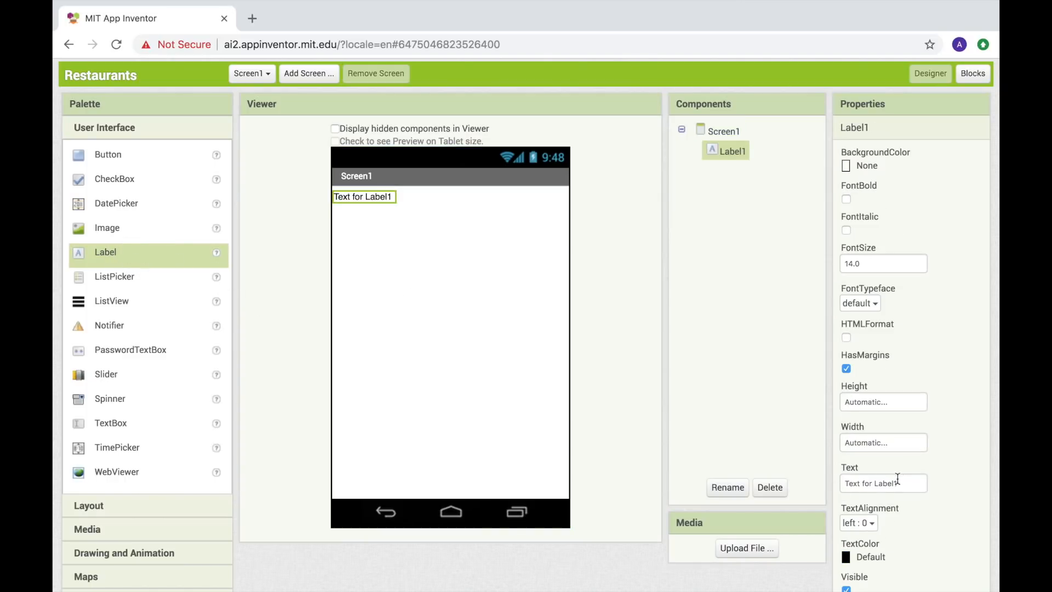
type("Add a")
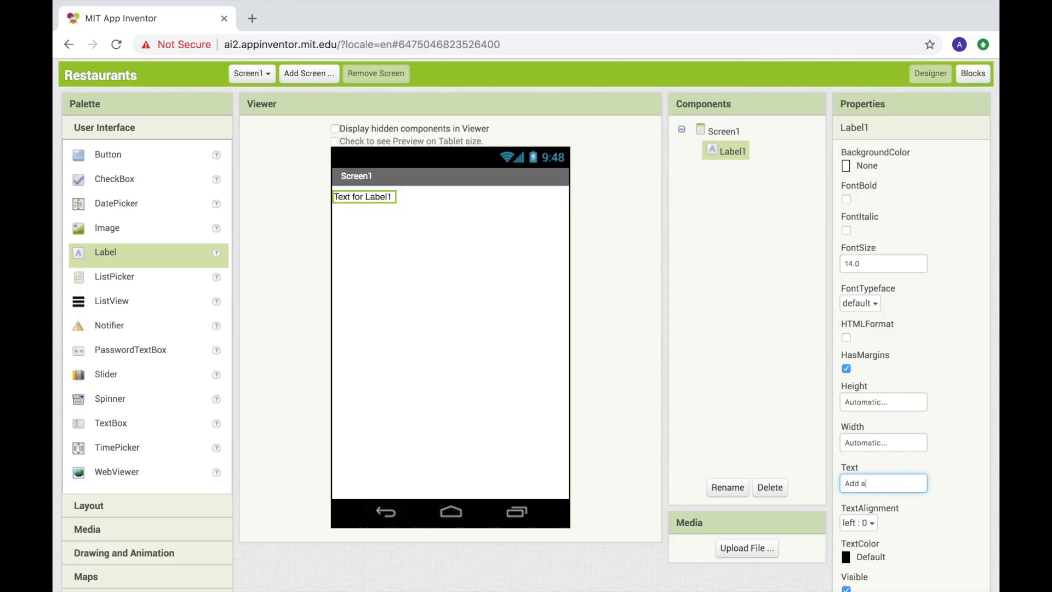
type("Restaurant!")
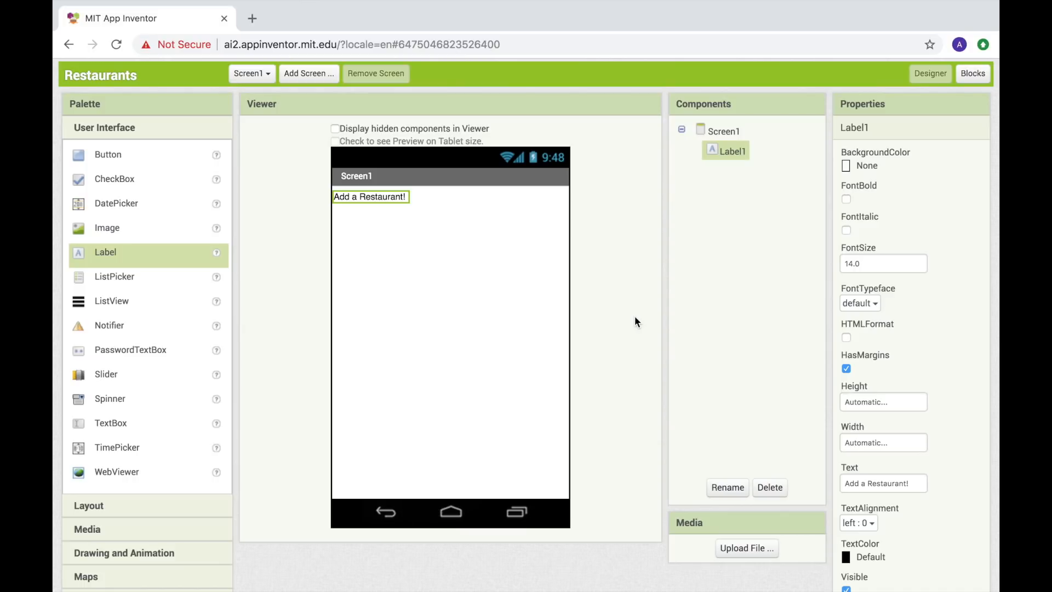
mouse_move(167, 423)
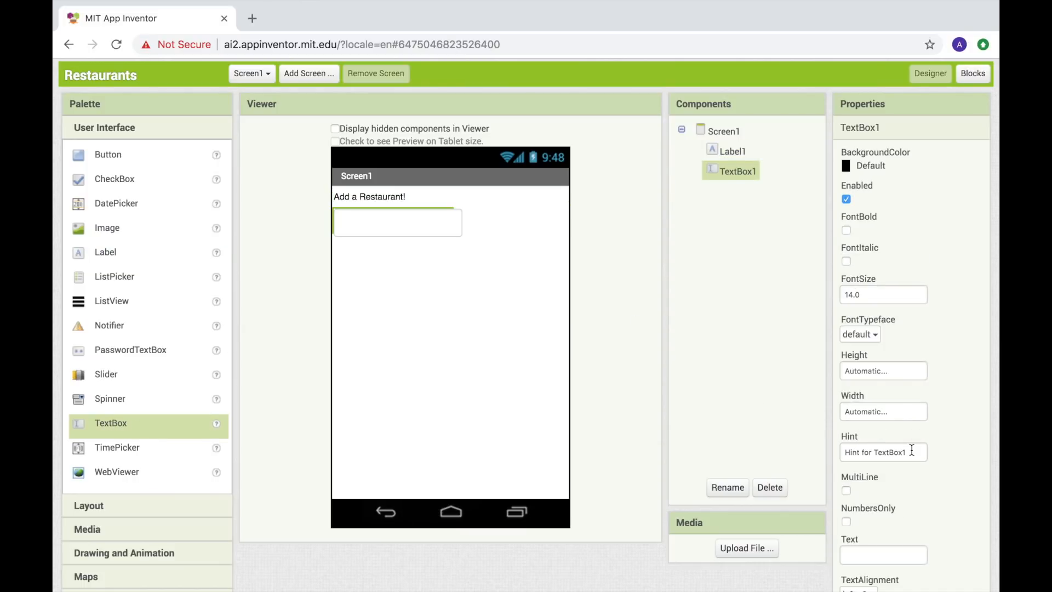
- Add a text box hinted 'name' and a spinner offering choices 1 to 5
type("name")
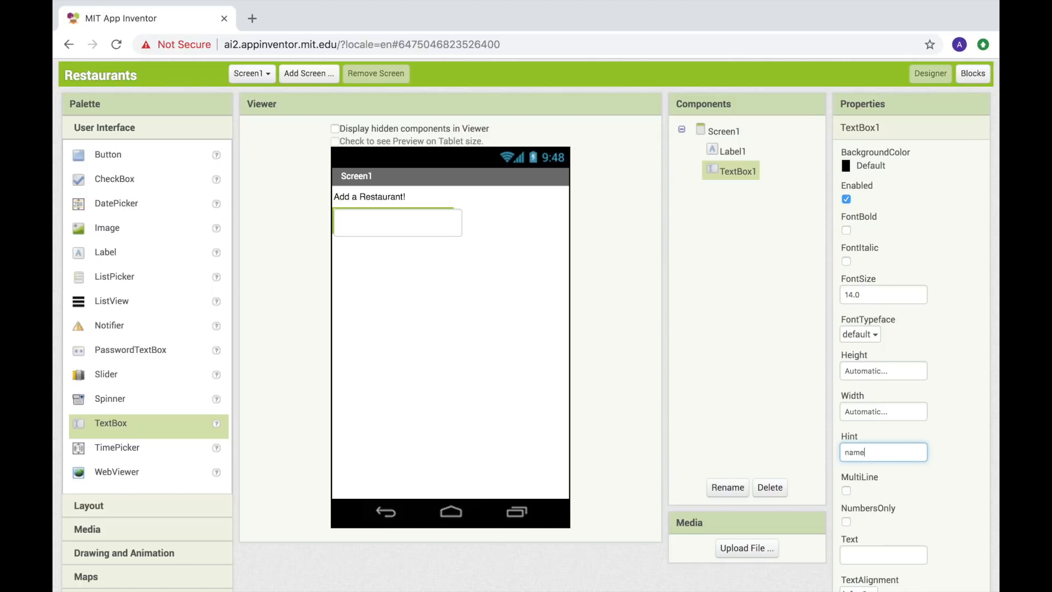
mouse_move(171, 403)
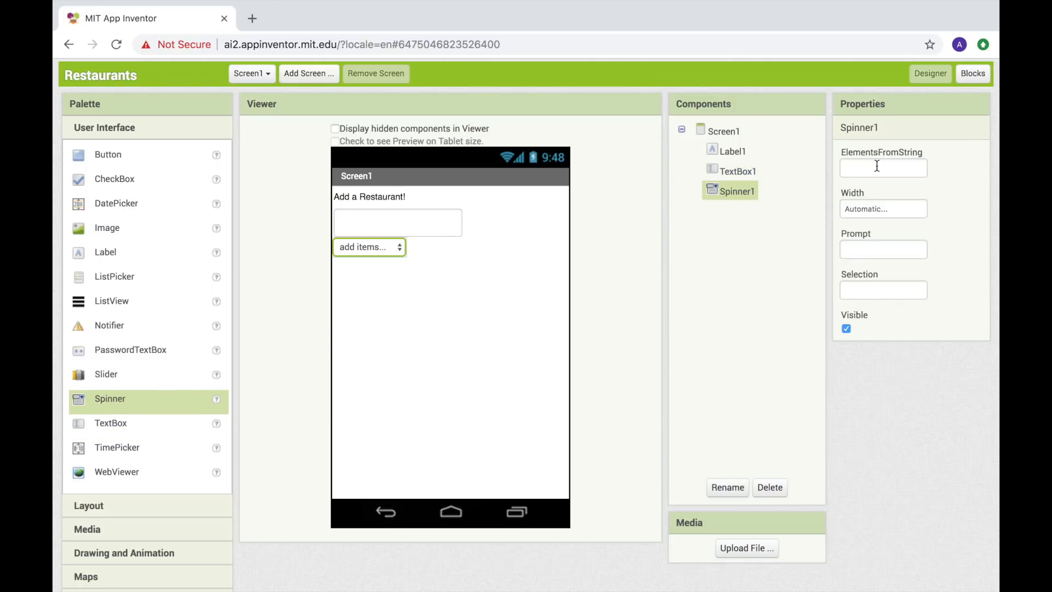
left_click(883, 167)
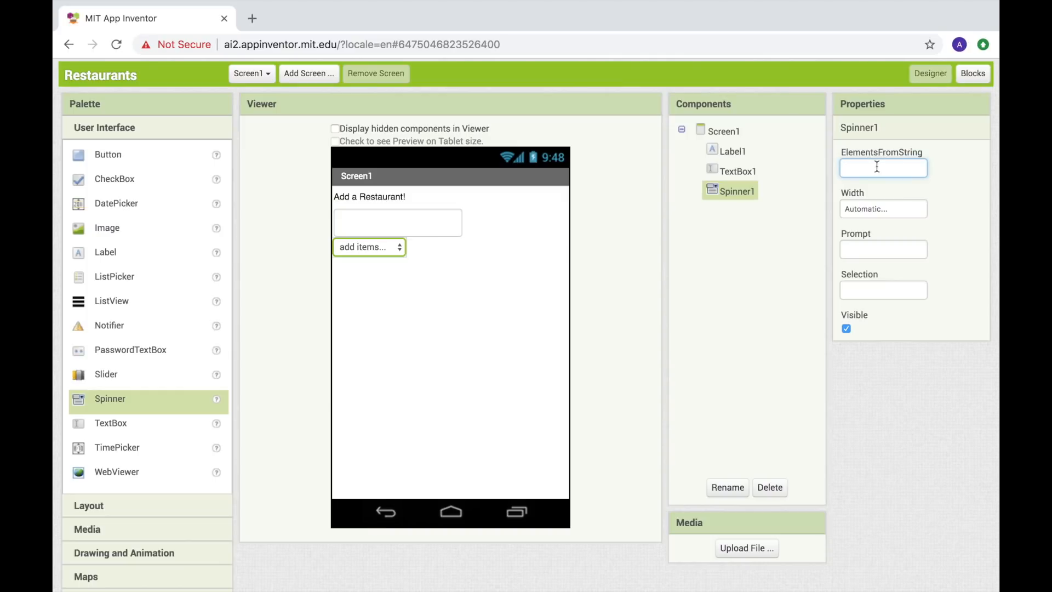
type("1, 2, 3,4, 5")
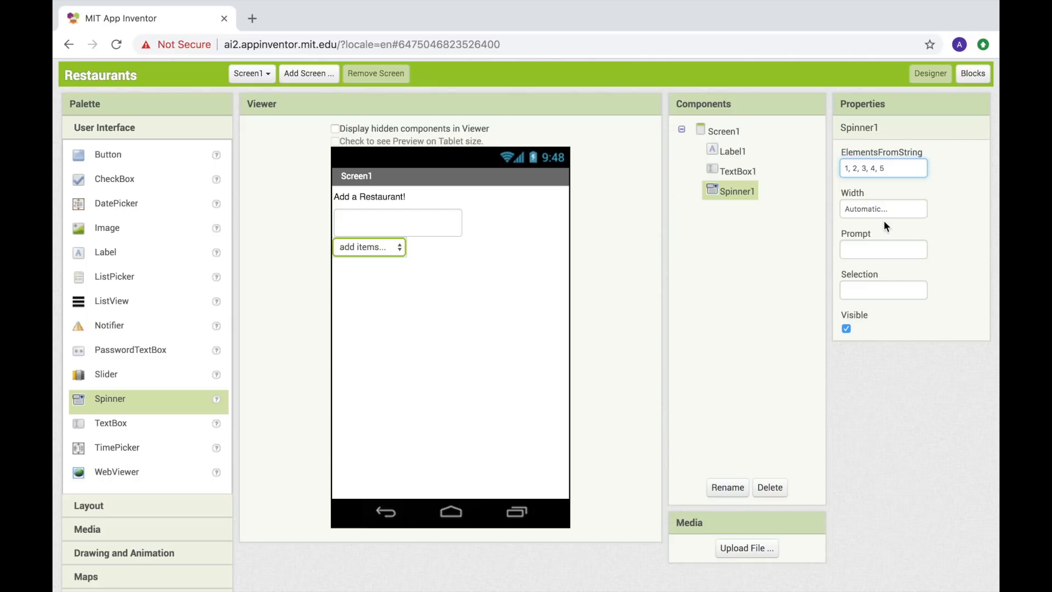
type("ra")
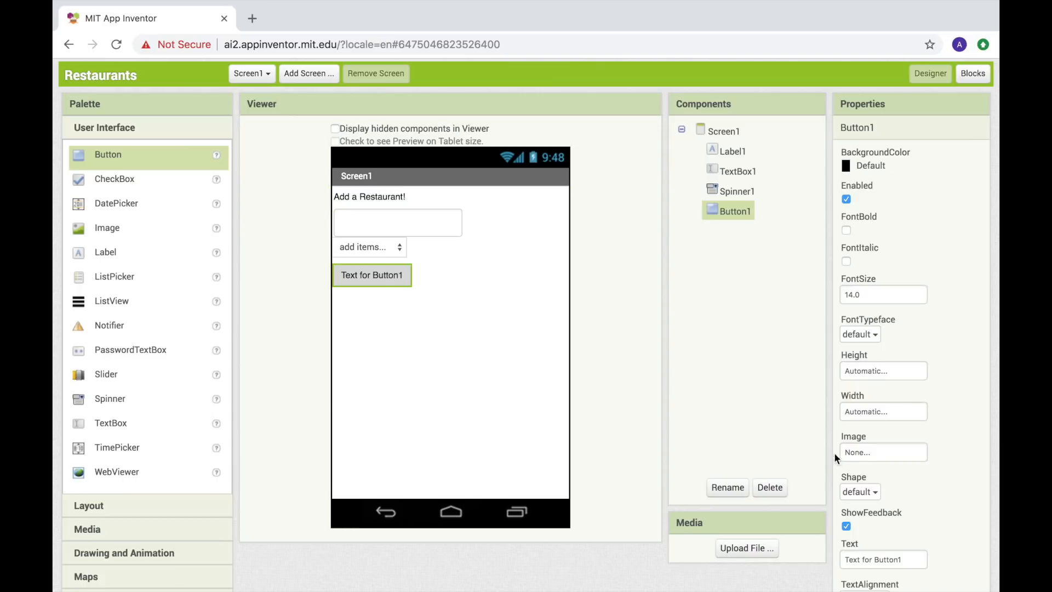
- Label the button 'submit' and add a list view with a white background
left_click(883, 558)
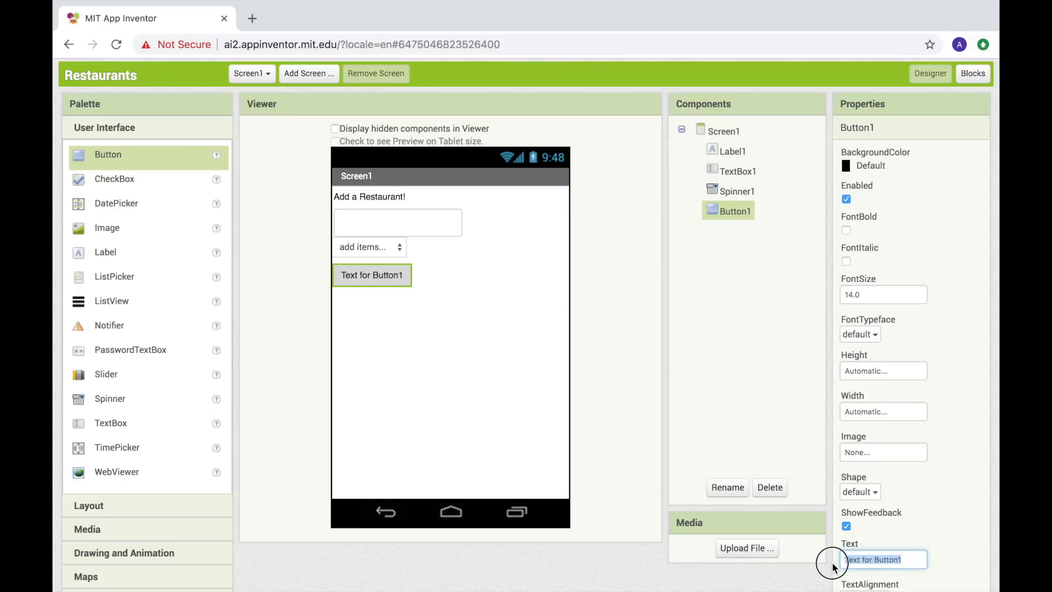
type("submit")
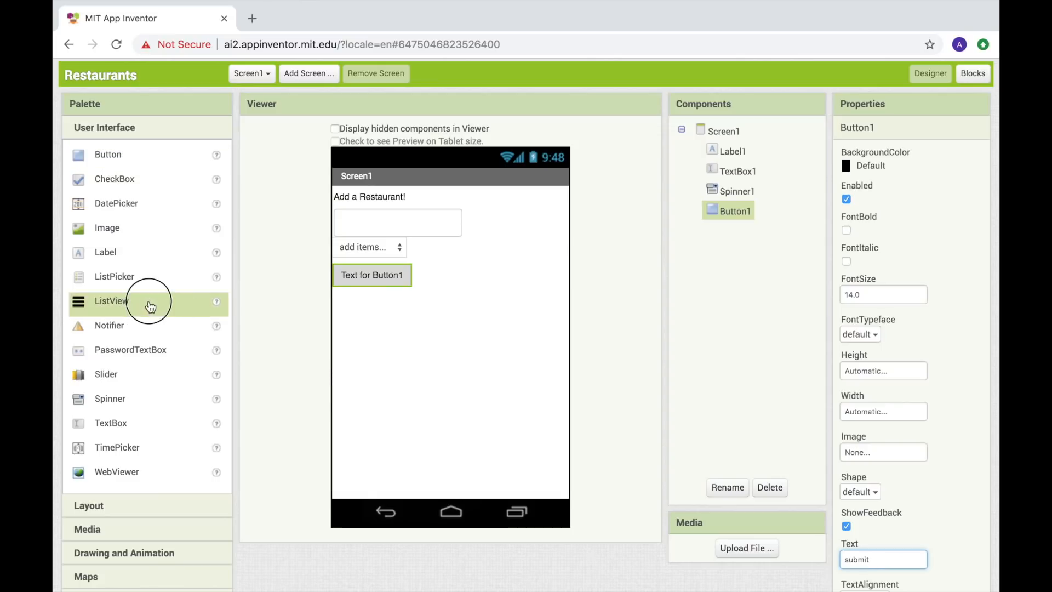
left_click_drag(111, 301, 451, 307)
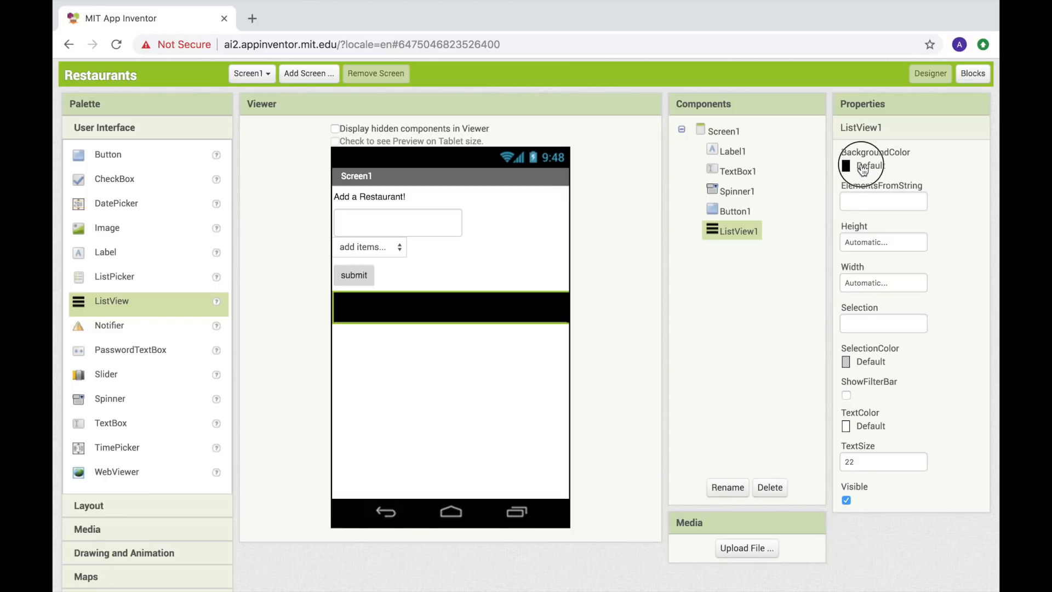
left_click(848, 166)
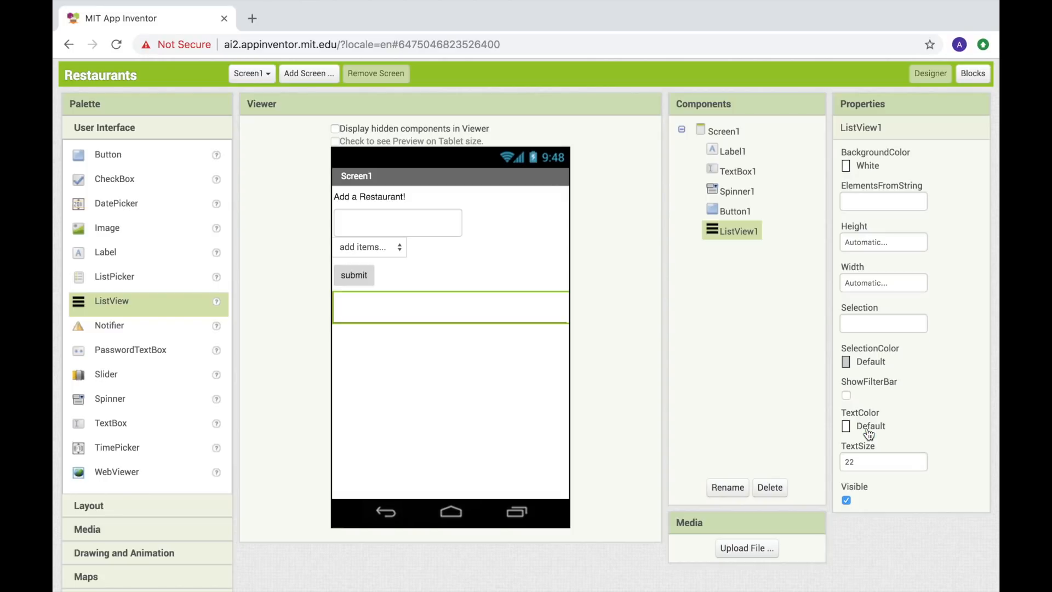
left_click(846, 426)
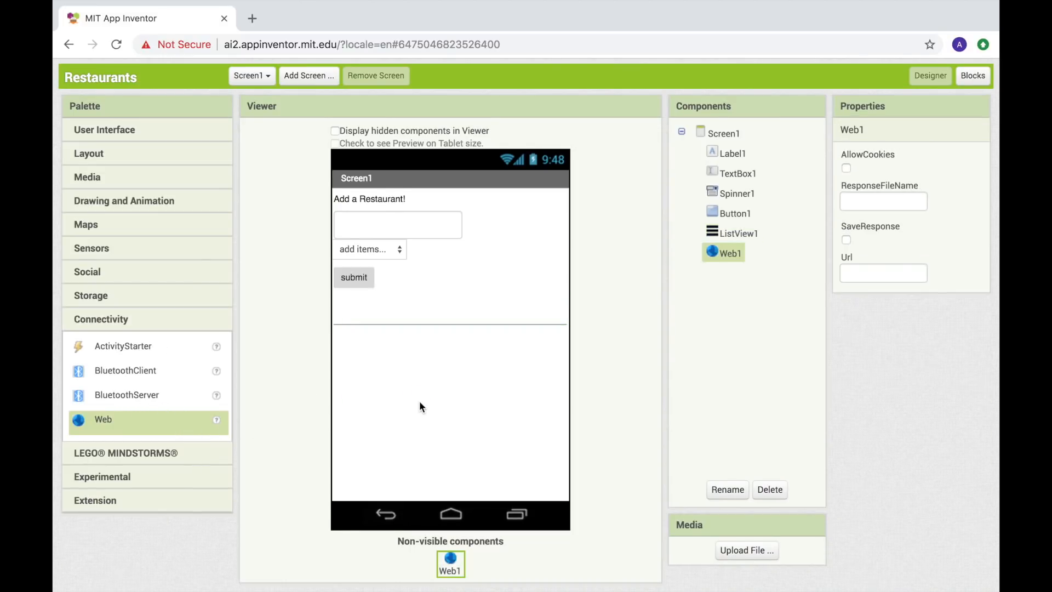
mouse_move(155, 424)
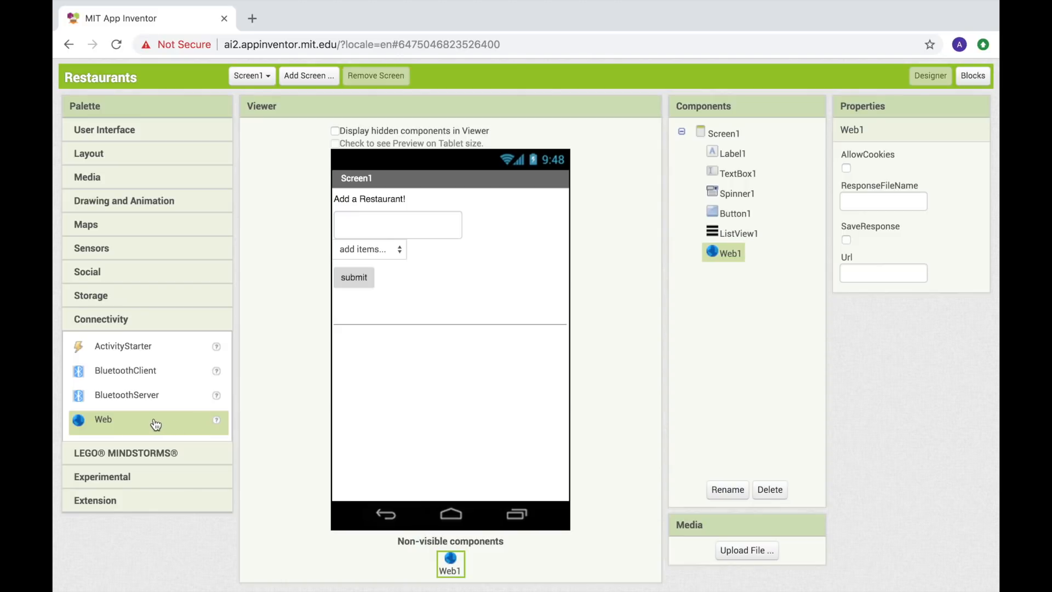
- Add two Web components and rename them Web1forReading and Web2forAdding
left_click_drag(102, 419, 245, 419)
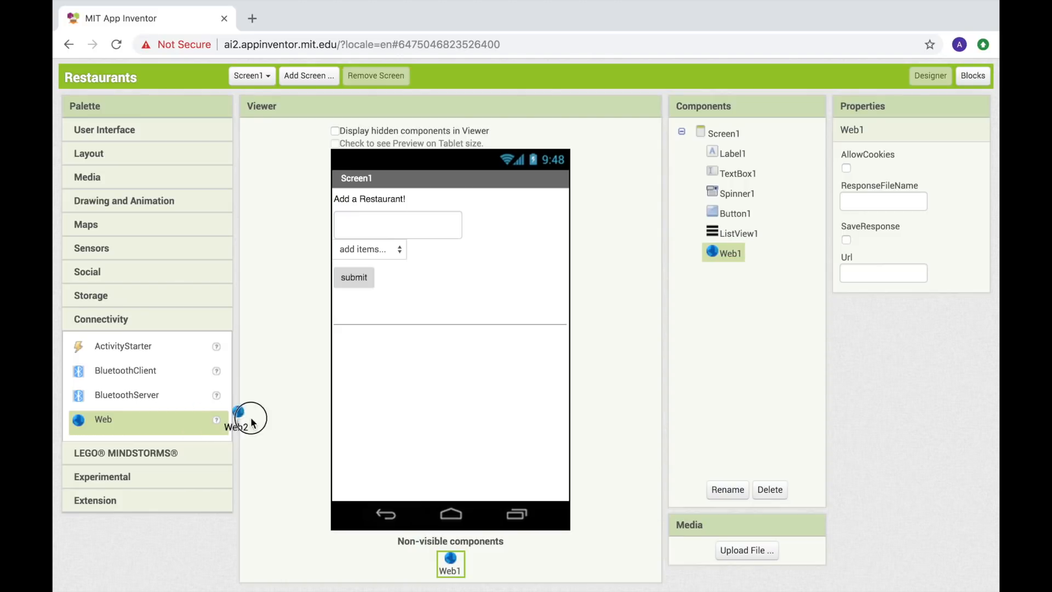
left_click_drag(239, 415, 454, 414)
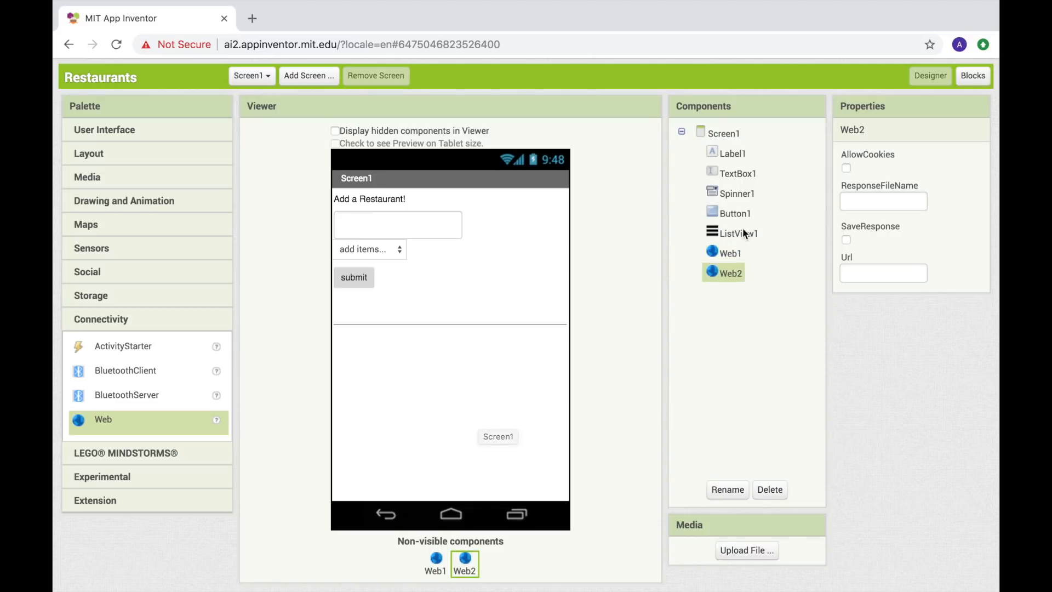
left_click(727, 490)
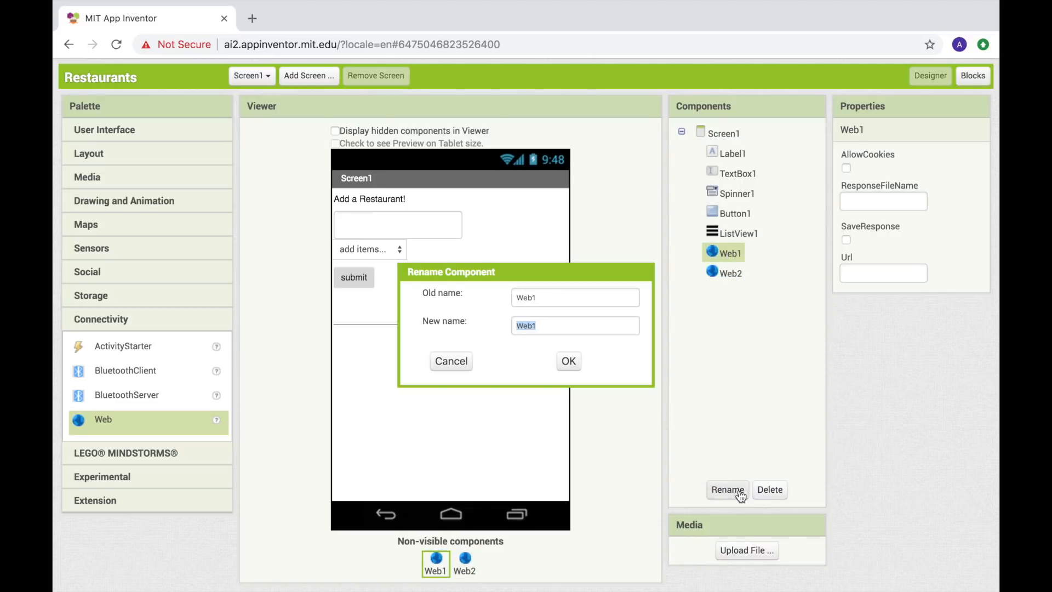
type("Web1for")
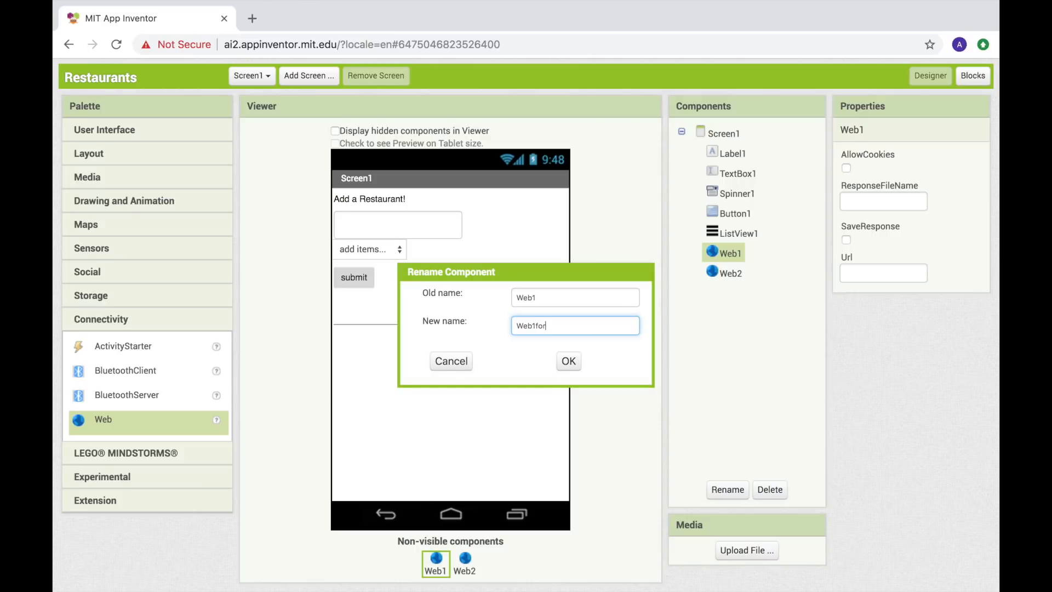
type("Reading")
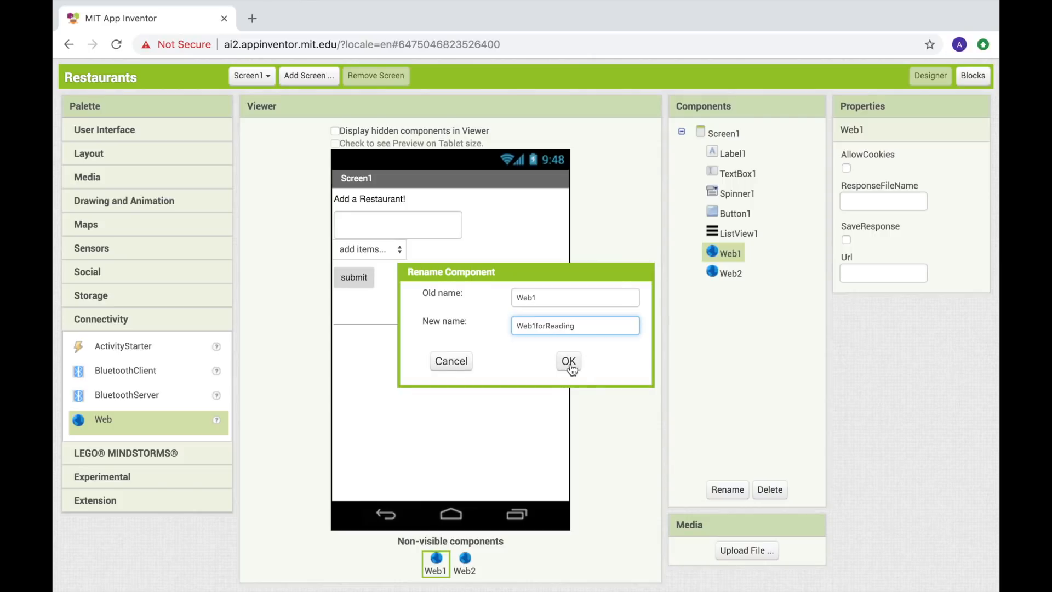
left_click(568, 361)
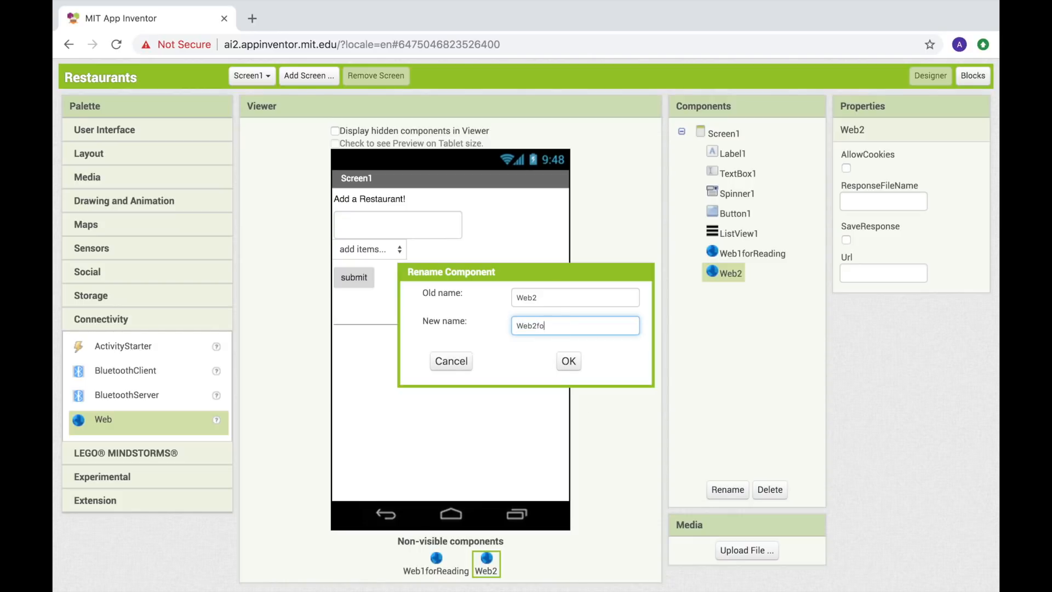
type("rAdding")
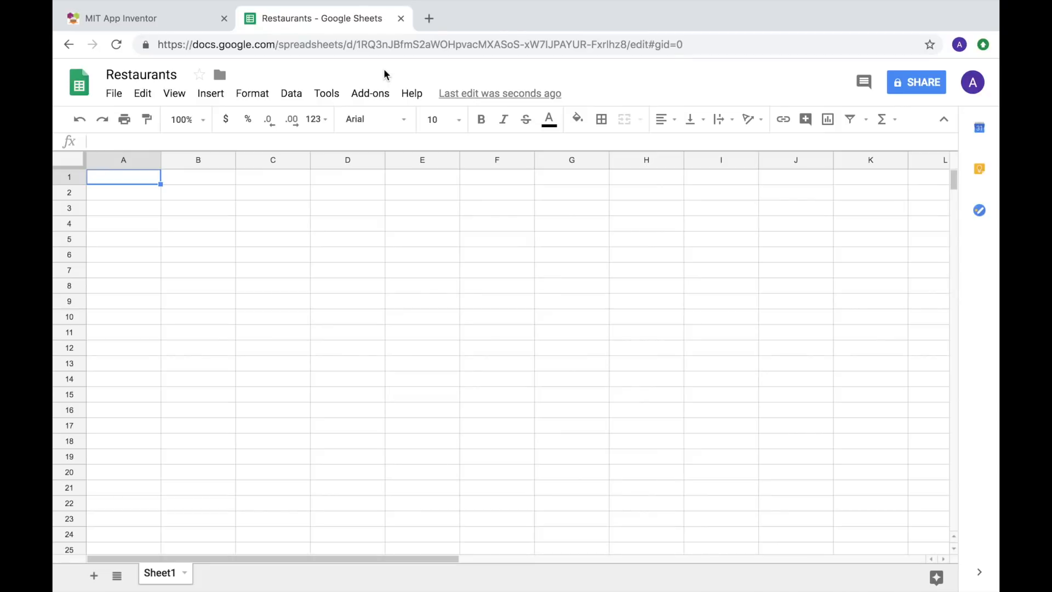
- Create a form linked to the Restaurants spreadsheet and open it for editing
left_click(326, 94)
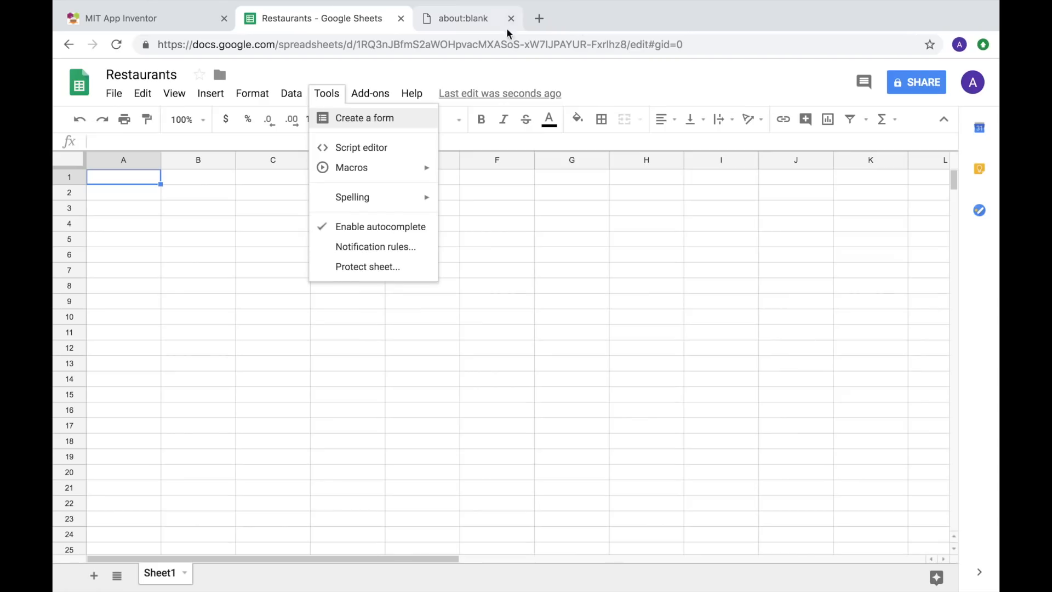
left_click(364, 117)
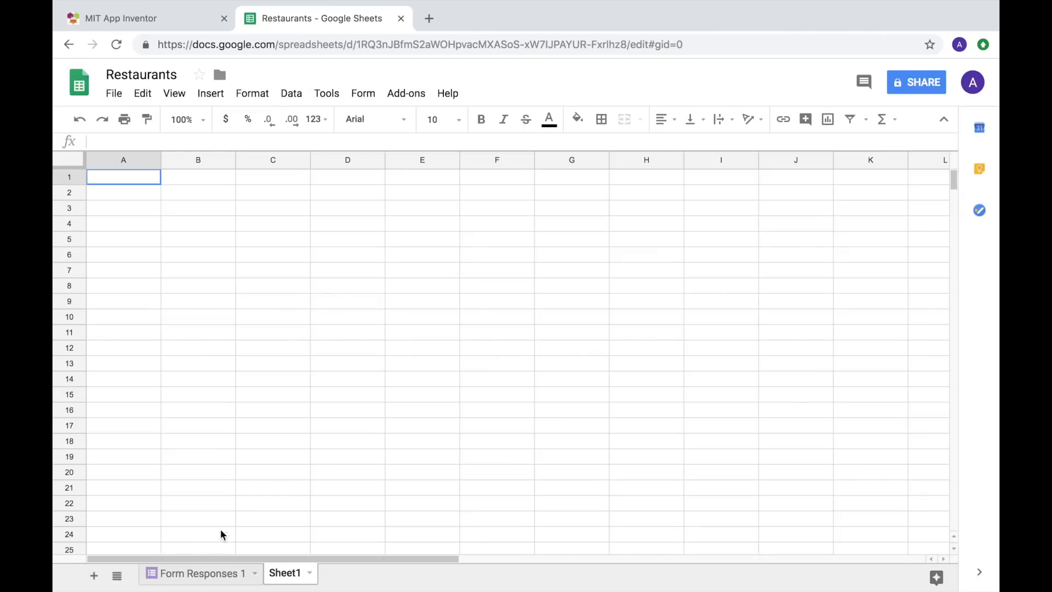
left_click(198, 573)
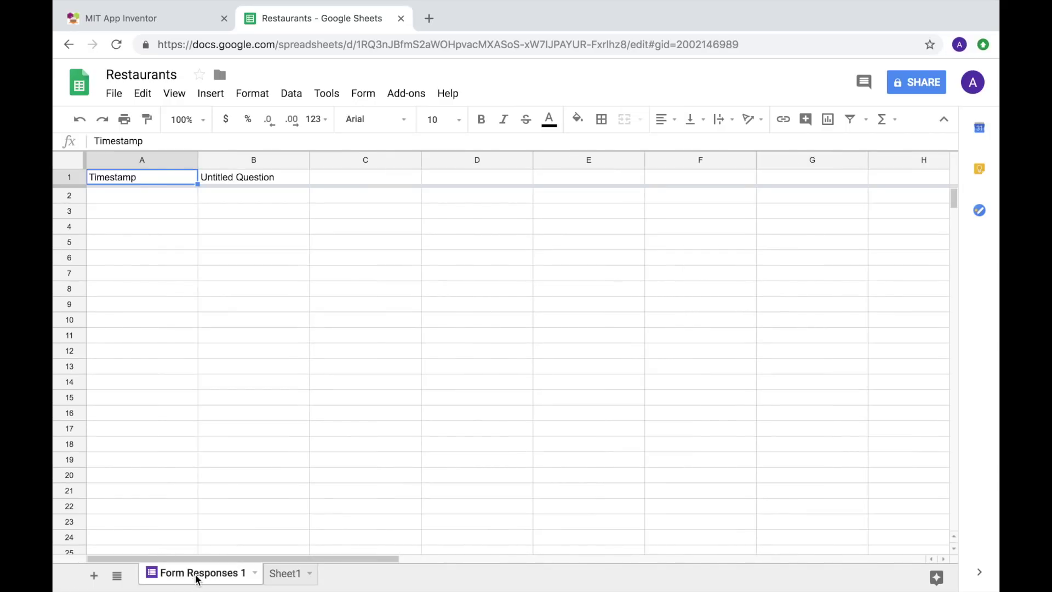
left_click(363, 93)
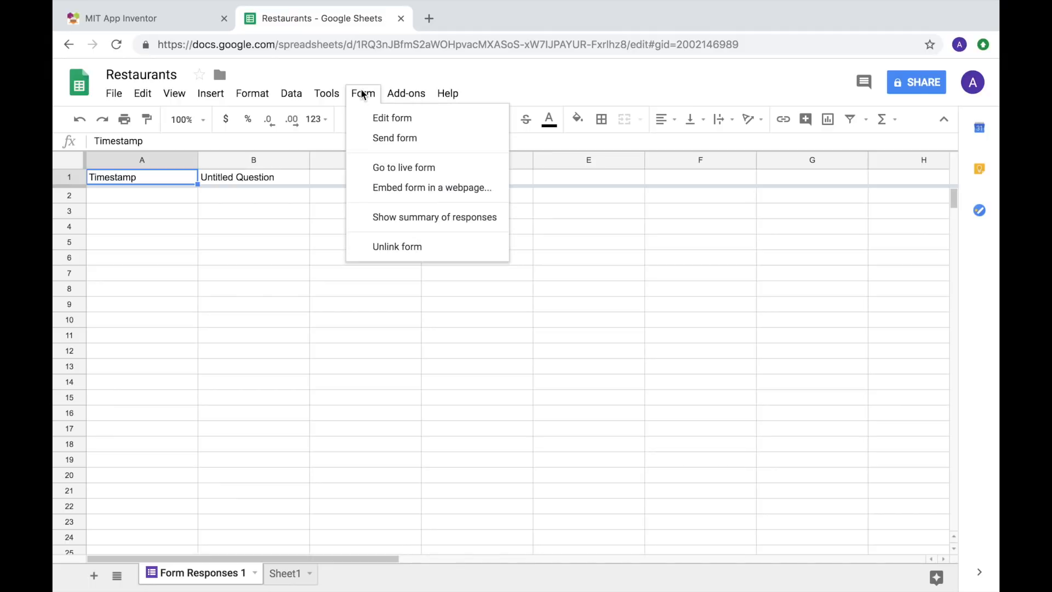
left_click(392, 118)
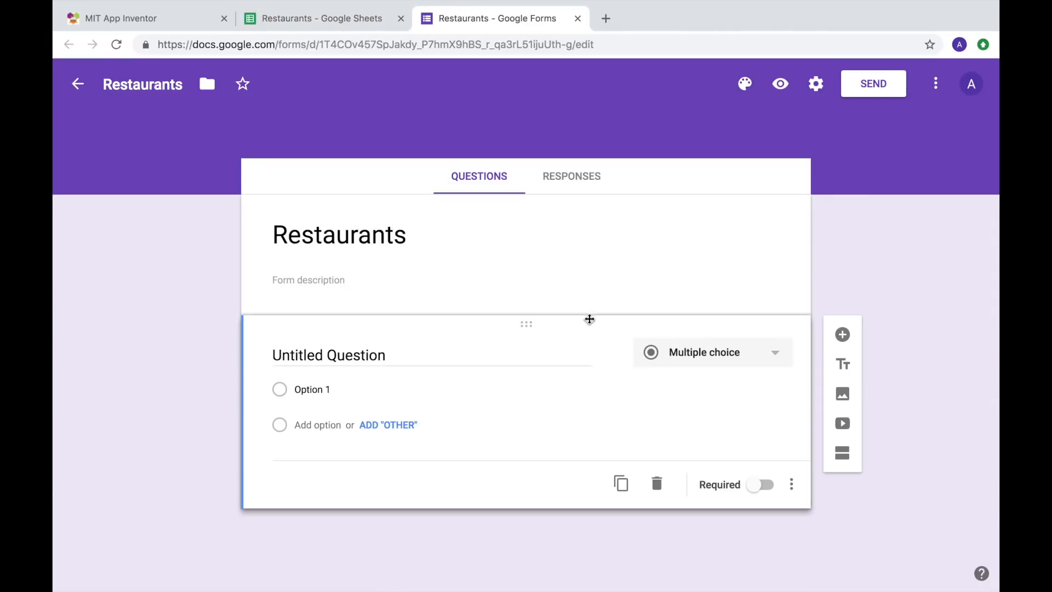
- Give the Restaurants form two short-answer questions titled Name and Rating
left_click(712, 352)
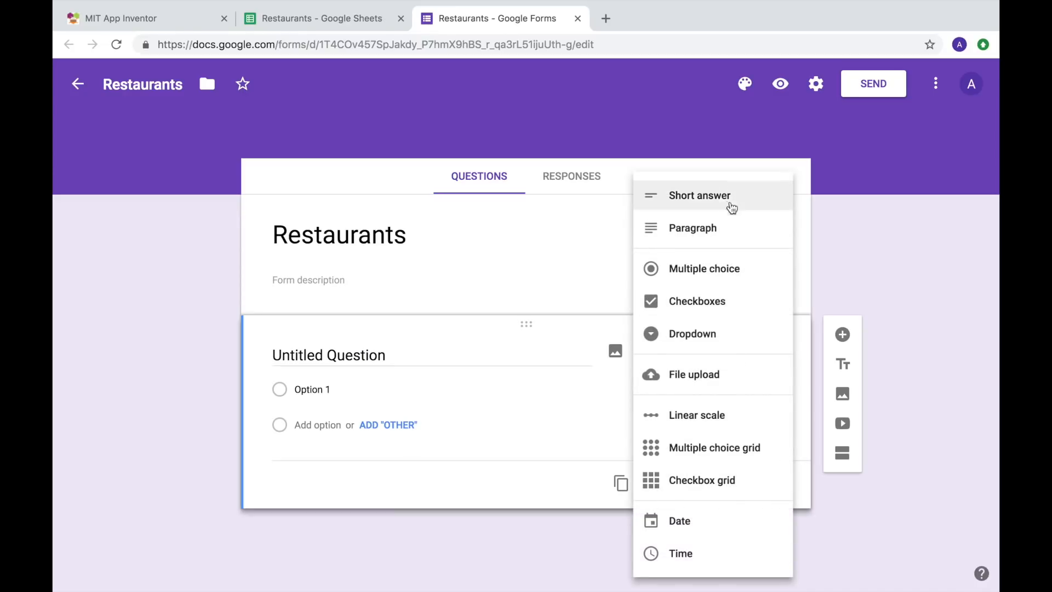
left_click(700, 196)
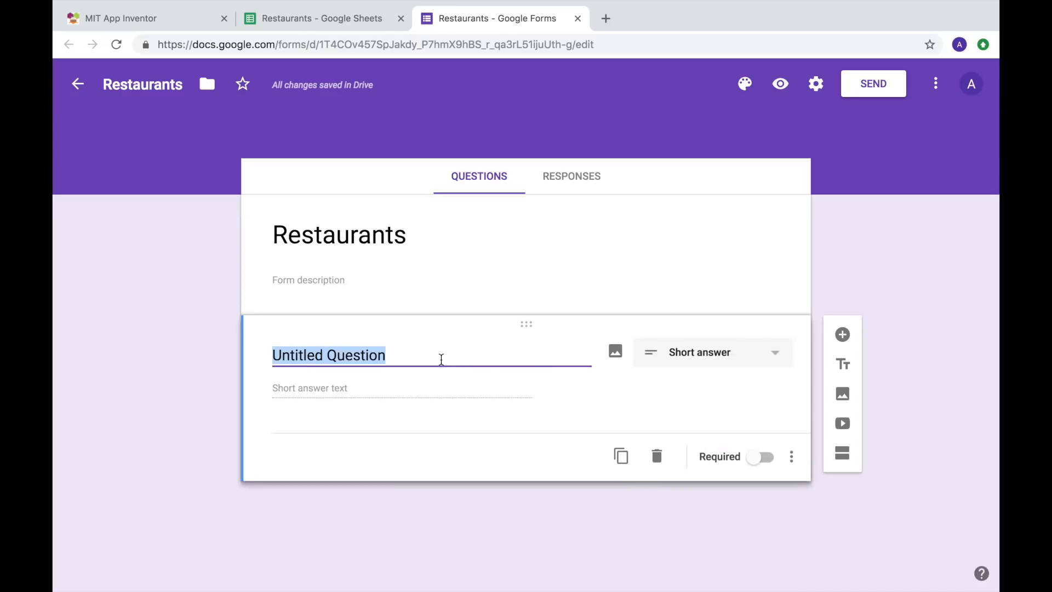
type("Name")
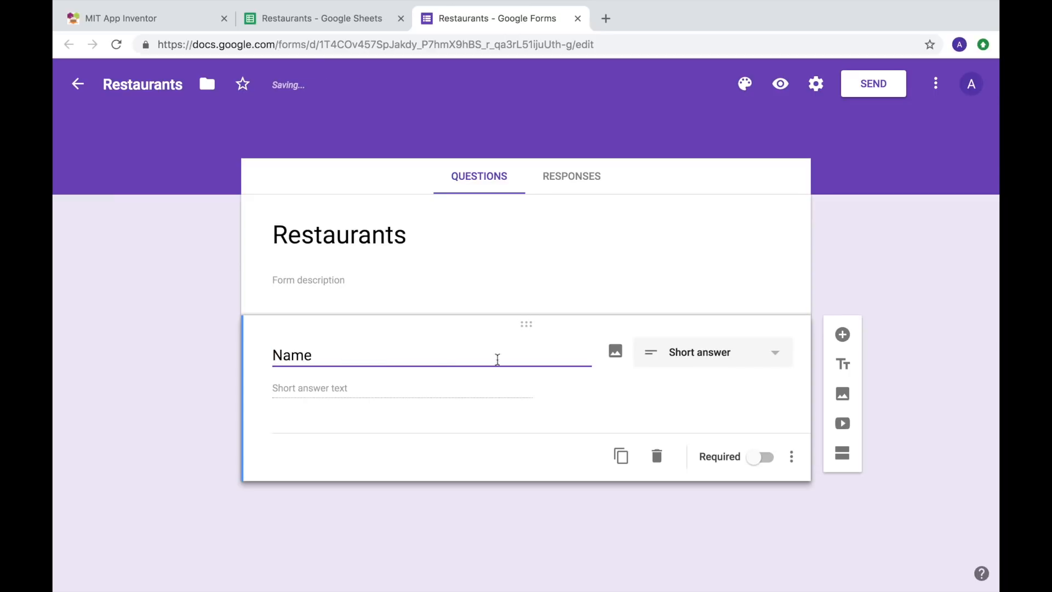
left_click(842, 334)
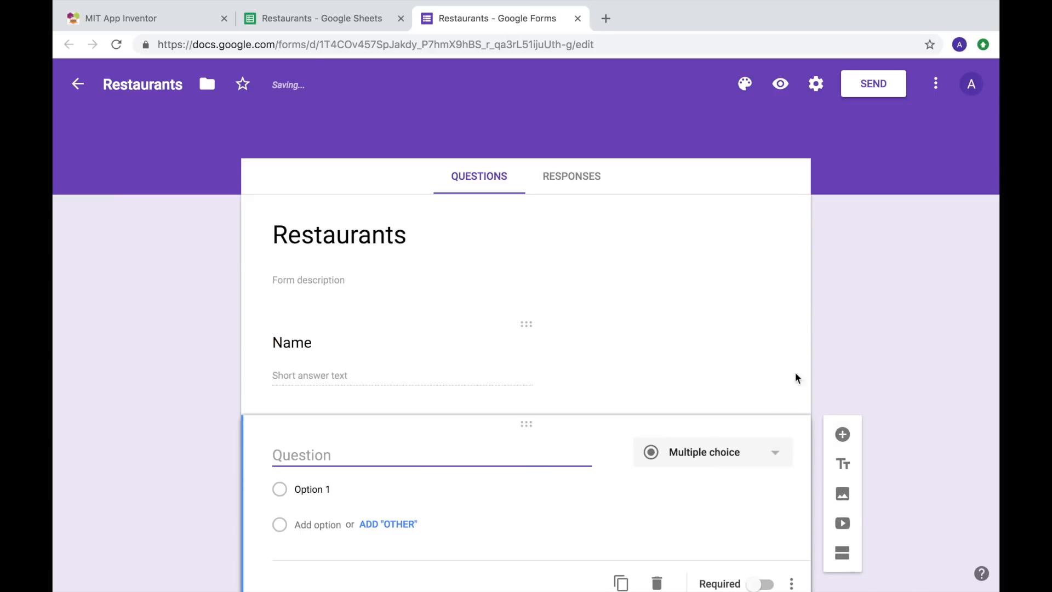
left_click(712, 452)
type("R")
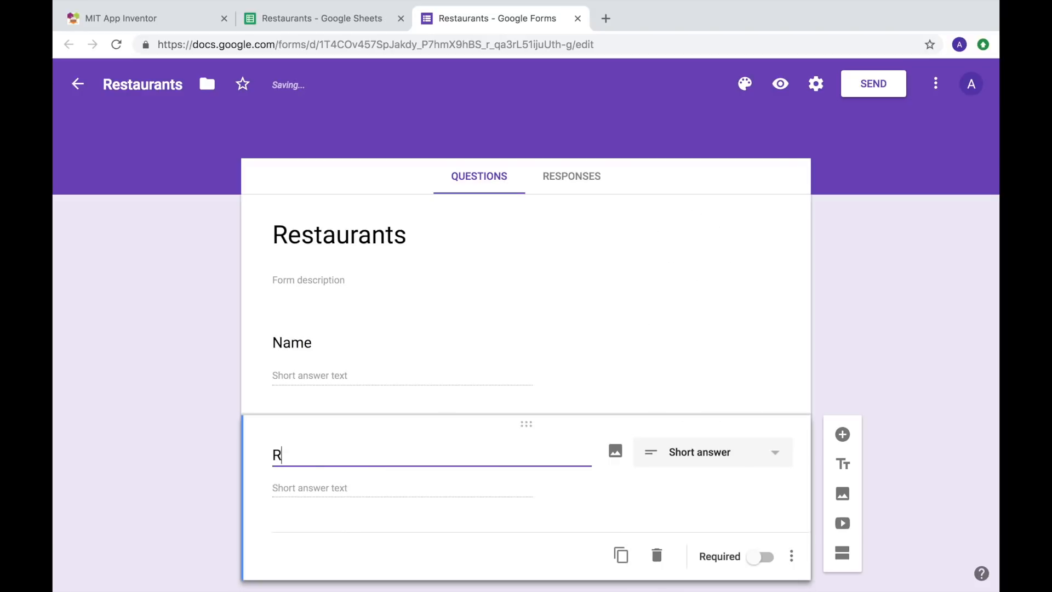
type("ating")
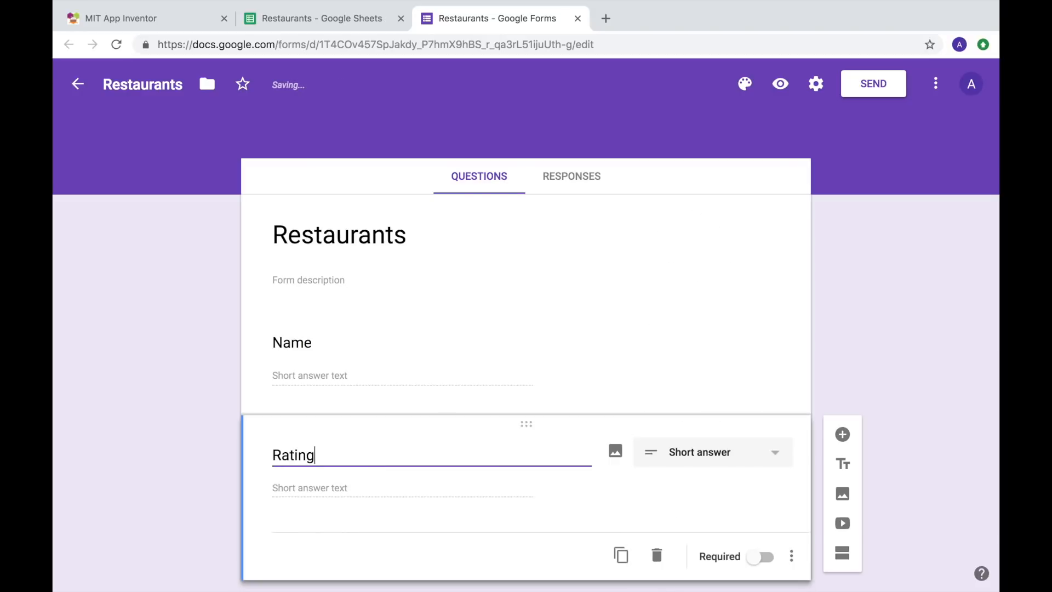
left_click(321, 18)
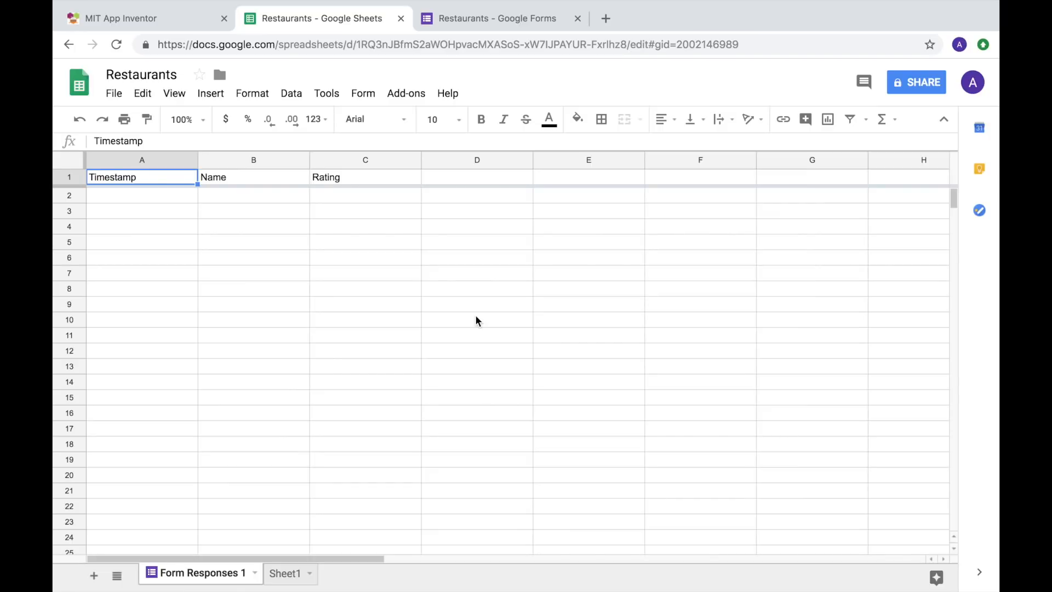
mouse_move(219, 435)
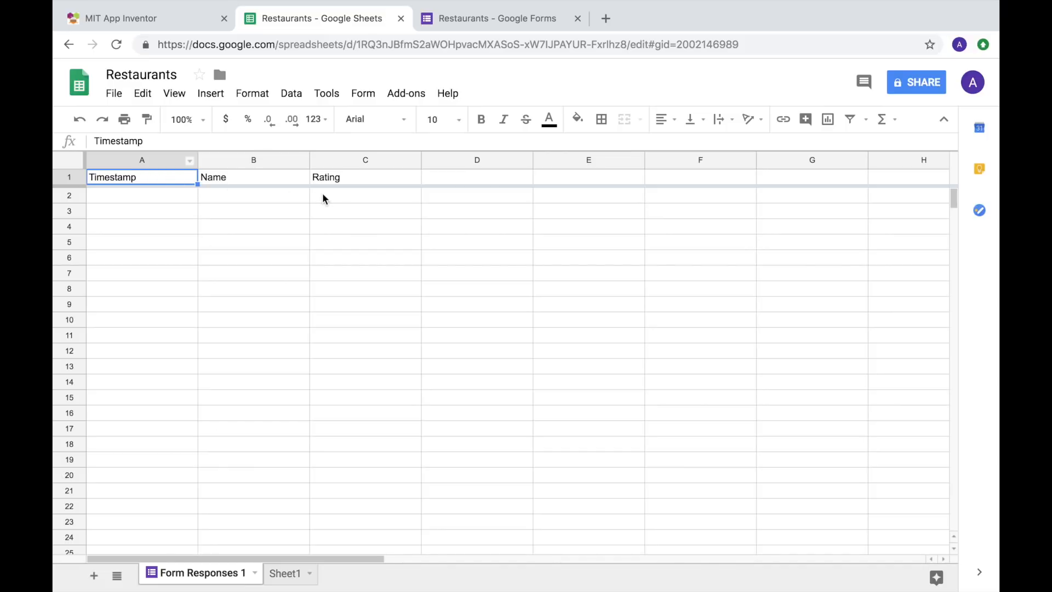
mouse_move(381, 185)
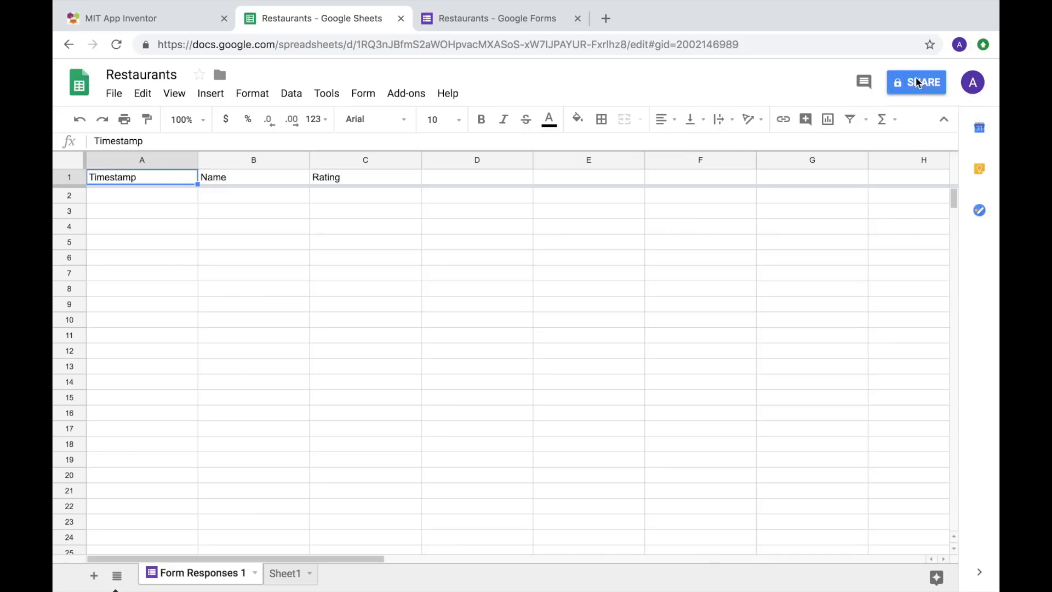
- Enable anyone-with-link viewing on the Restaurants spreadsheet and copy its link
left_click(916, 81)
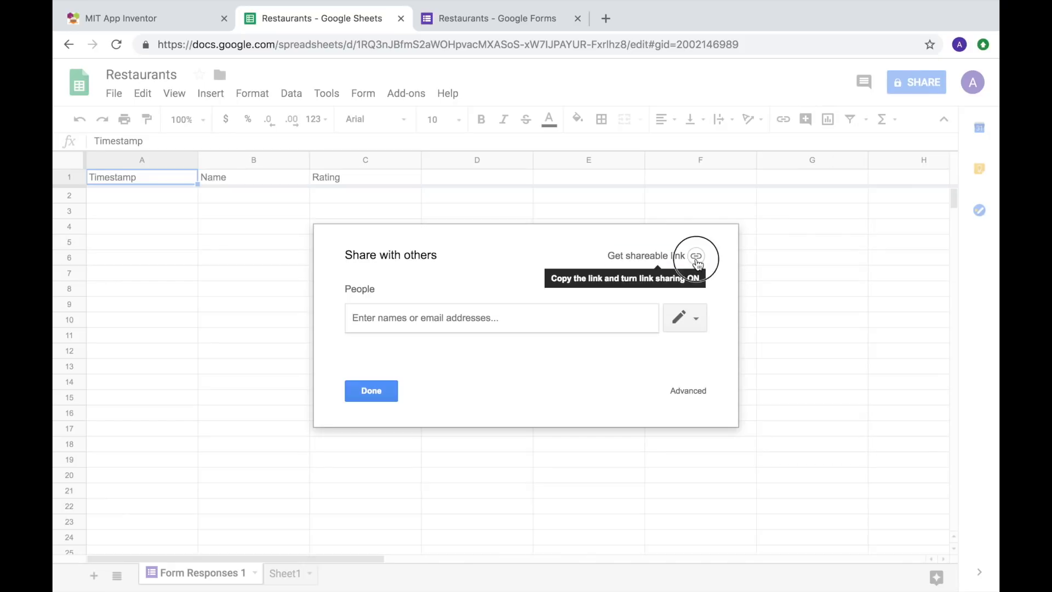
left_click(696, 256)
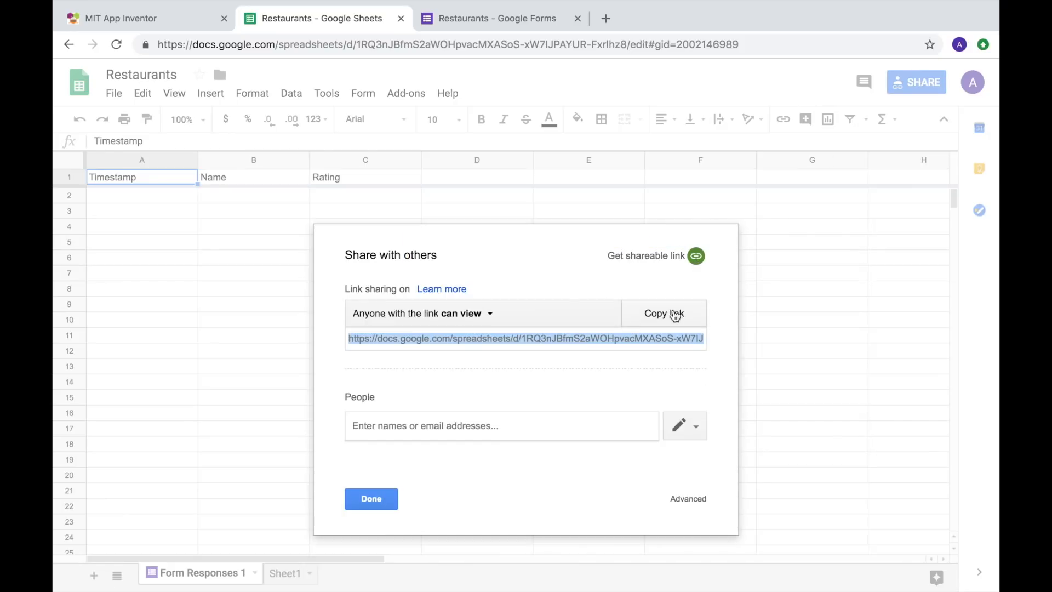
left_click(664, 314)
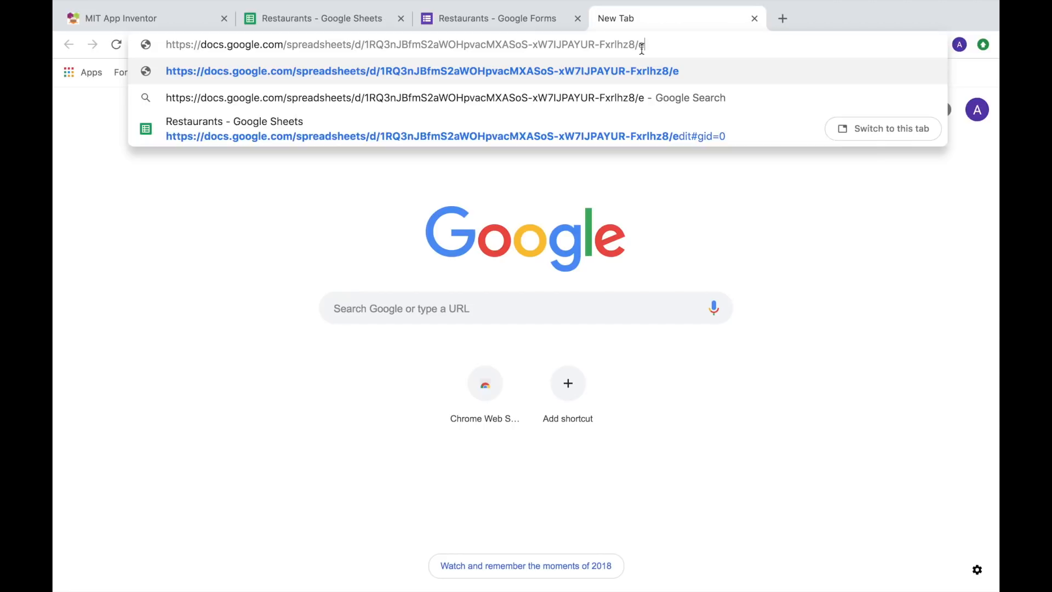
- Change the pasted spreadsheet link to end in export?format=csv and select it
type("xport?")
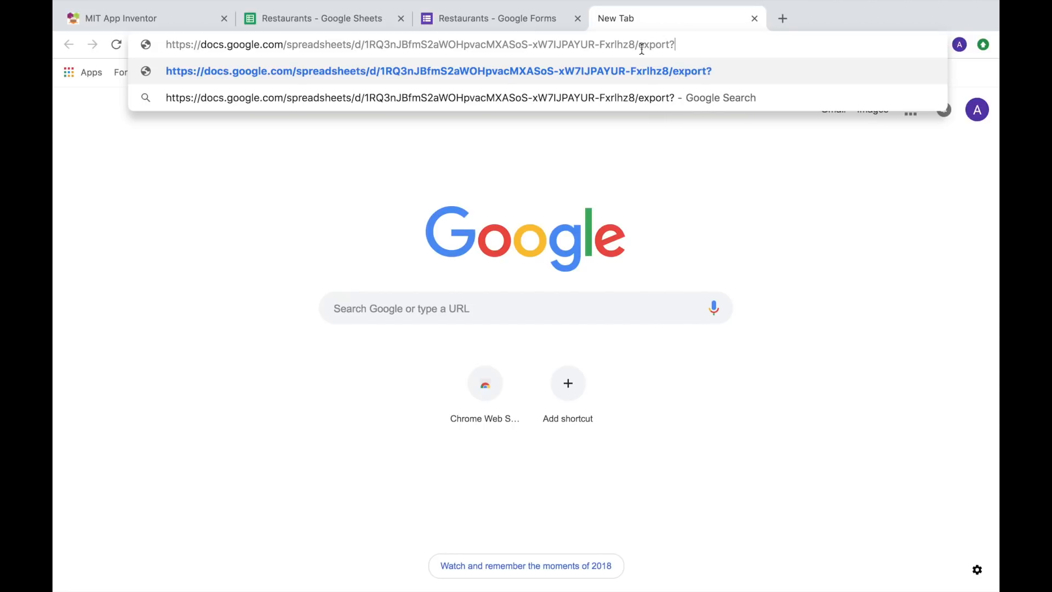
type("format")
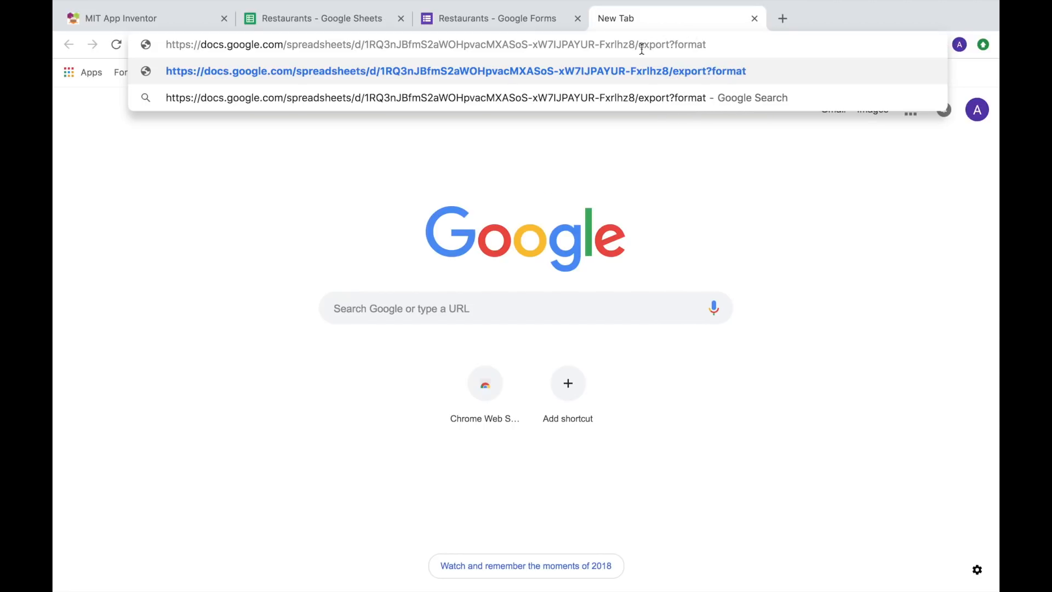
type("=csv")
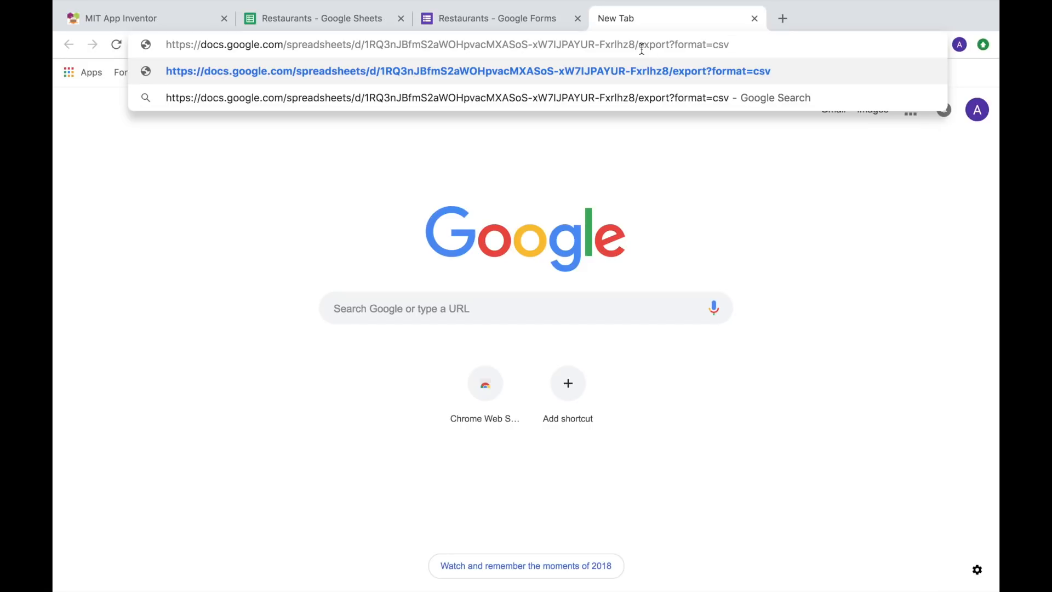
left_click(128, 19)
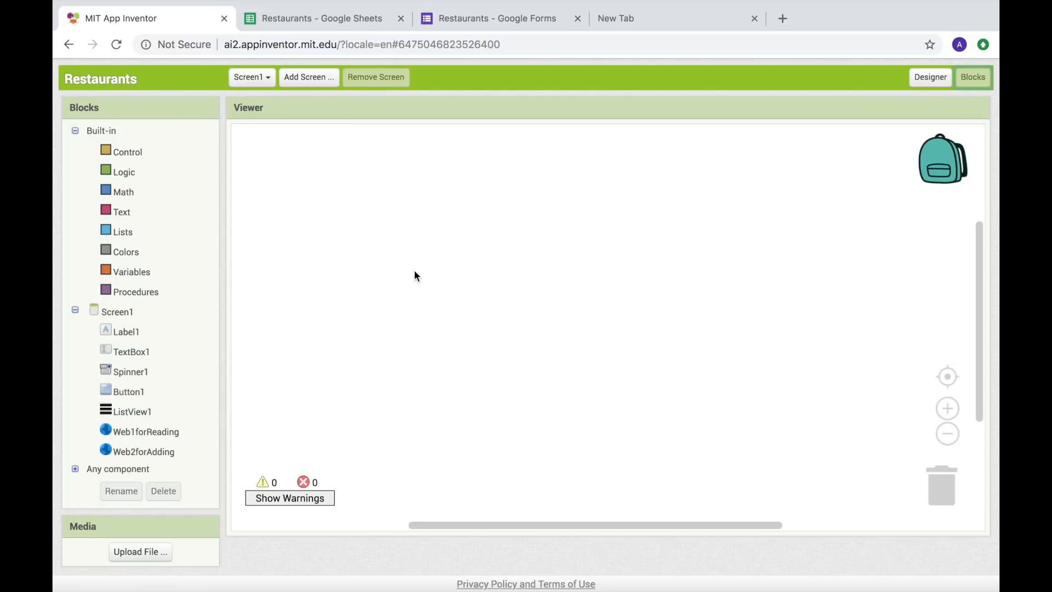
mouse_move(126, 316)
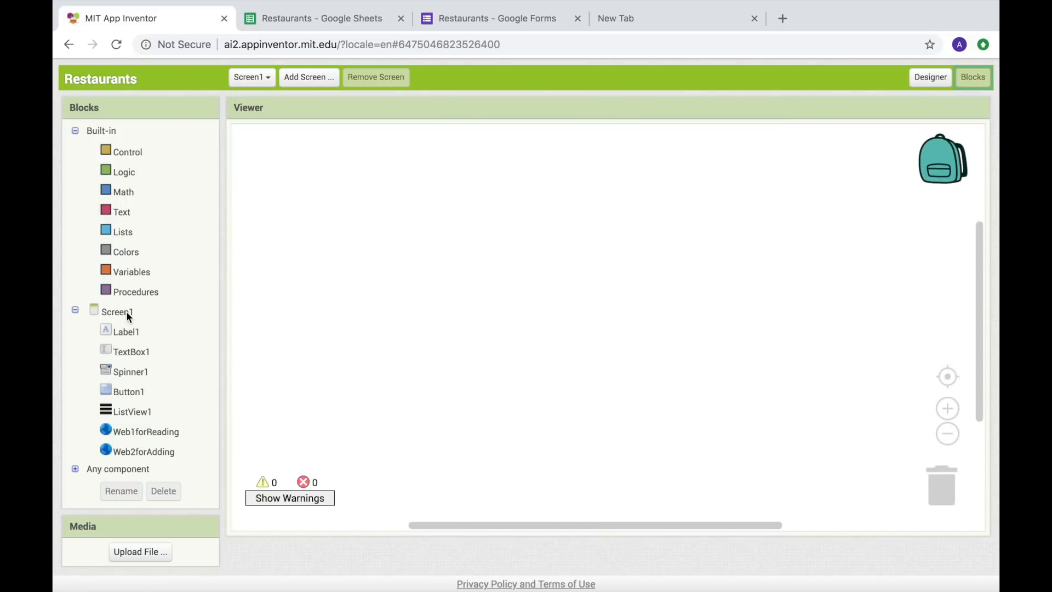
- Build a Screen1.Initialize block setting Web1forReading.Url to a text string with the CSV link
left_click(117, 312)
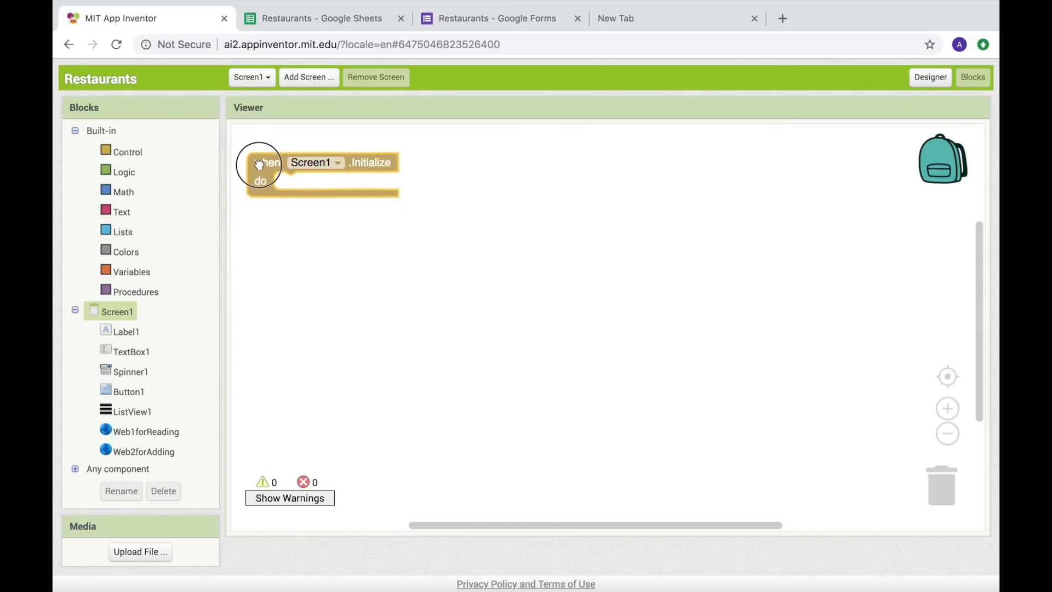
left_click(145, 431)
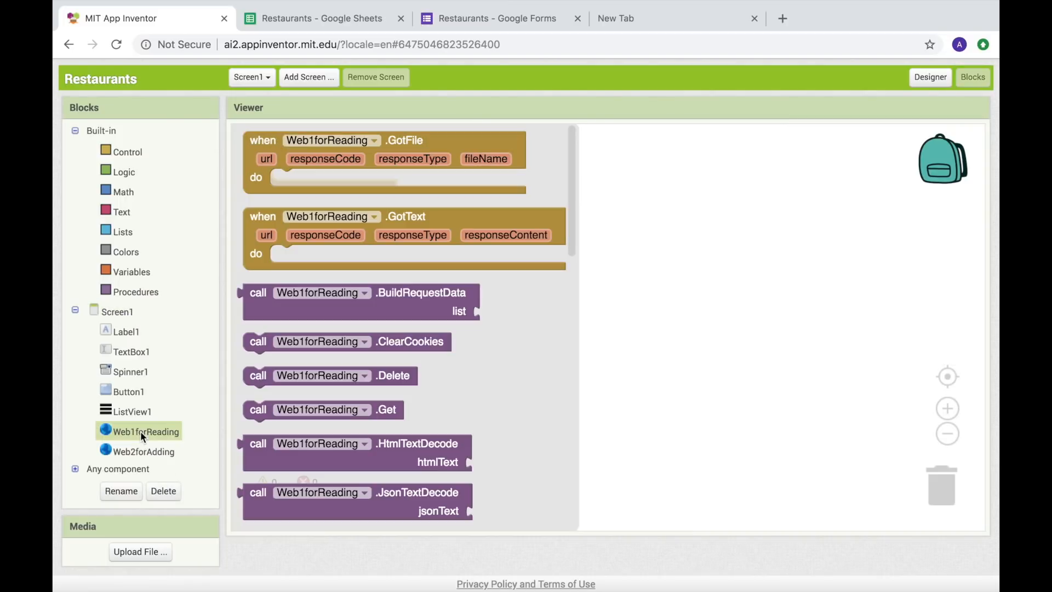
scroll("down", 3)
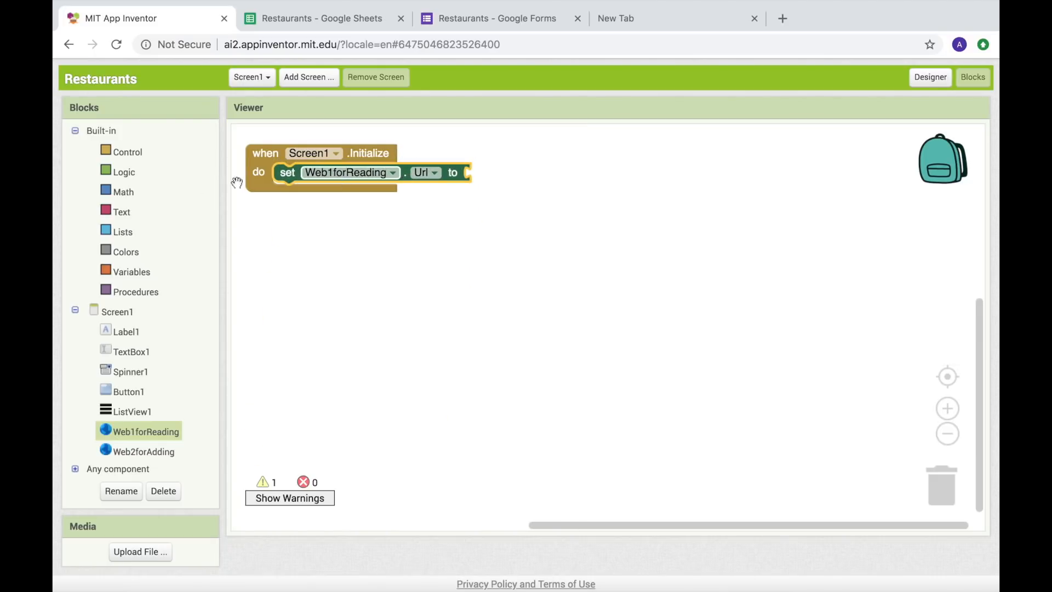
left_click(123, 212)
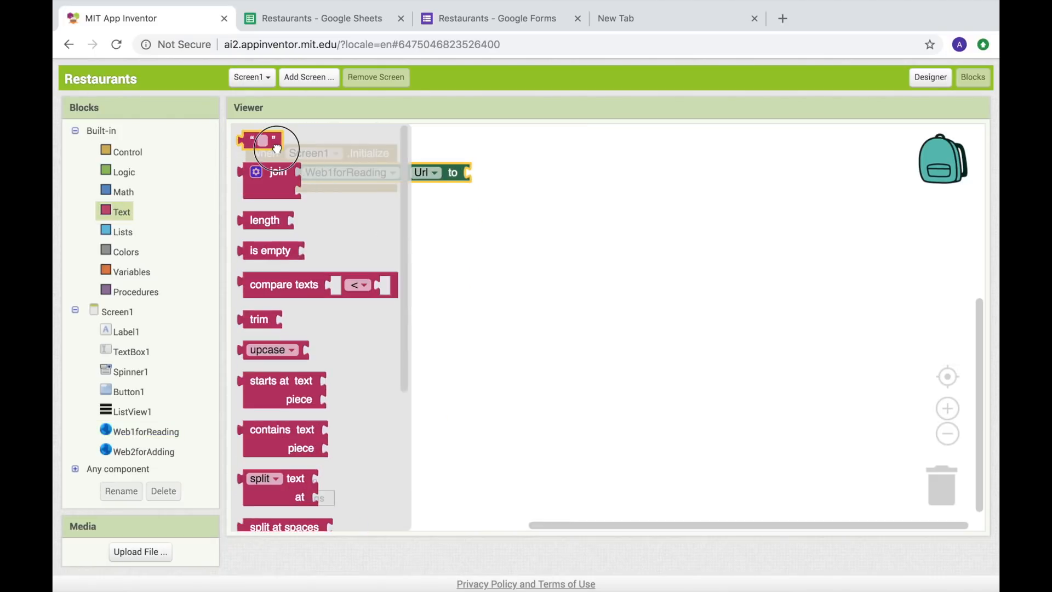
left_click_drag(269, 141, 490, 172)
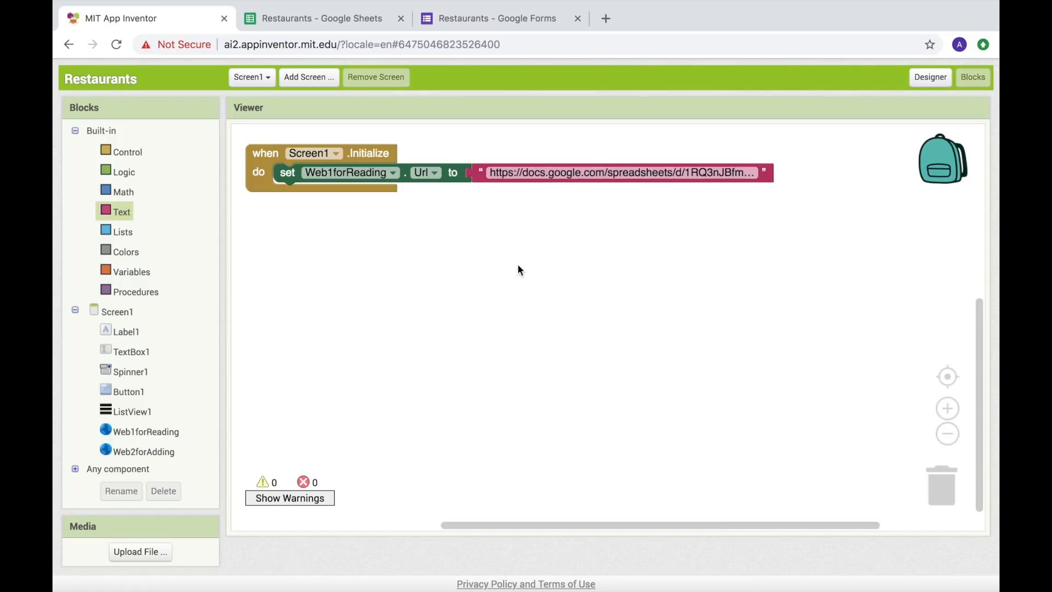
mouse_move(161, 436)
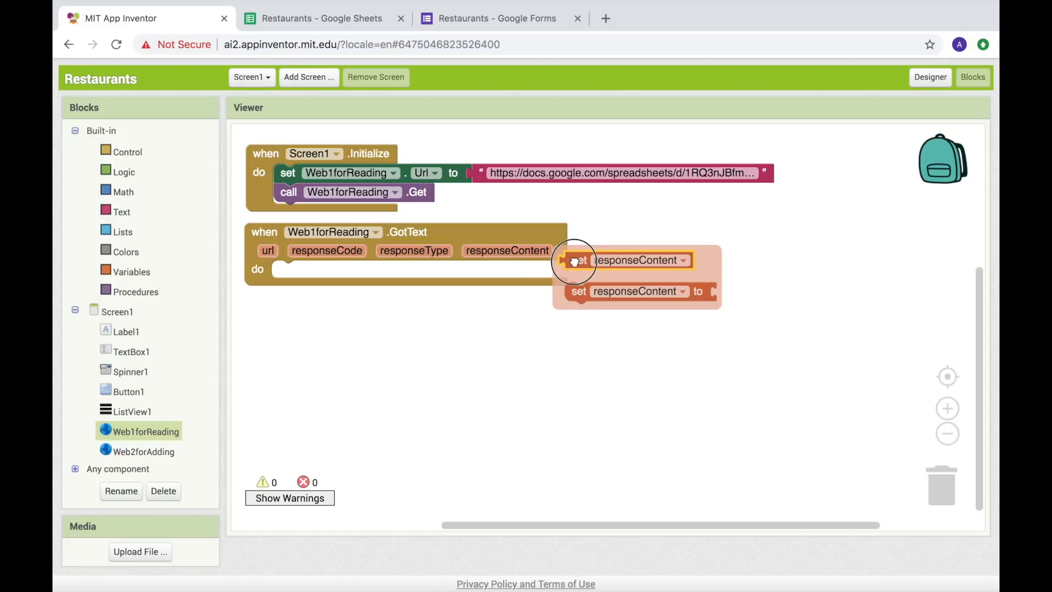
- Convert get responseContent with a 'list from csv table' block
left_click_drag(574, 260, 463, 317)
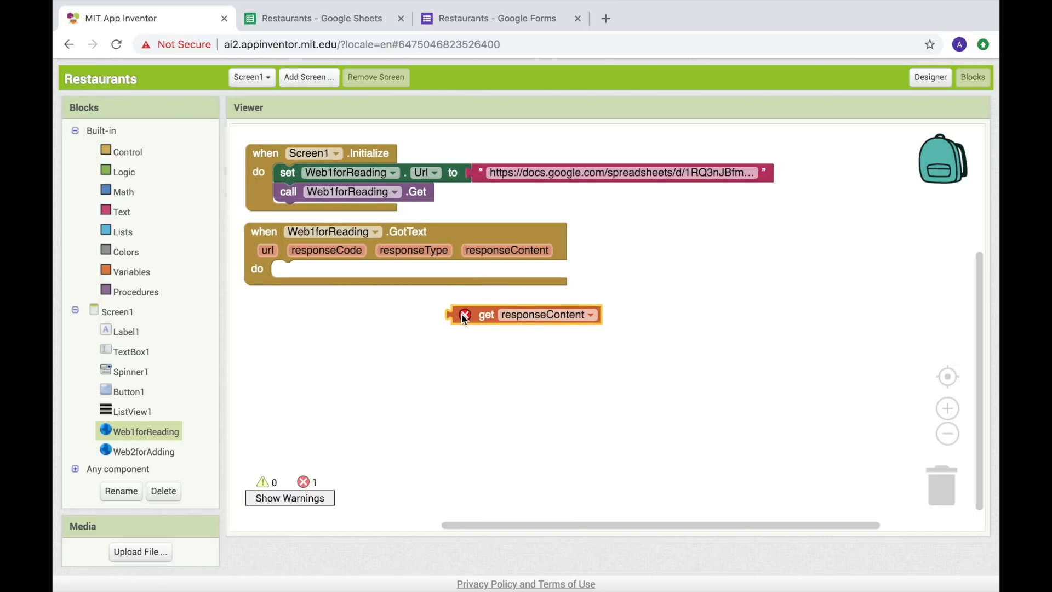
mouse_move(154, 245)
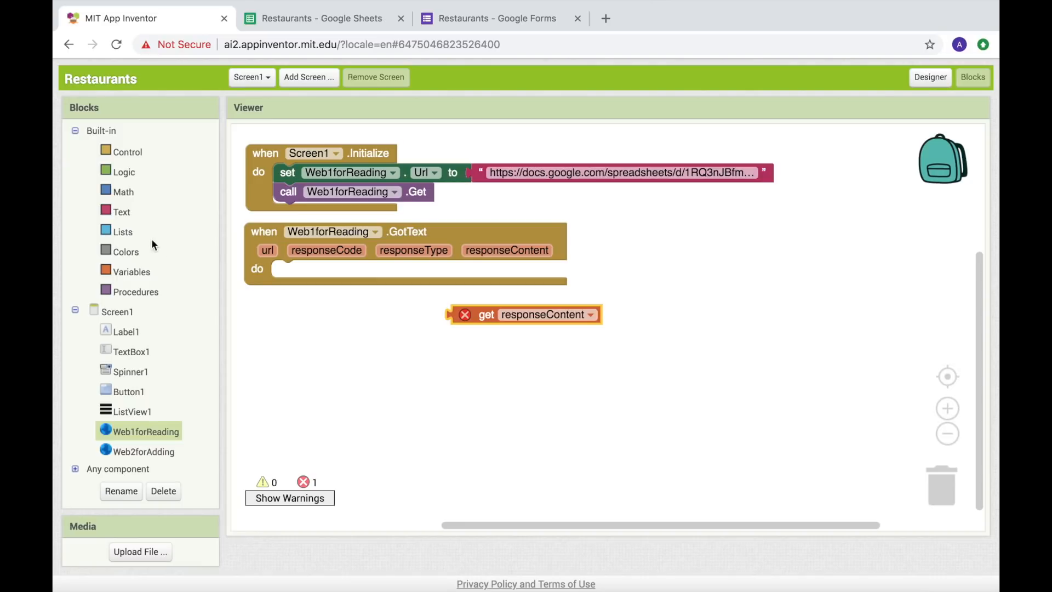
left_click(124, 231)
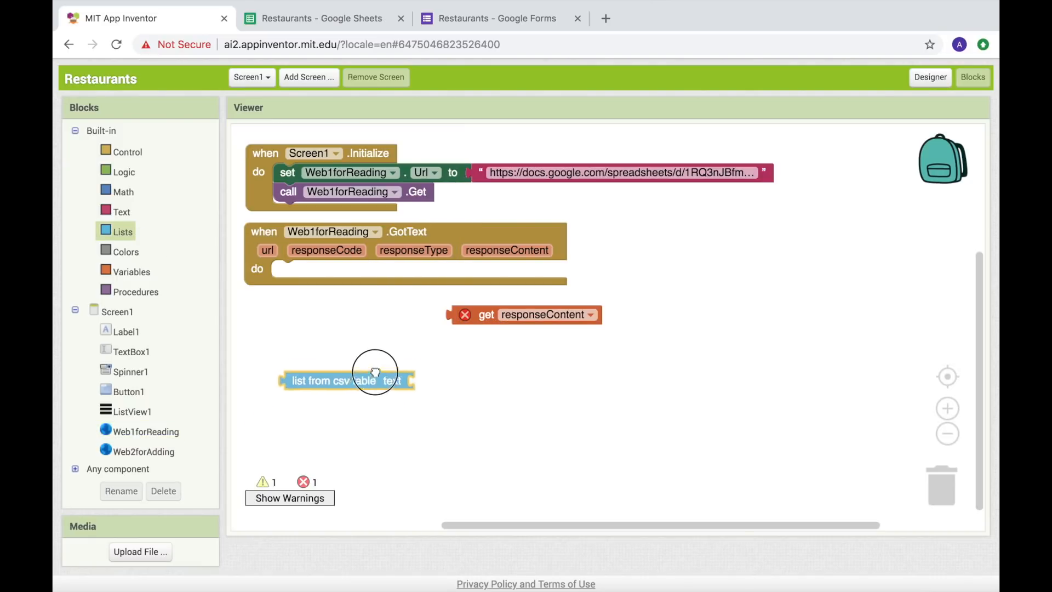
left_click_drag(345, 379, 382, 316)
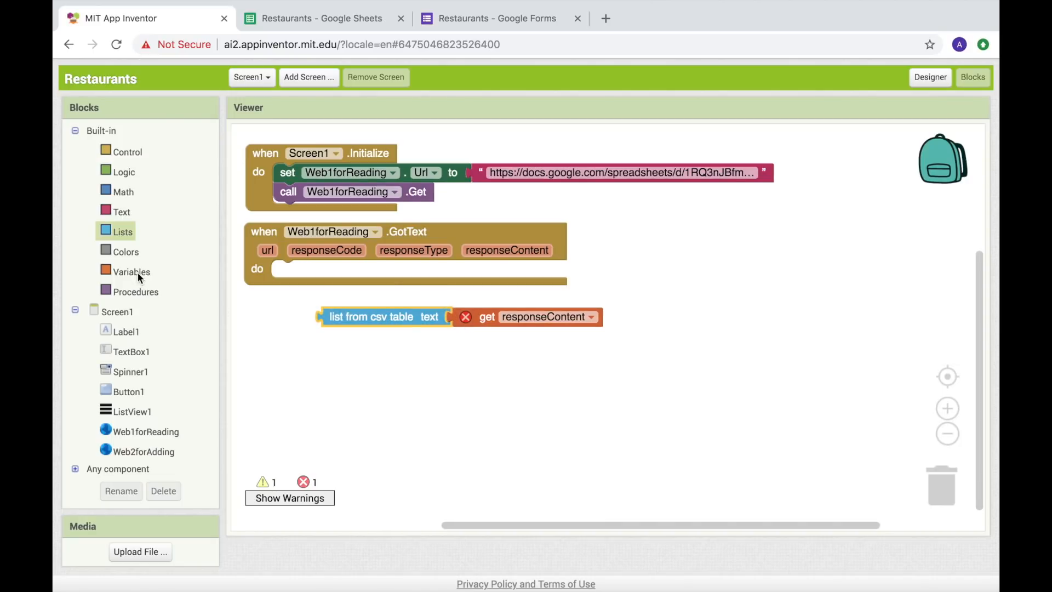
- Declare global restaurantsList as an empty list and set it from the CSV list inside GotText
left_click(130, 271)
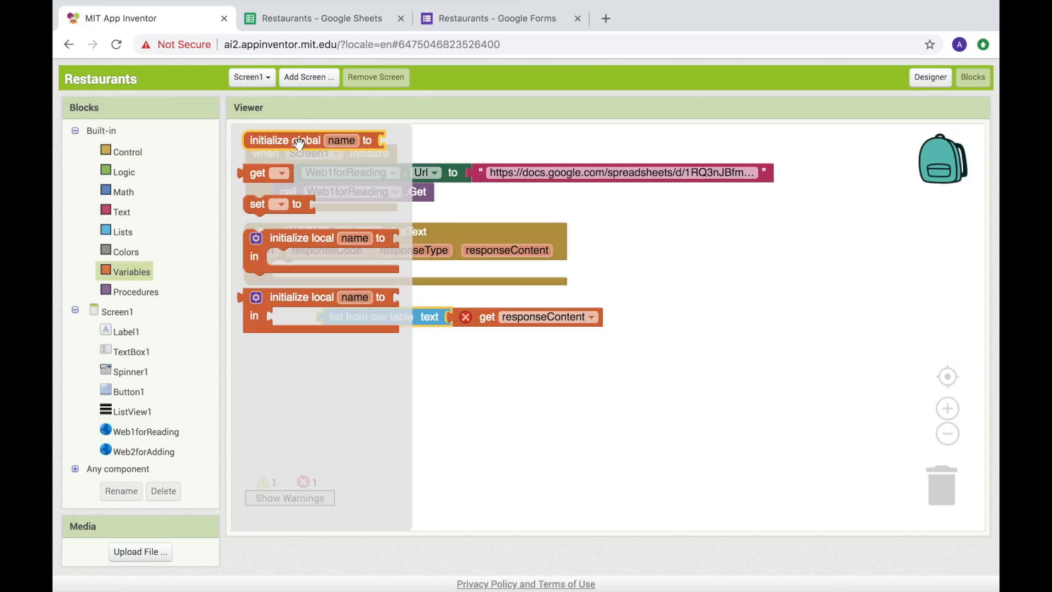
left_click_drag(302, 140, 651, 233)
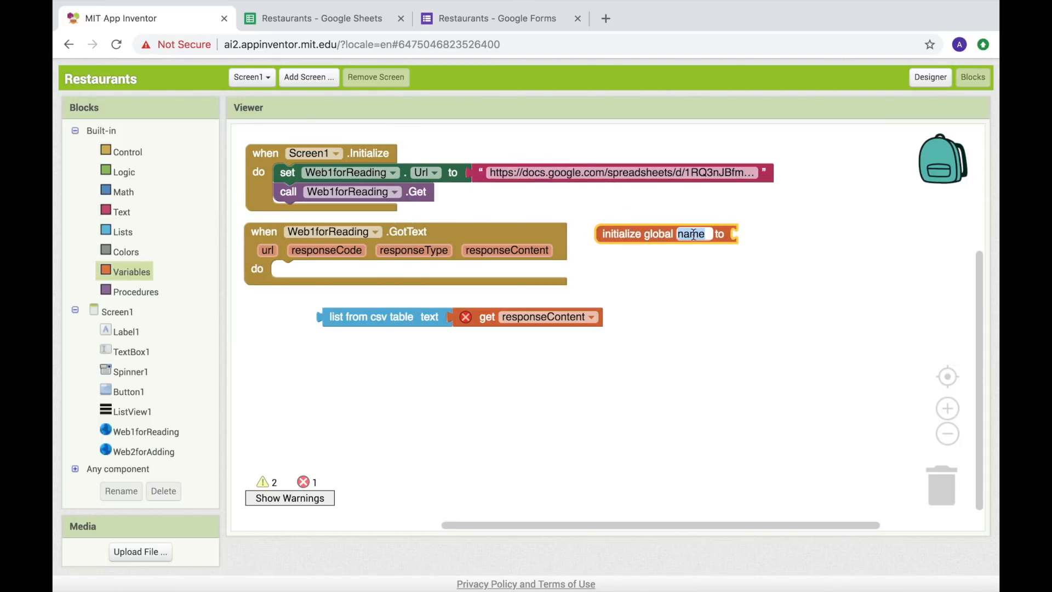
type("restaurantsList")
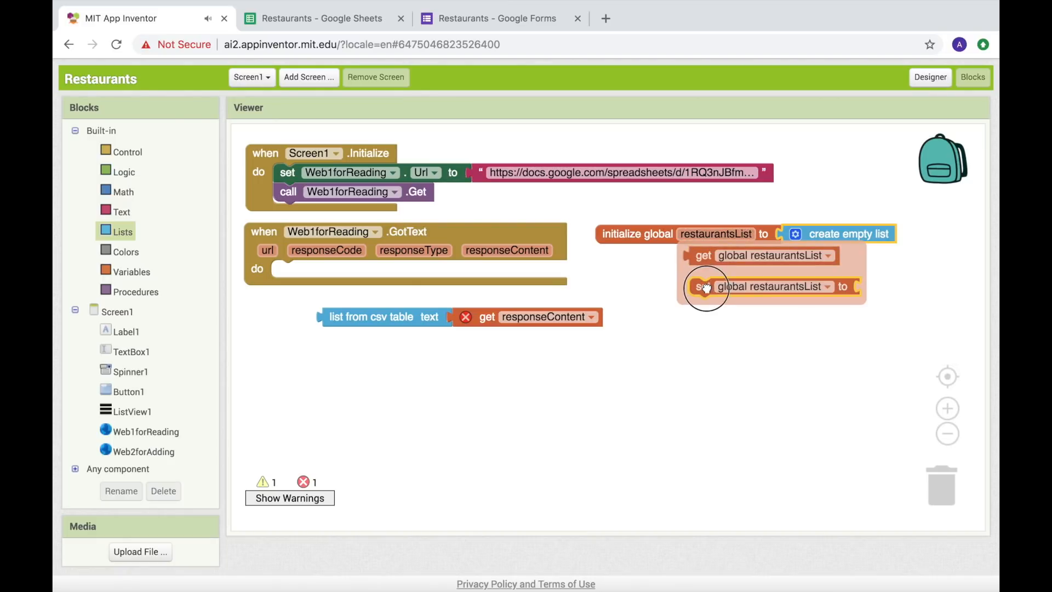
left_click_drag(704, 287, 285, 269)
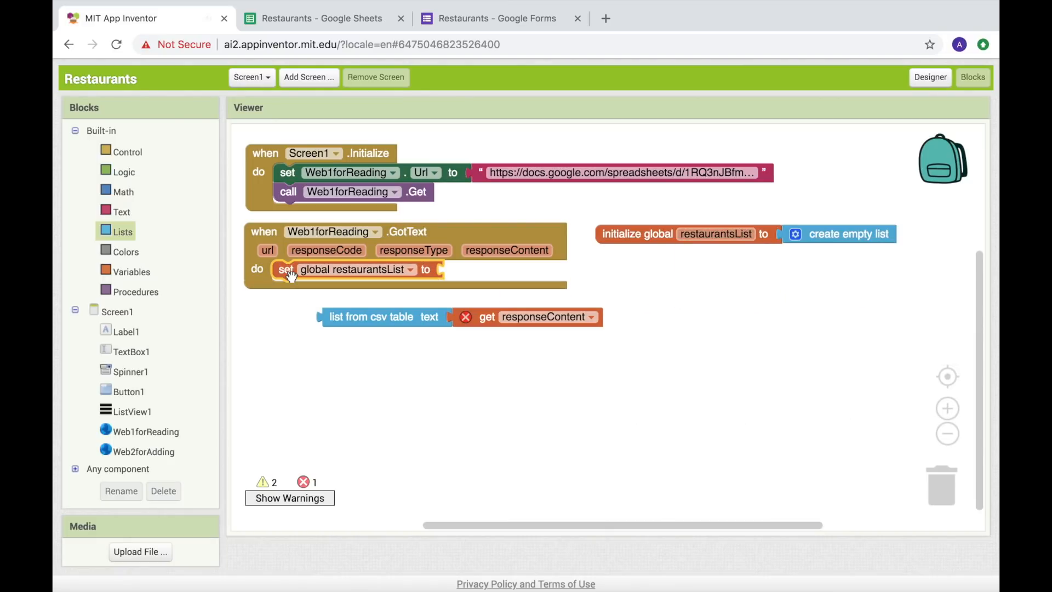
mouse_move(350, 317)
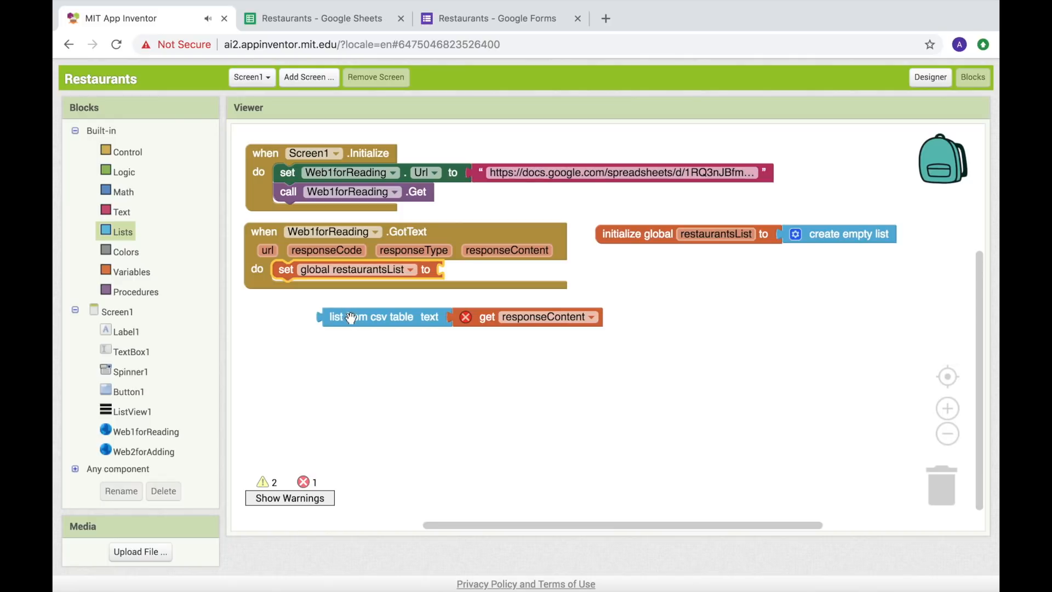
left_click_drag(372, 317, 483, 273)
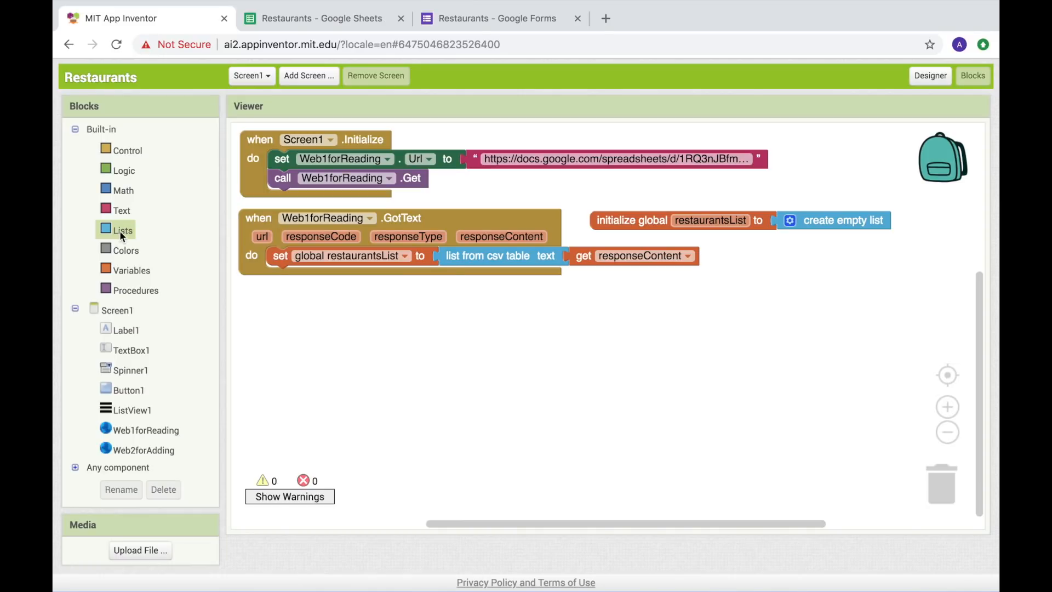
- In GotText, remove item 1 from global restaurantsList and set ListView1.Elements to that list
left_click(123, 230)
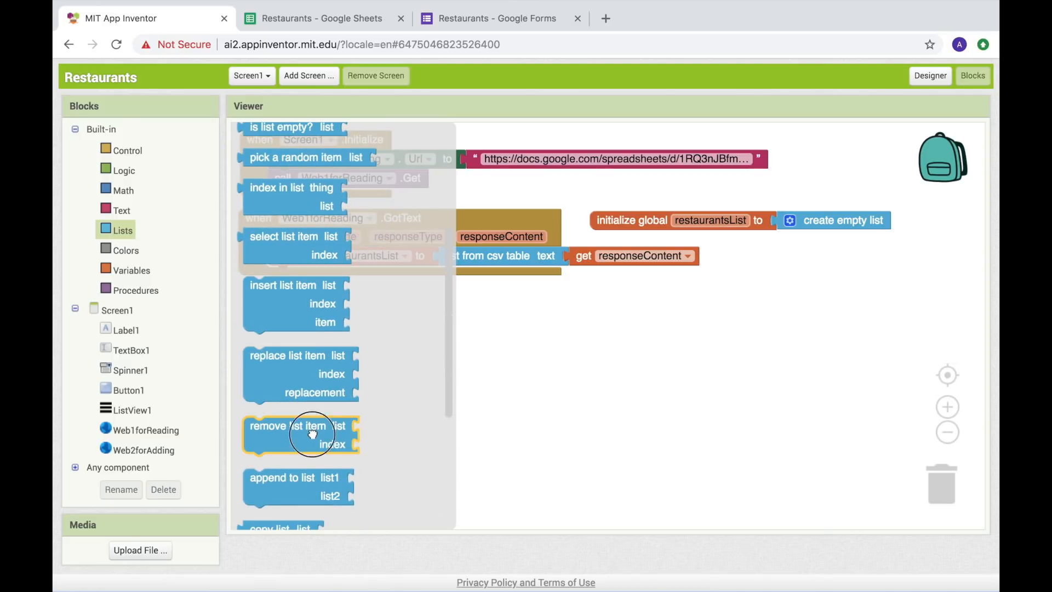
left_click(123, 190)
type("1")
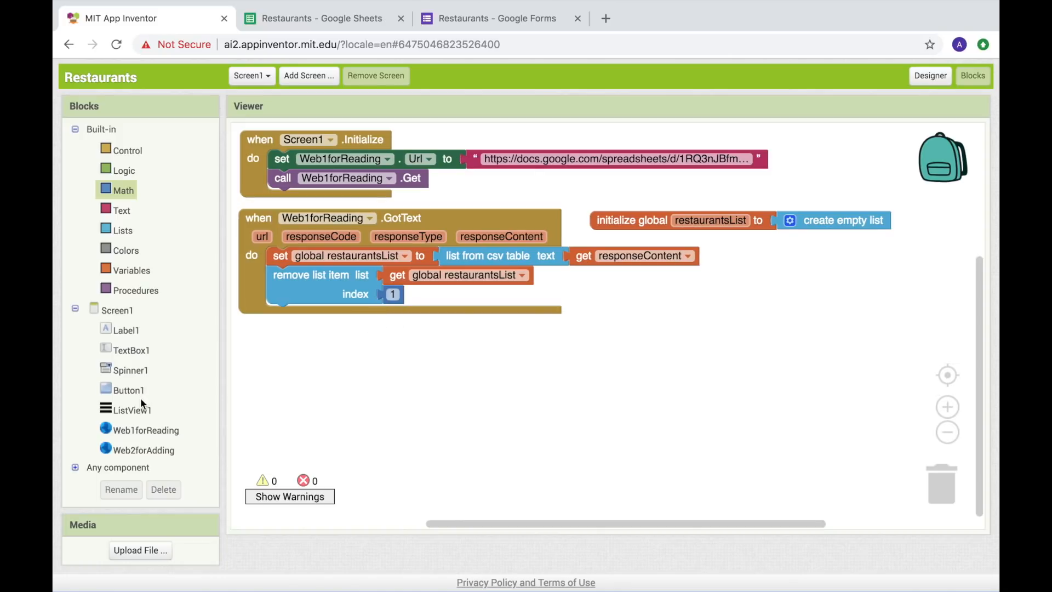
left_click(131, 409)
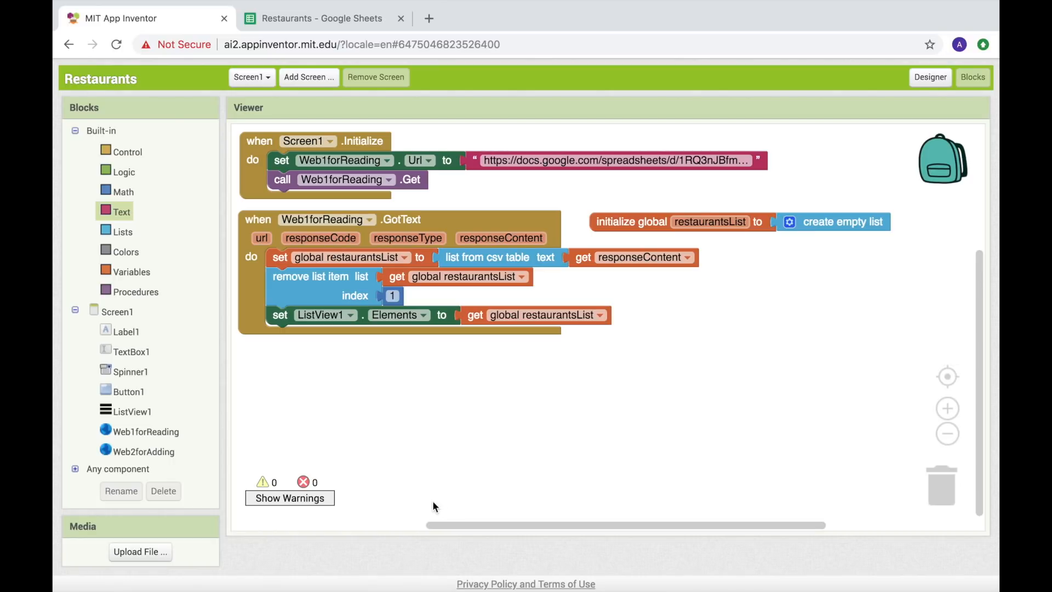
mouse_move(343, 434)
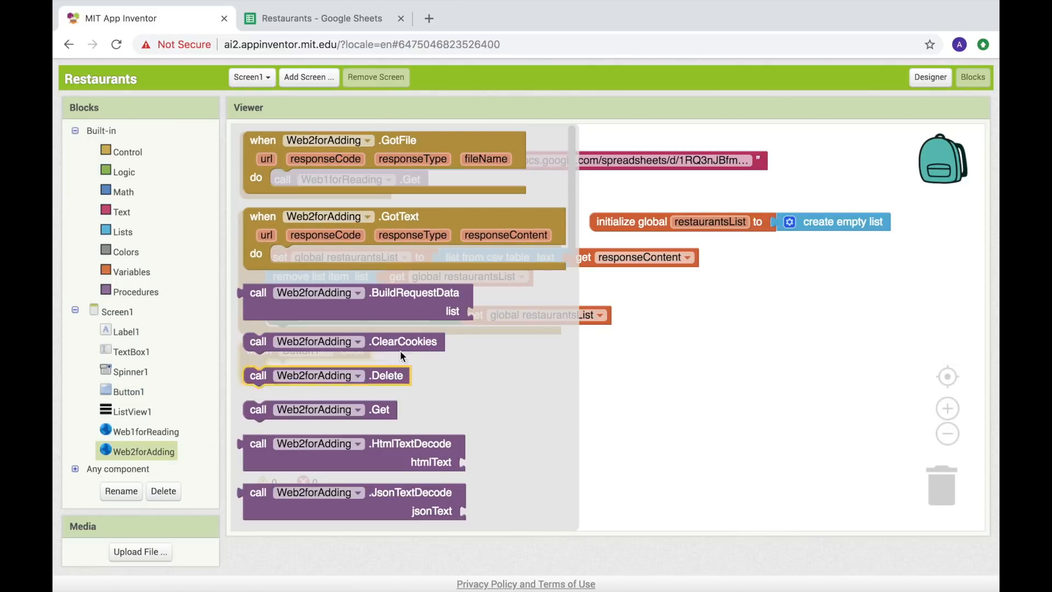
- Add a when Button1.Click handler that sets Web2forAdding.Url to an empty join block
scroll("down", 3)
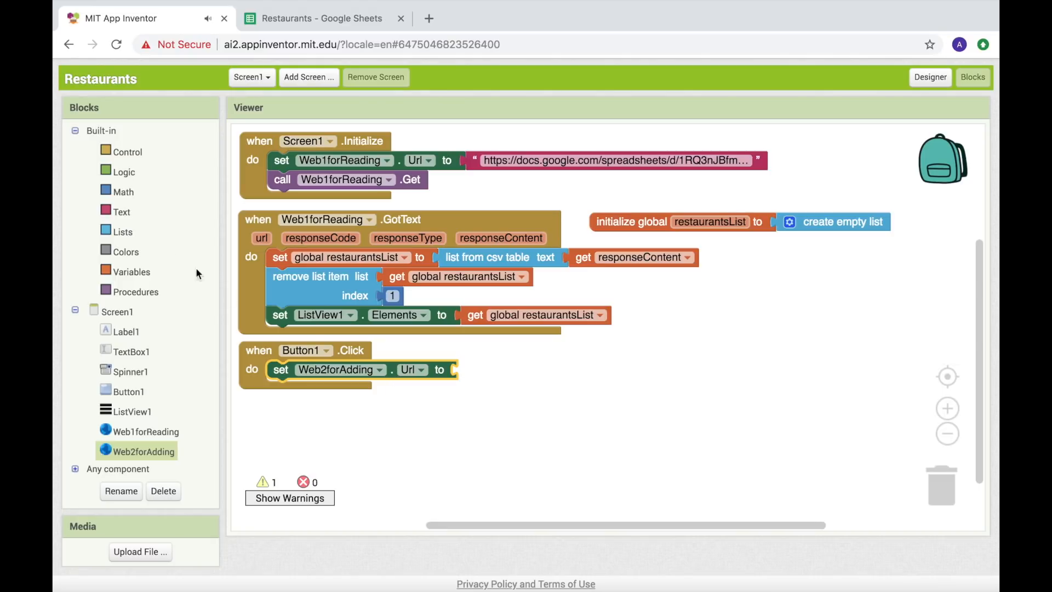
left_click(123, 211)
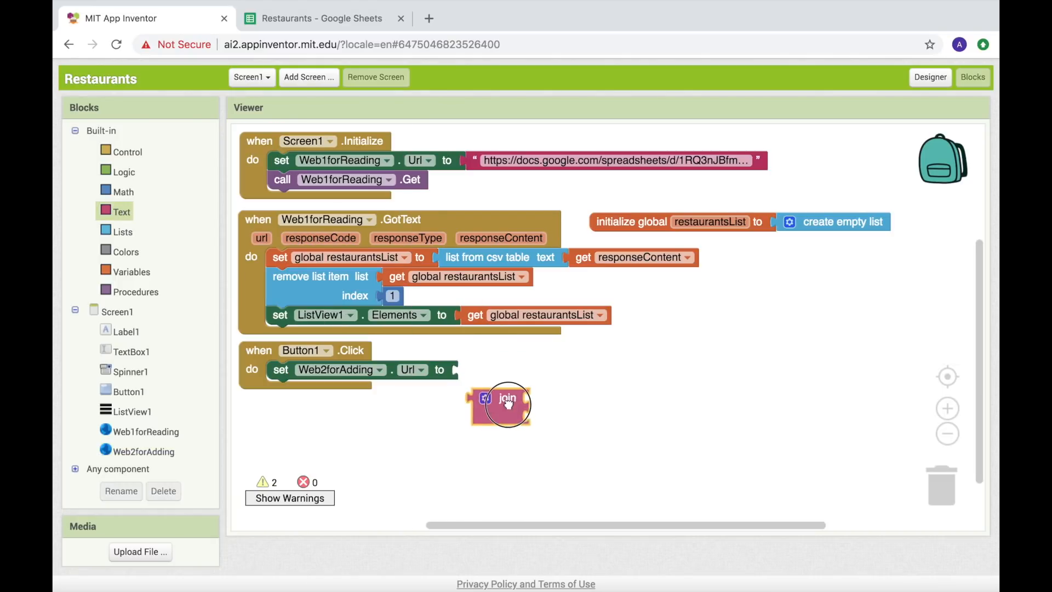
left_click_drag(500, 403, 493, 369)
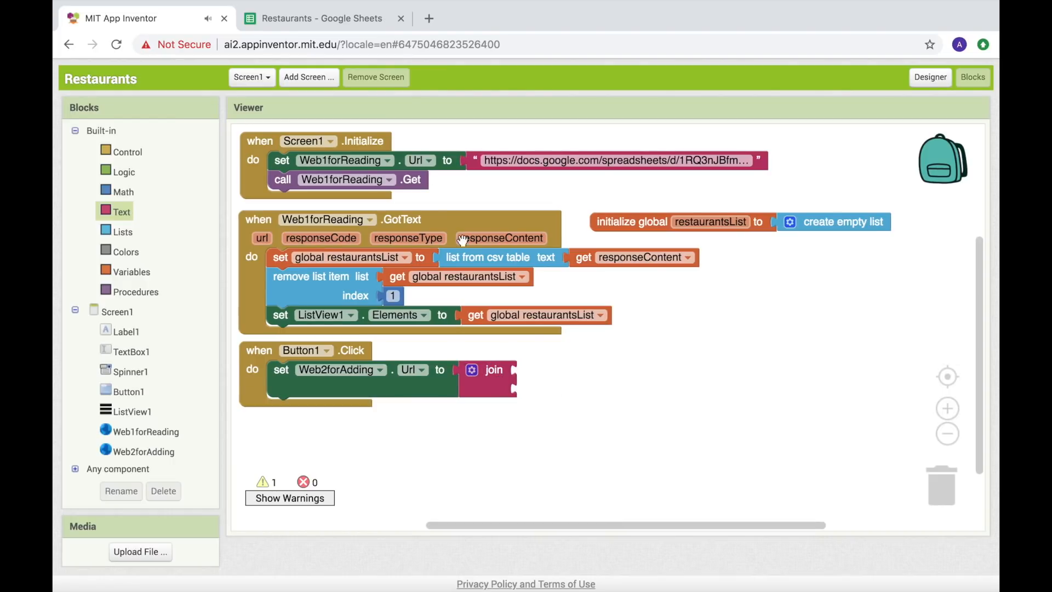
- From the Restaurants spreadsheet, edit the linked form and open its Get pre-filled link page
left_click(327, 18)
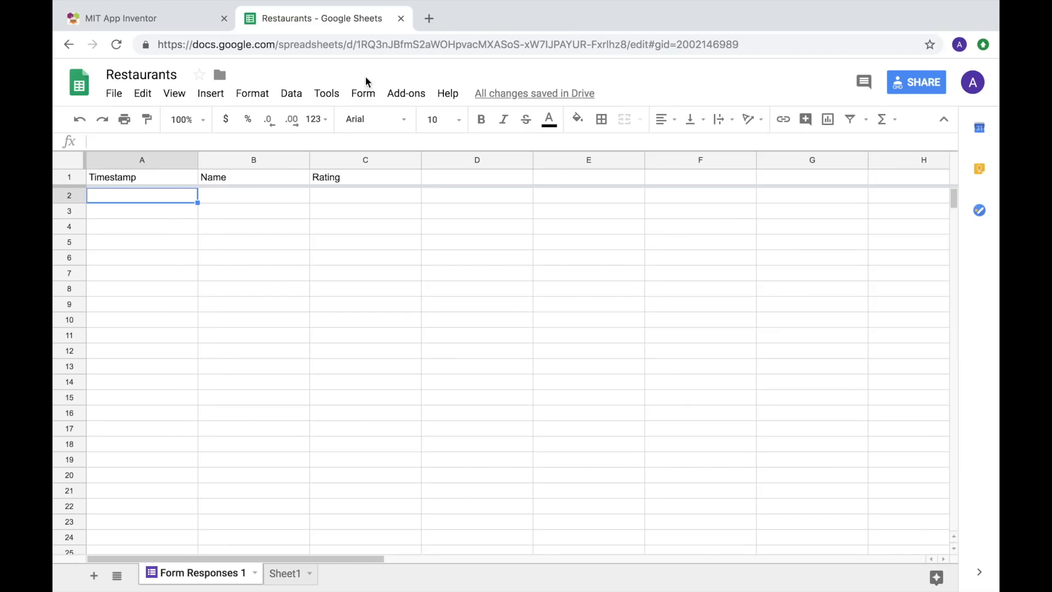
left_click(364, 93)
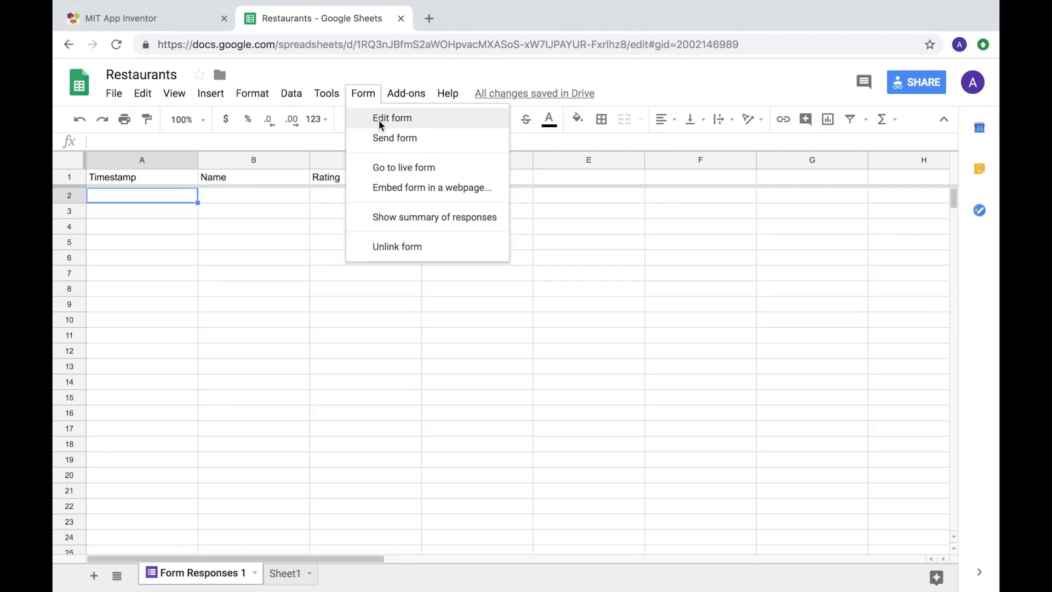
left_click(393, 117)
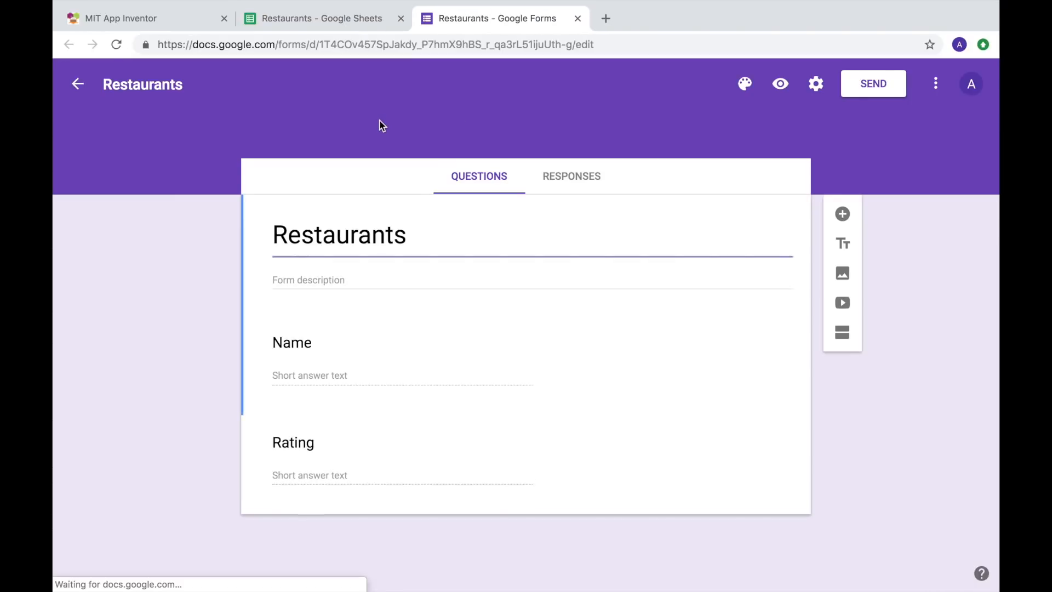
left_click(935, 83)
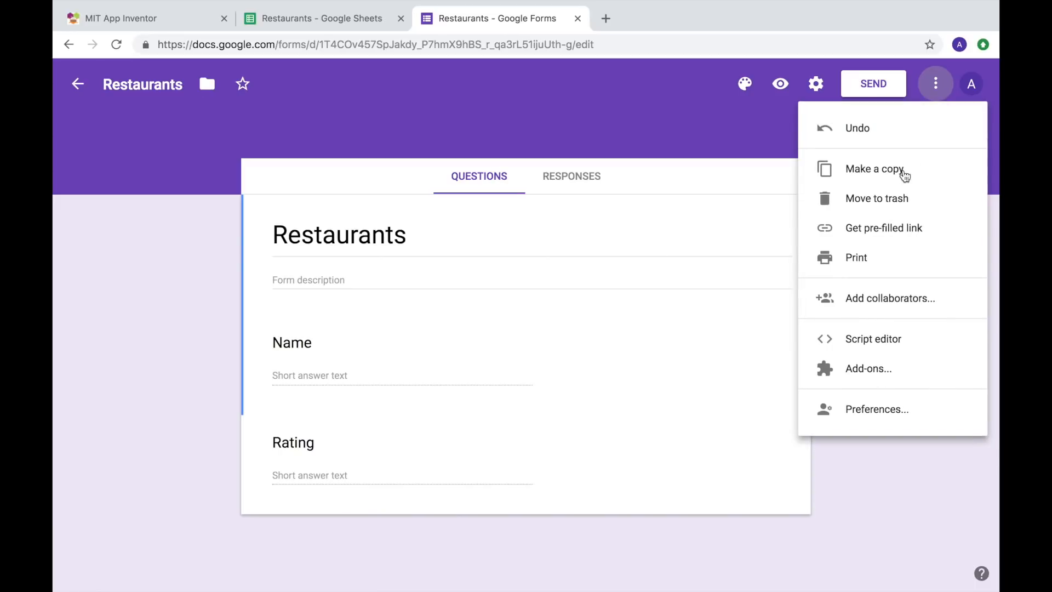
left_click(884, 228)
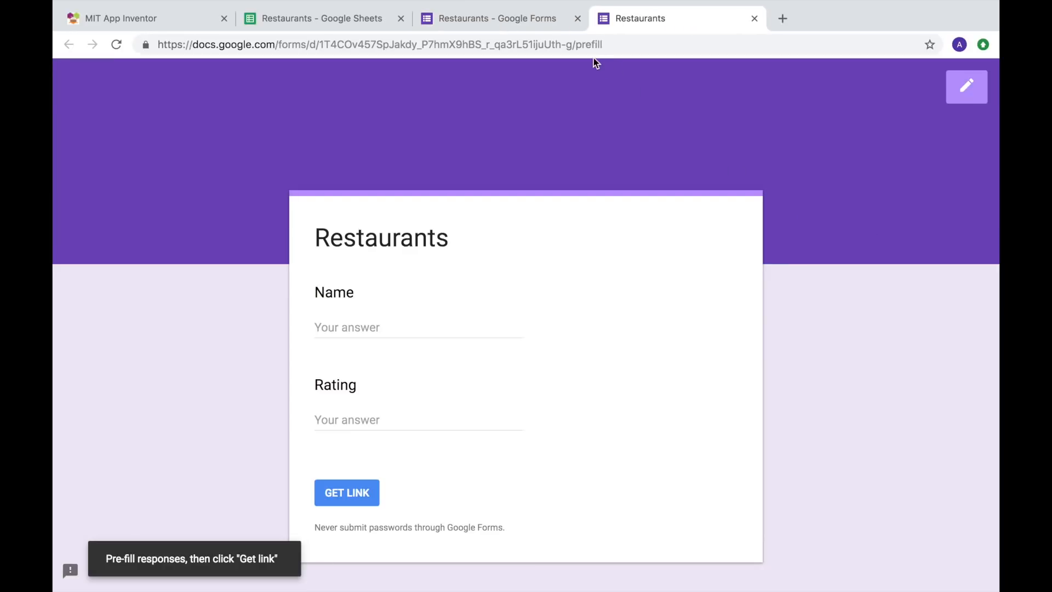
- Select the form's address up to the form id in the address bar
left_click(419, 41)
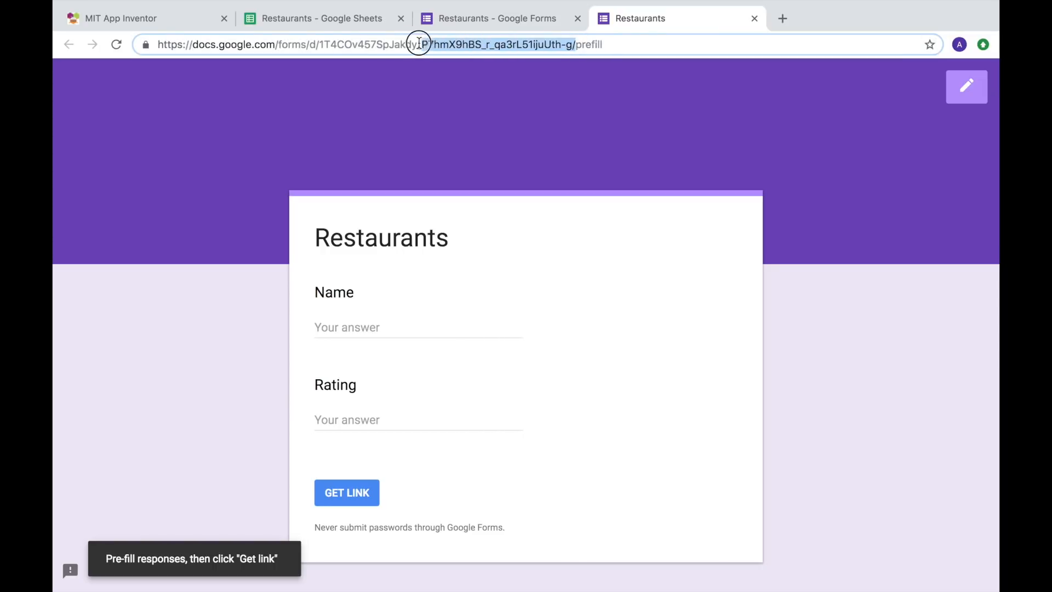
left_click(419, 43)
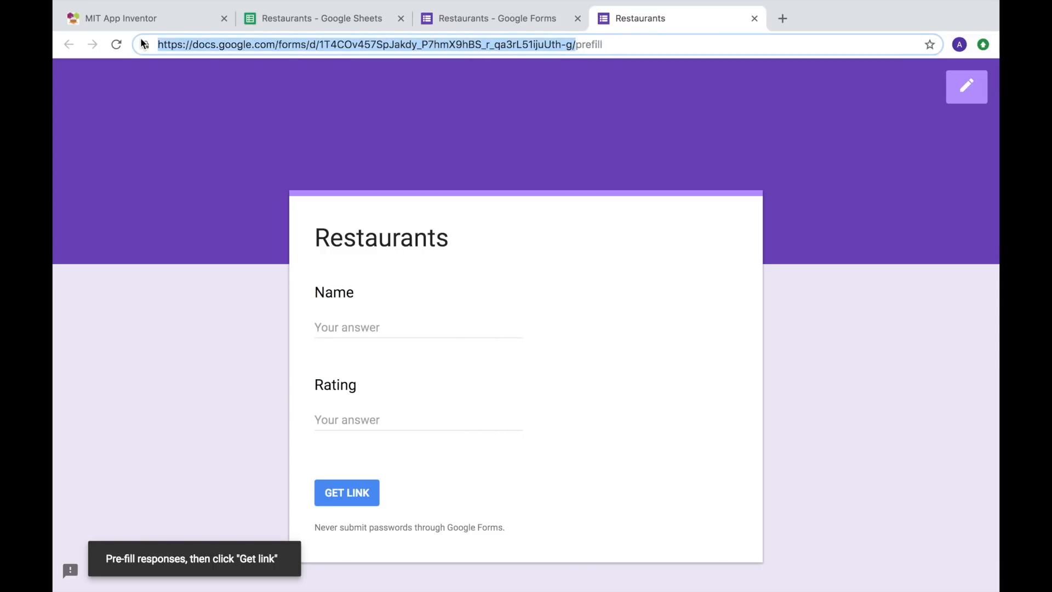
left_click(121, 19)
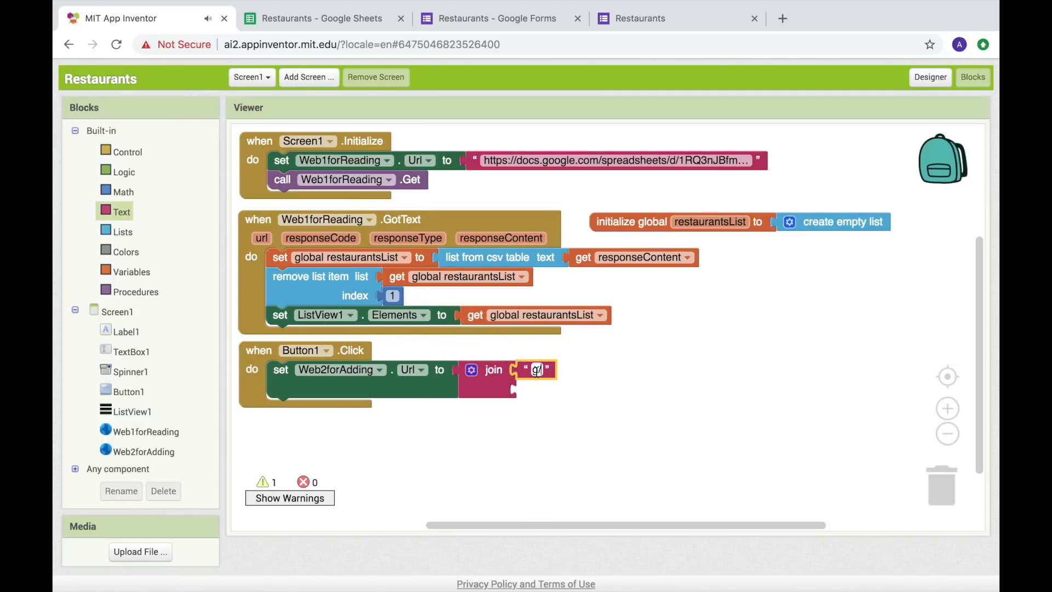
- Enter the form id d/1T4COv457SpJakdy_P7hmX9hBS_r_qa3rL51ijuUth-g/ followed by 'formRe' in the join's first text block
type("d/1T4COv457SpJakdy_P7hmX9hBS_r_qa3rL51ijuUth-g/")
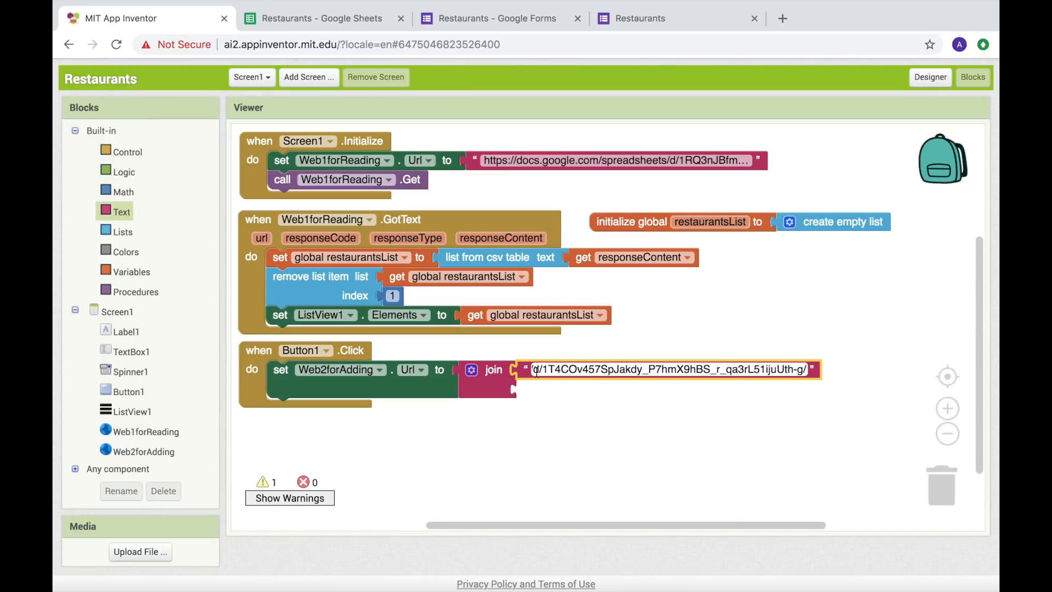
type("formRe")
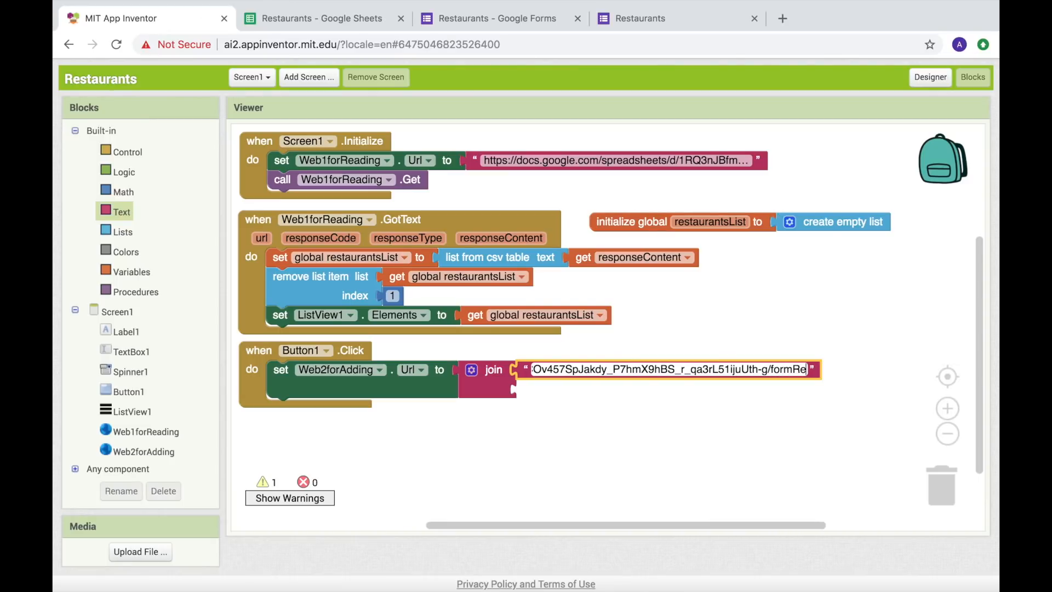
left_click(556, 412)
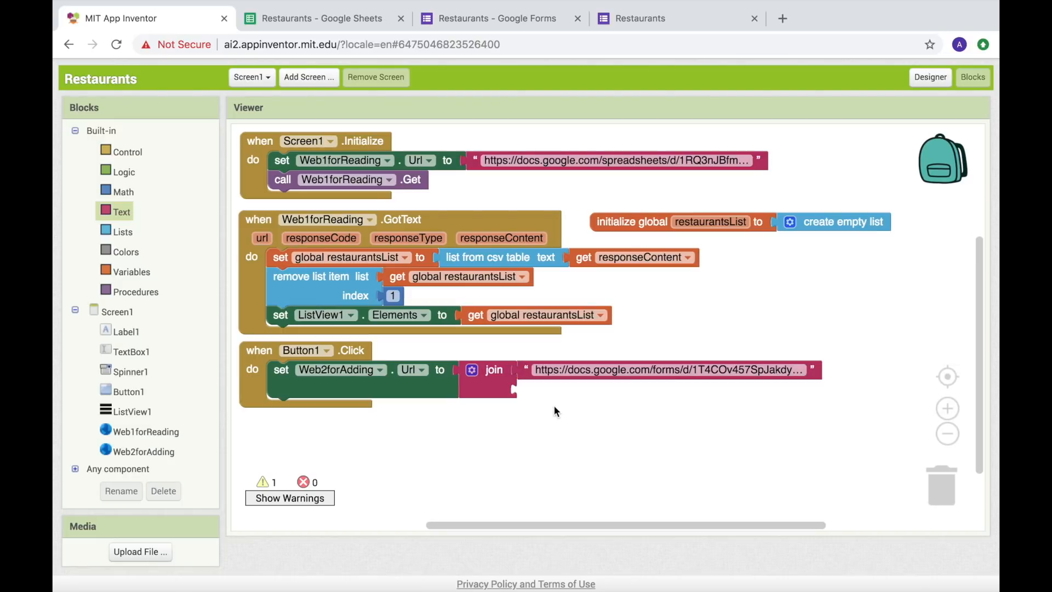
mouse_move(531, 401)
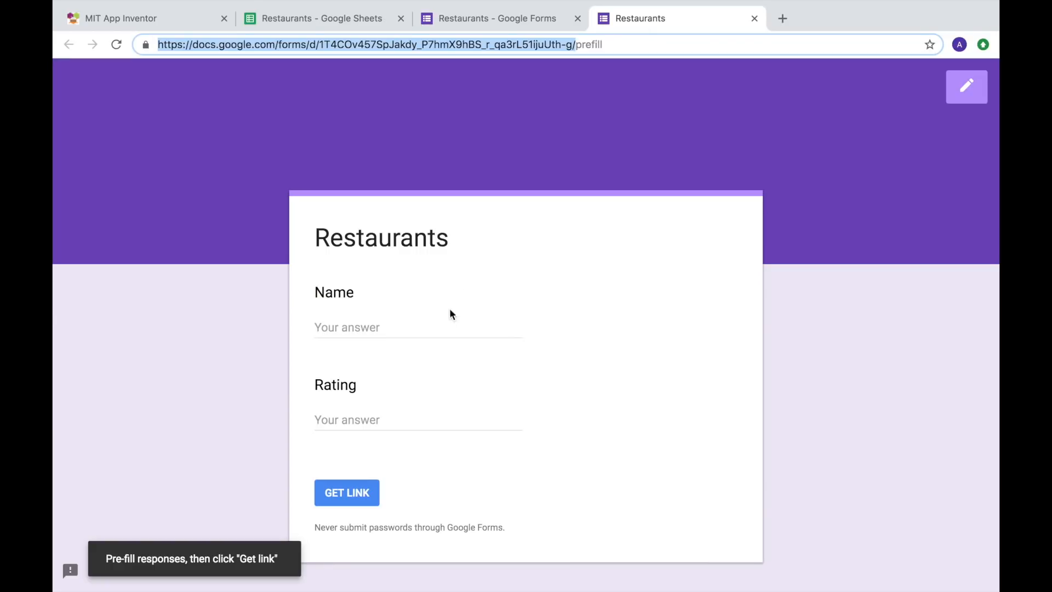
- Pre-fill Name with 'x' and Rating with 'y', then generate and copy the link
type("x")
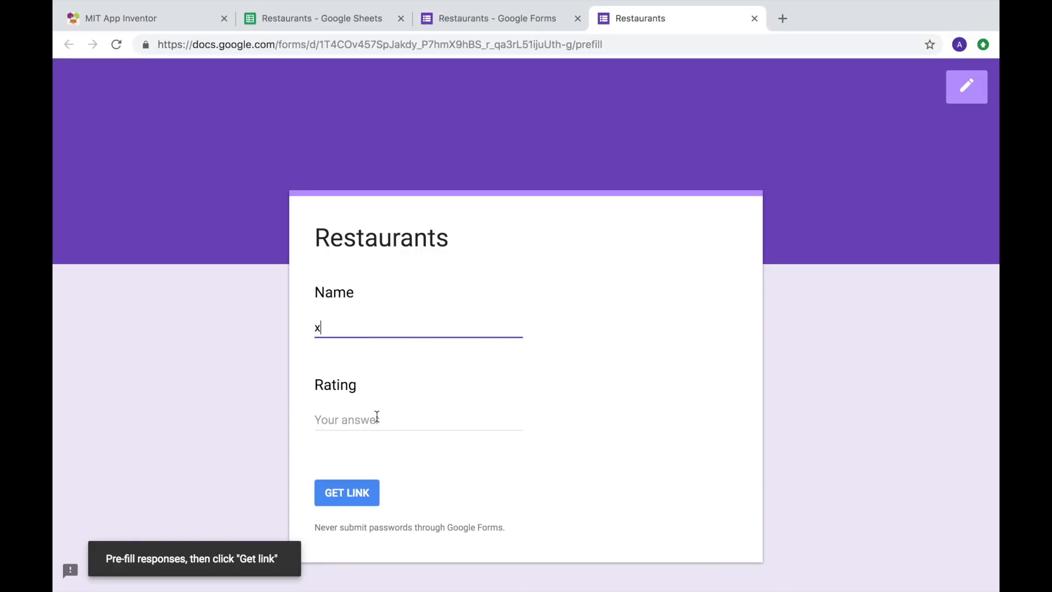
type("y")
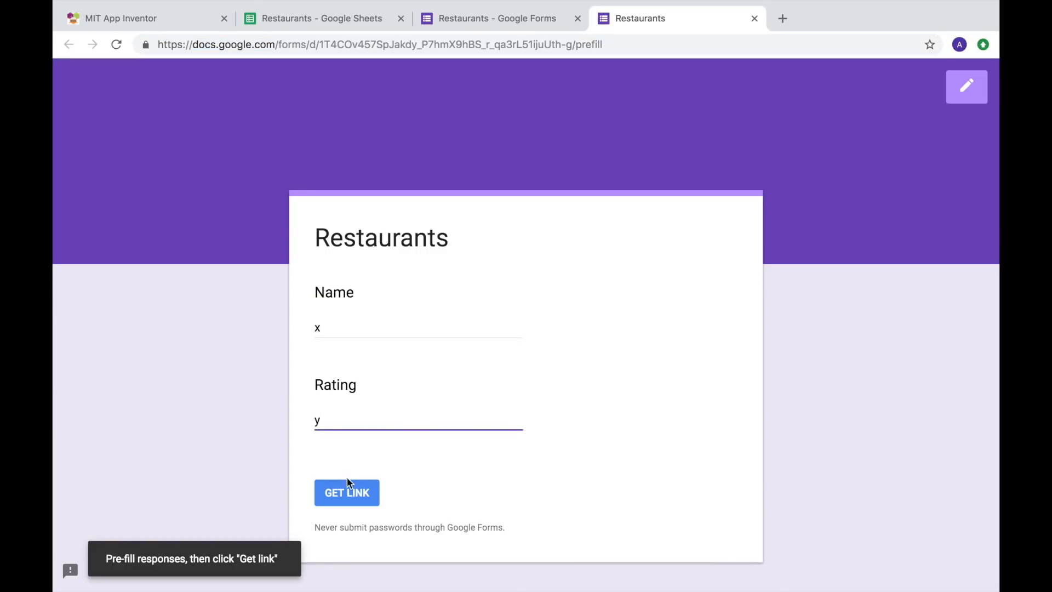
left_click(347, 493)
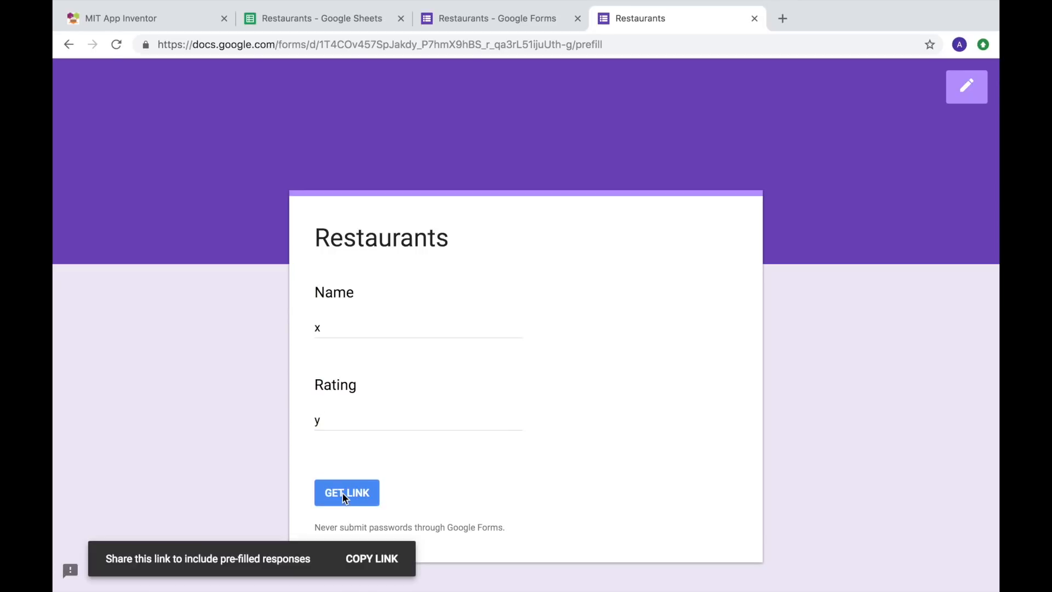
left_click(372, 559)
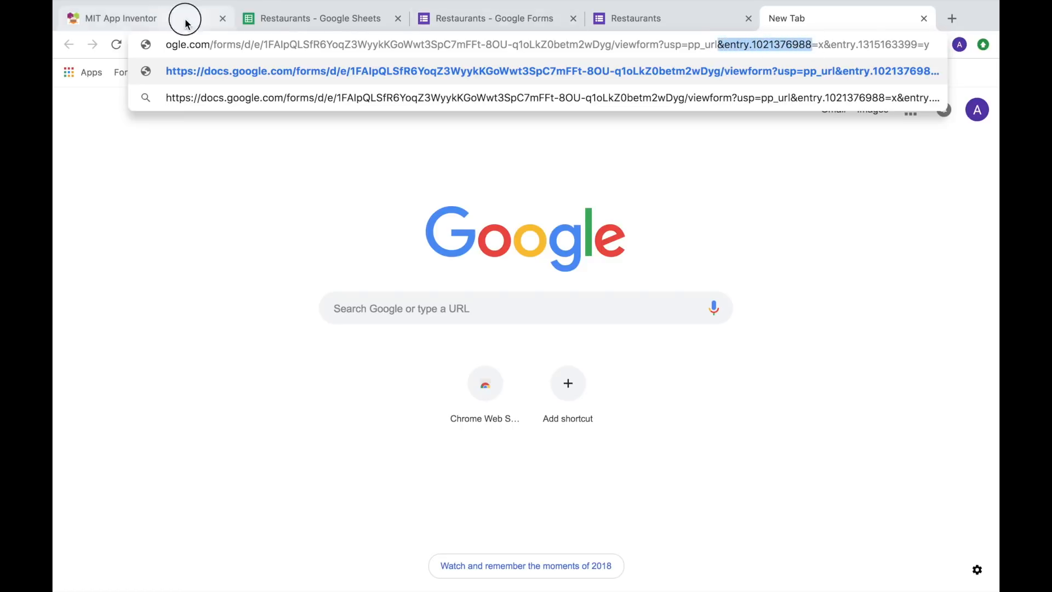
- Put '&entry.1021376988=' into the join's empty text piece
left_click(119, 19)
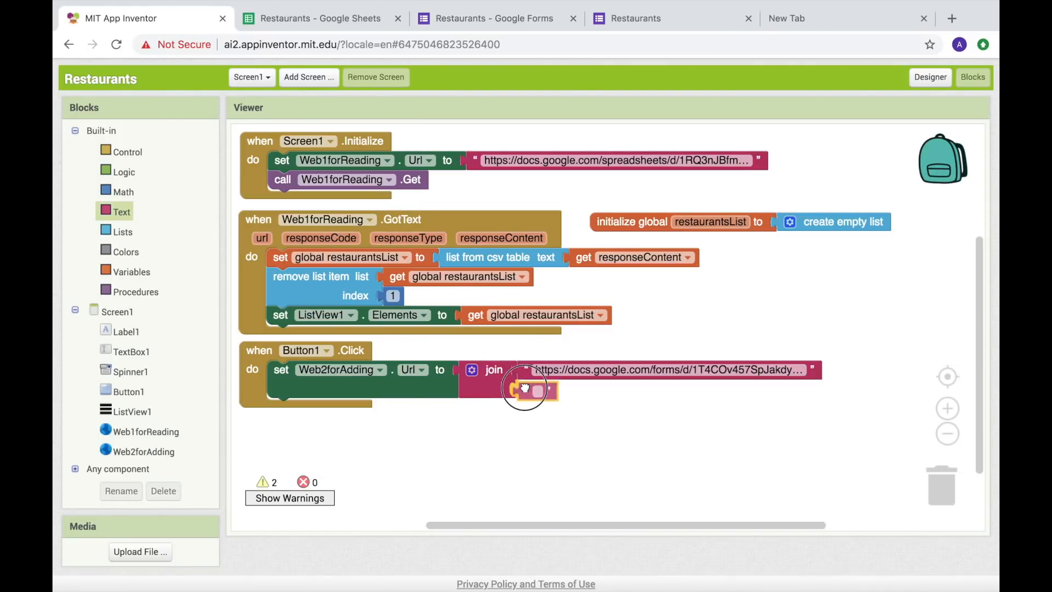
left_click(535, 389)
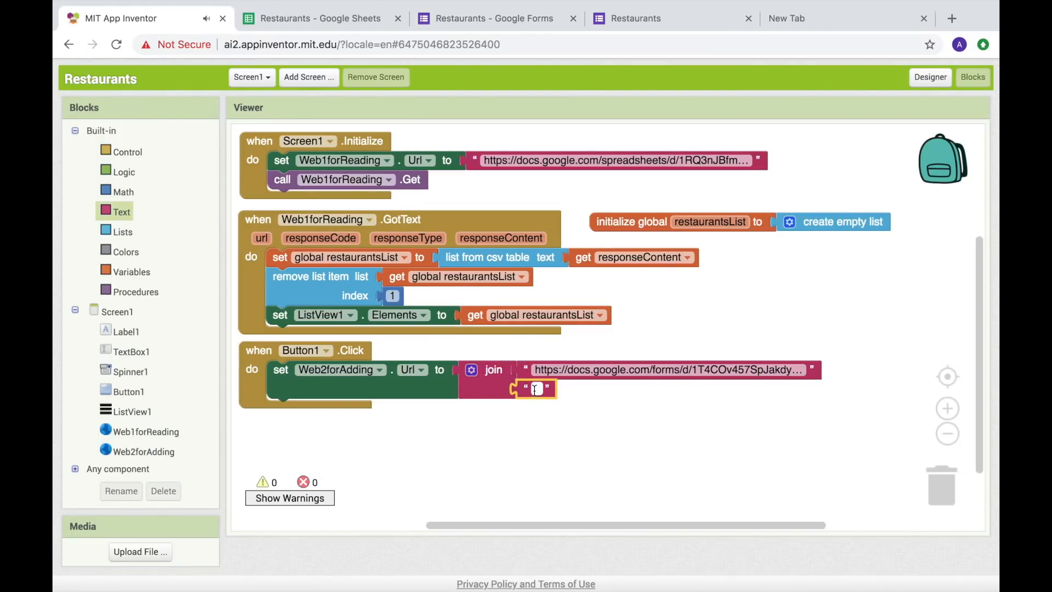
type("&entry.1021376988=")
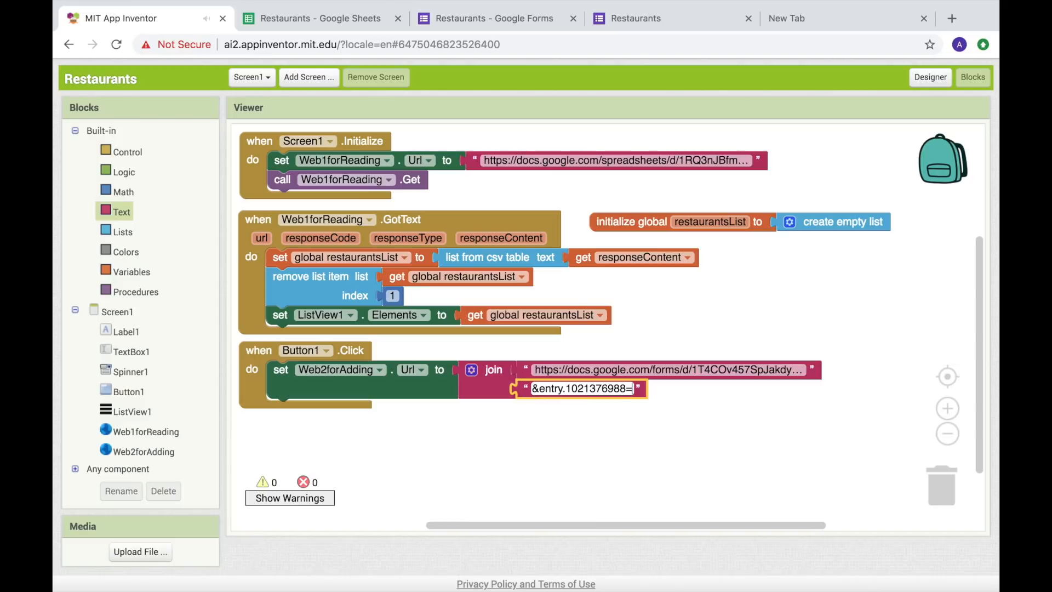
left_click(470, 370)
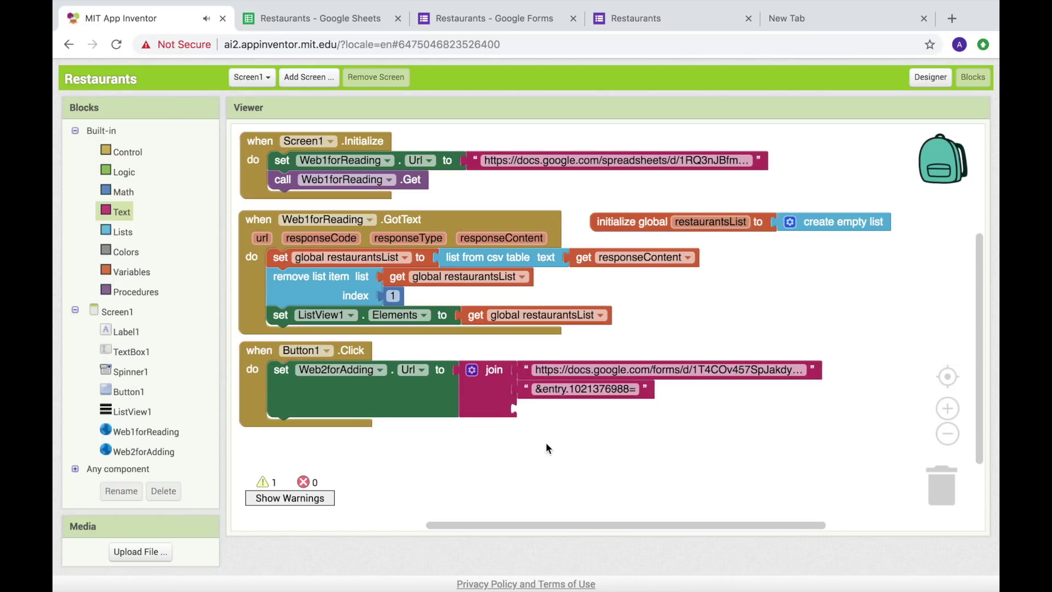
mouse_move(131, 351)
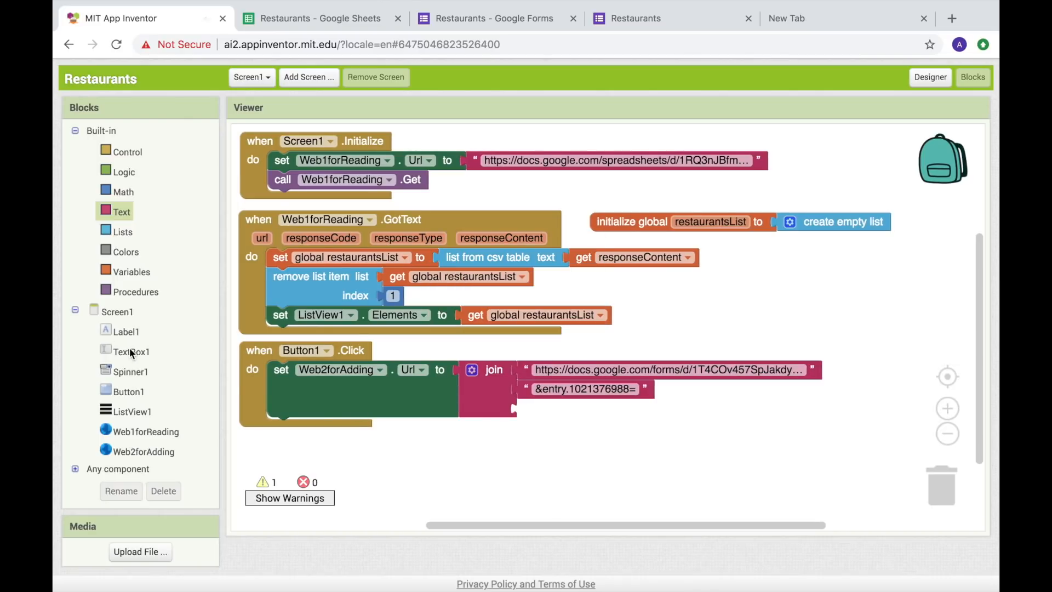
- Plug TextBox1.Text into the join and fetch the Rating entry id from the prefilled link
left_click(130, 351)
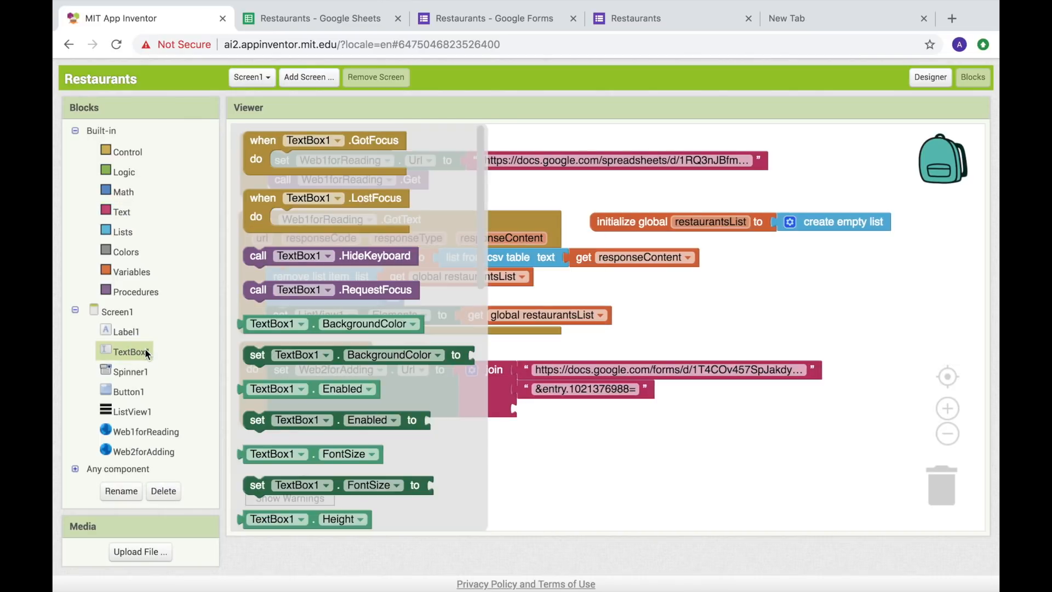
scroll("down", 3)
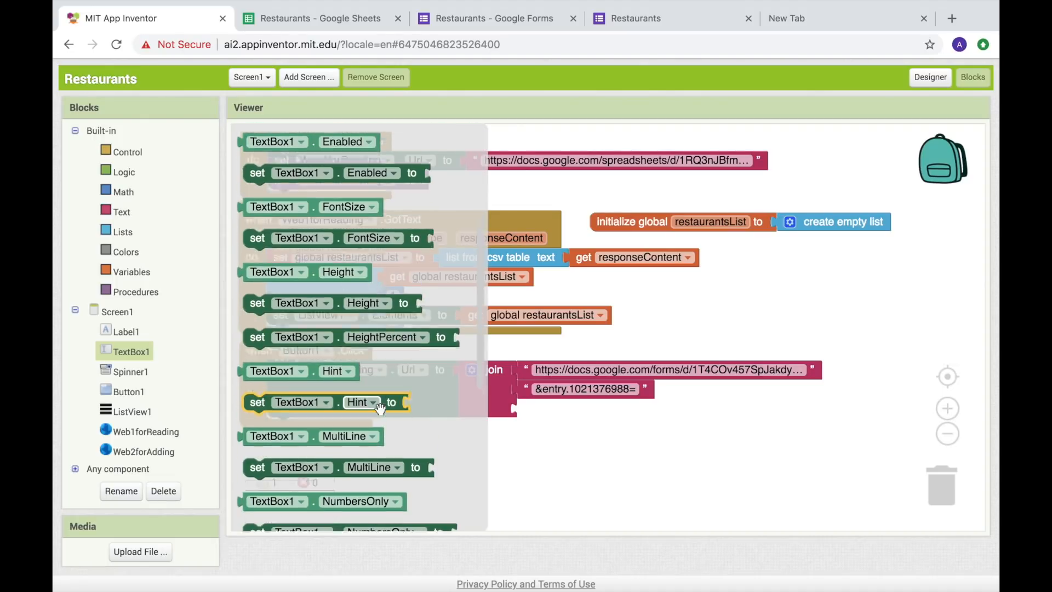
scroll("down", 3)
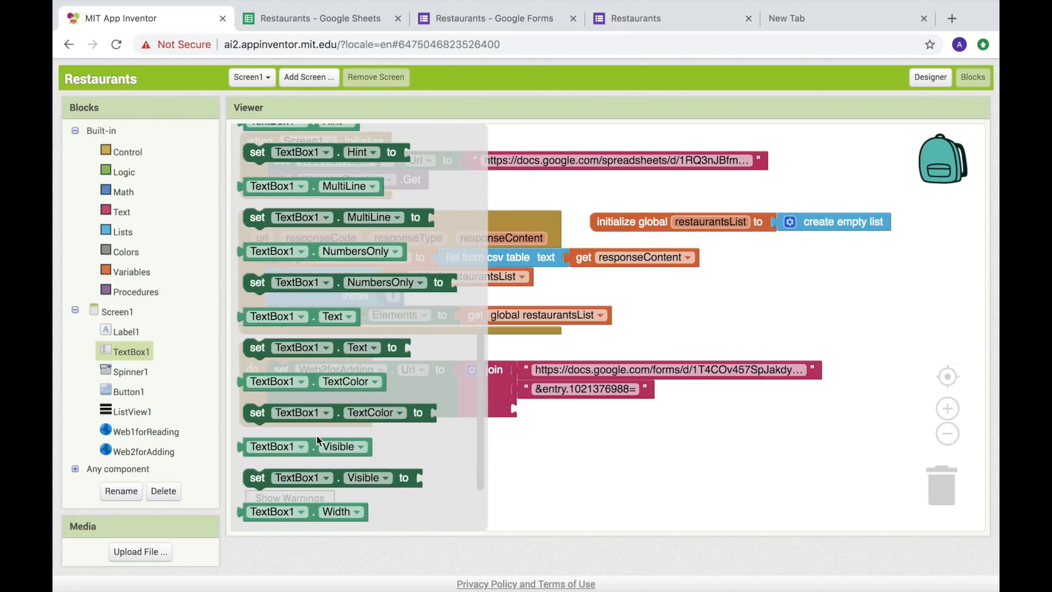
left_click(471, 371)
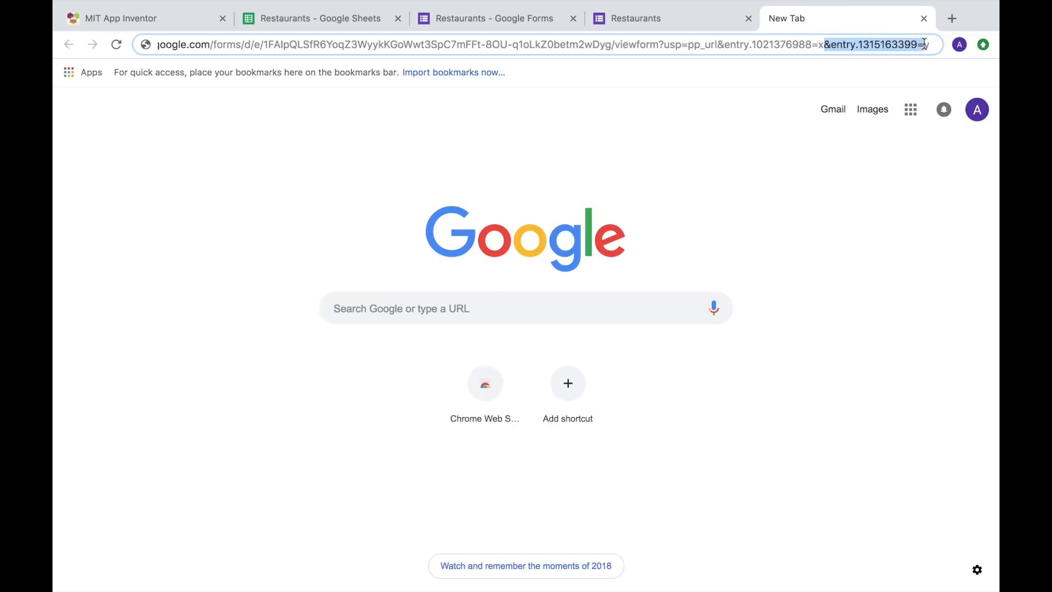
left_click(124, 18)
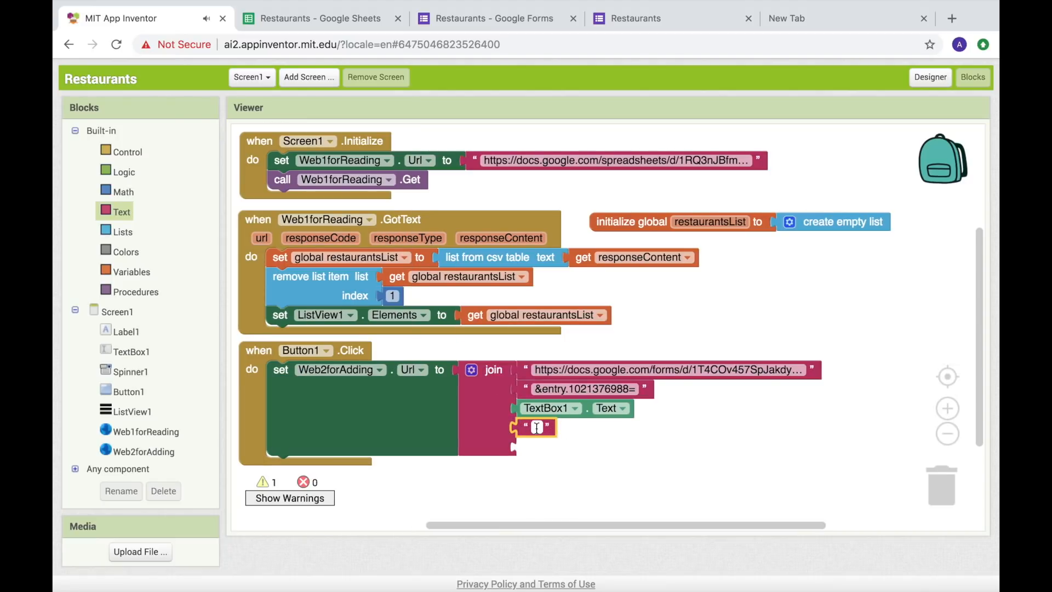
- Add '&entry.1315163399=' and Spinner1.Selection to the join, then call Web2forAdding.Get
type("&entry.1315163399=")
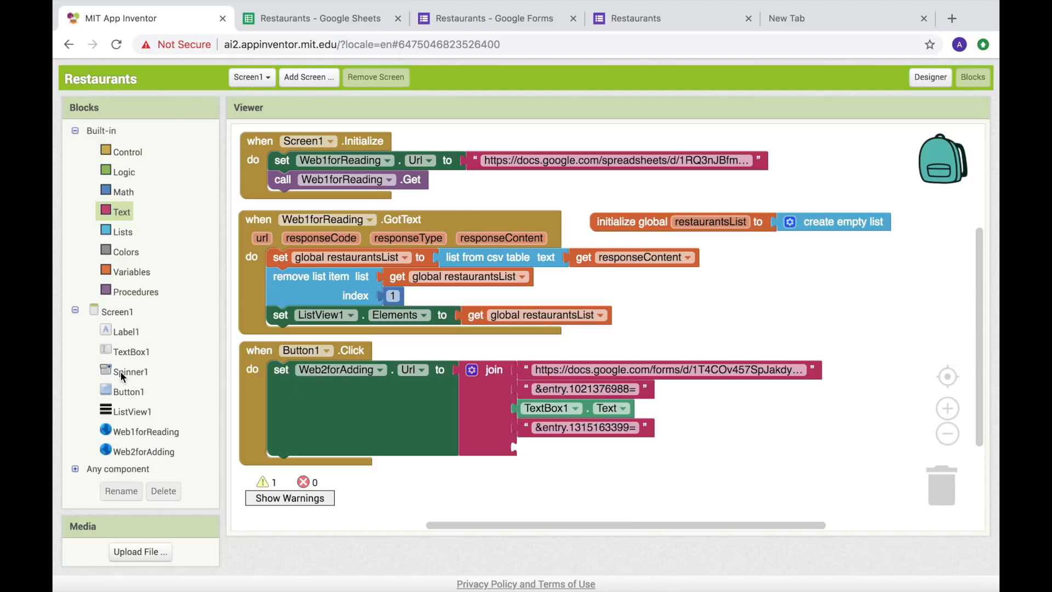
left_click(130, 371)
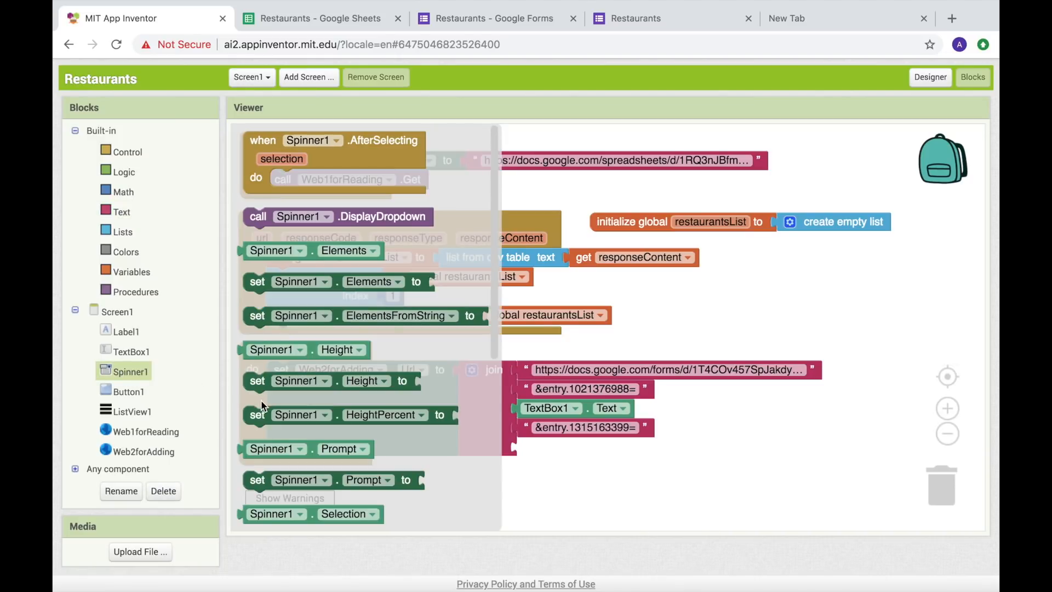
scroll("down", 3)
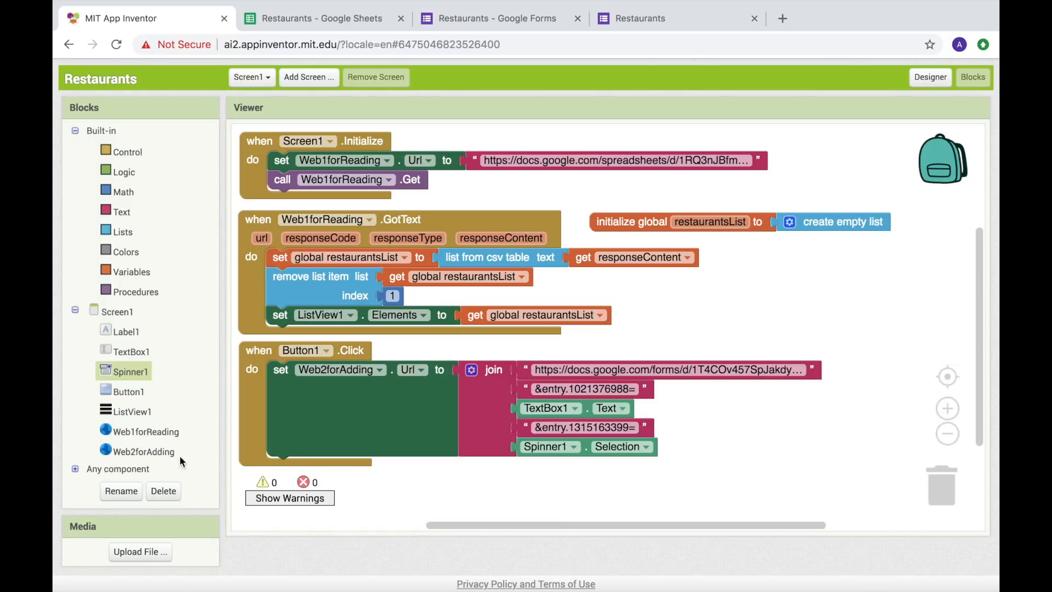
left_click(144, 451)
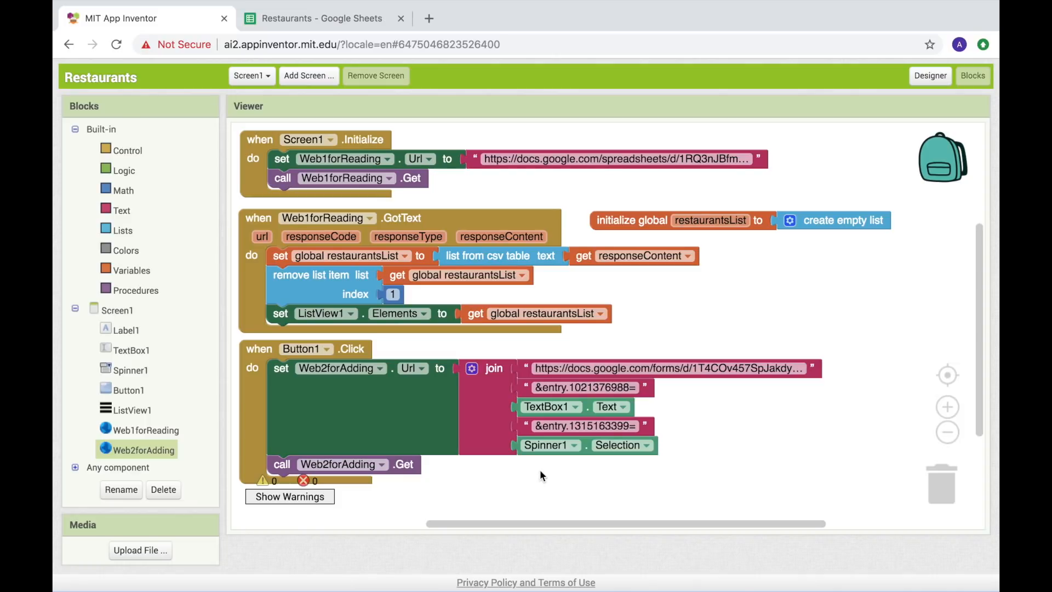
mouse_move(145, 455)
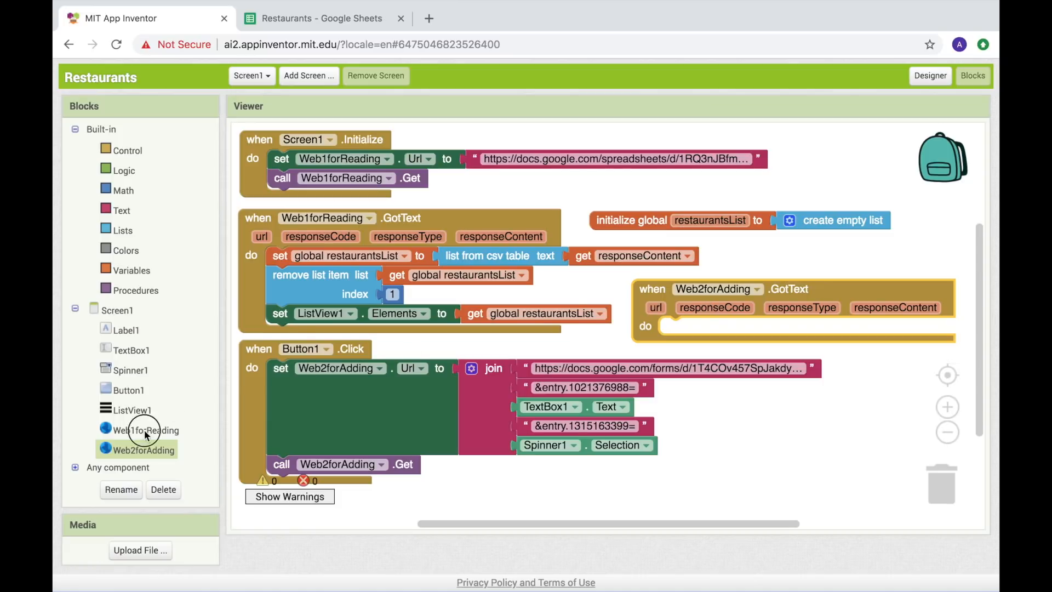
- Place call Web1forReading.Get inside when Web2forAdding.GotText to reload the list
left_click(145, 430)
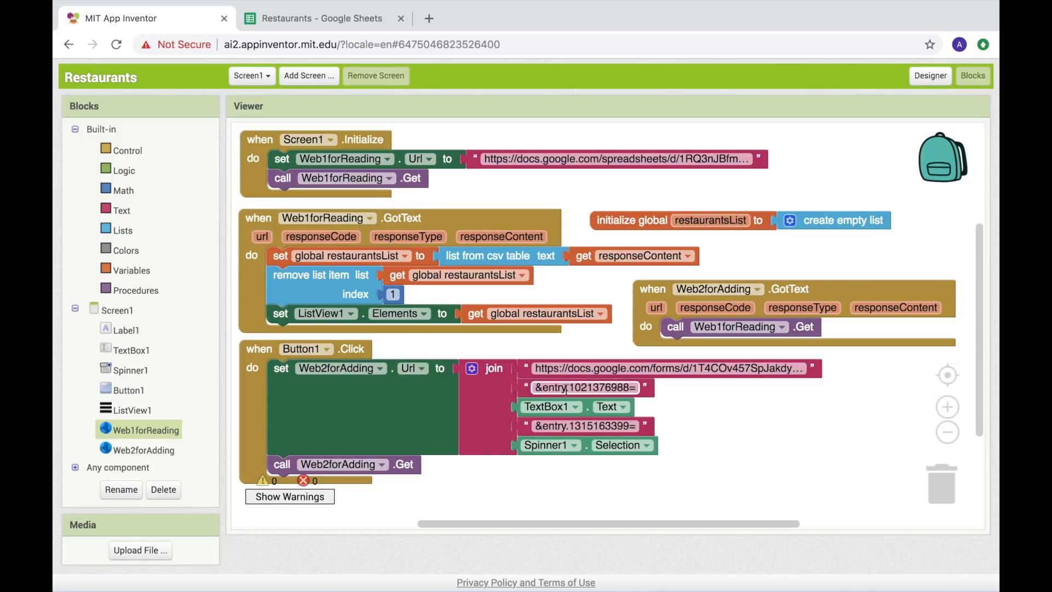
left_click(583, 387)
type("?")
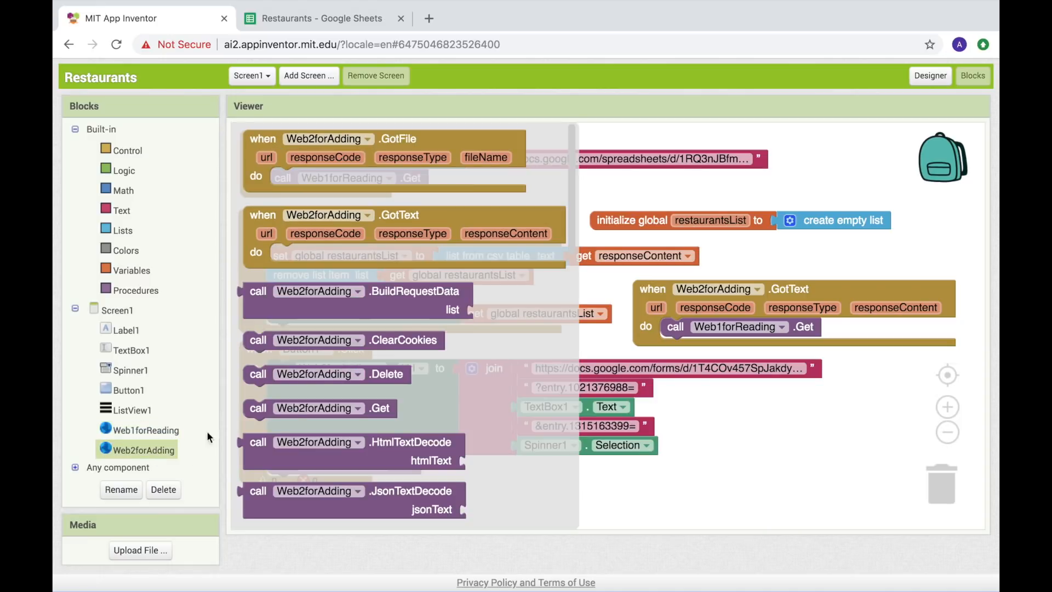
scroll("down", 3)
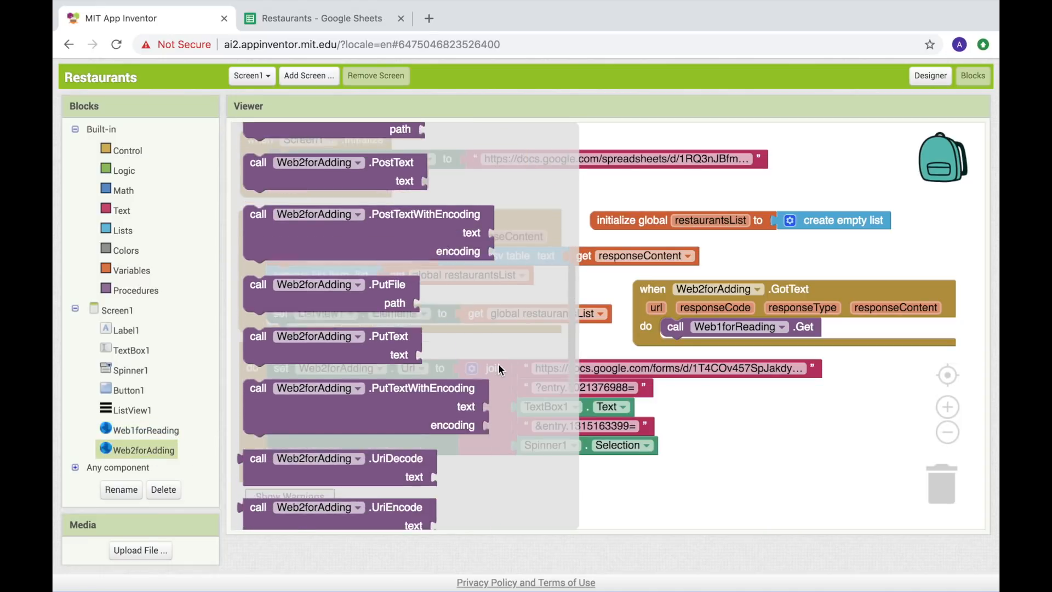
scroll("down", 3)
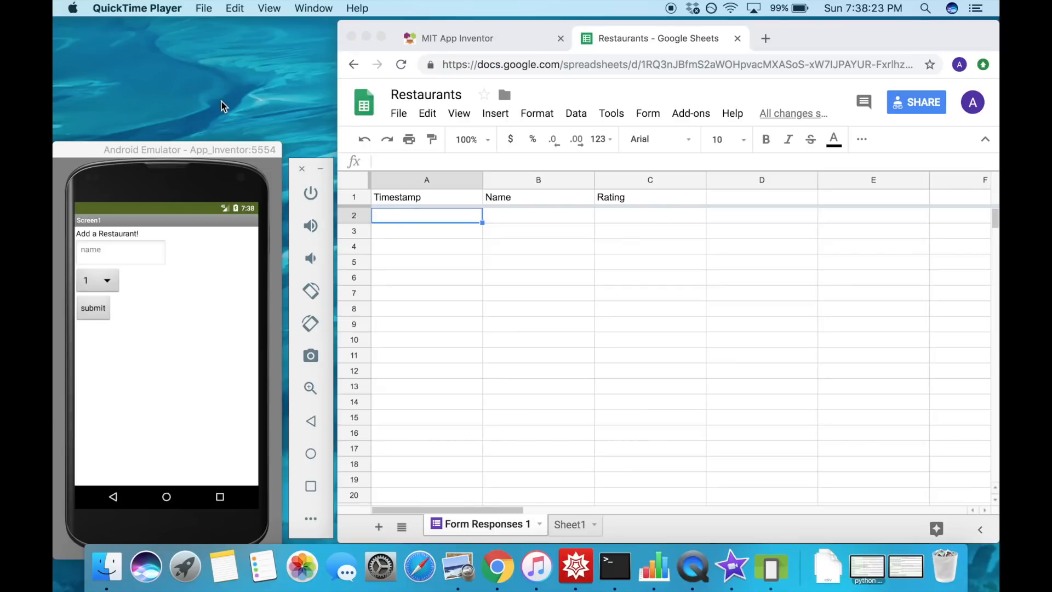
- In the emulator app, submit restaurant 'McDonald' with a rating of 5
left_click(120, 250)
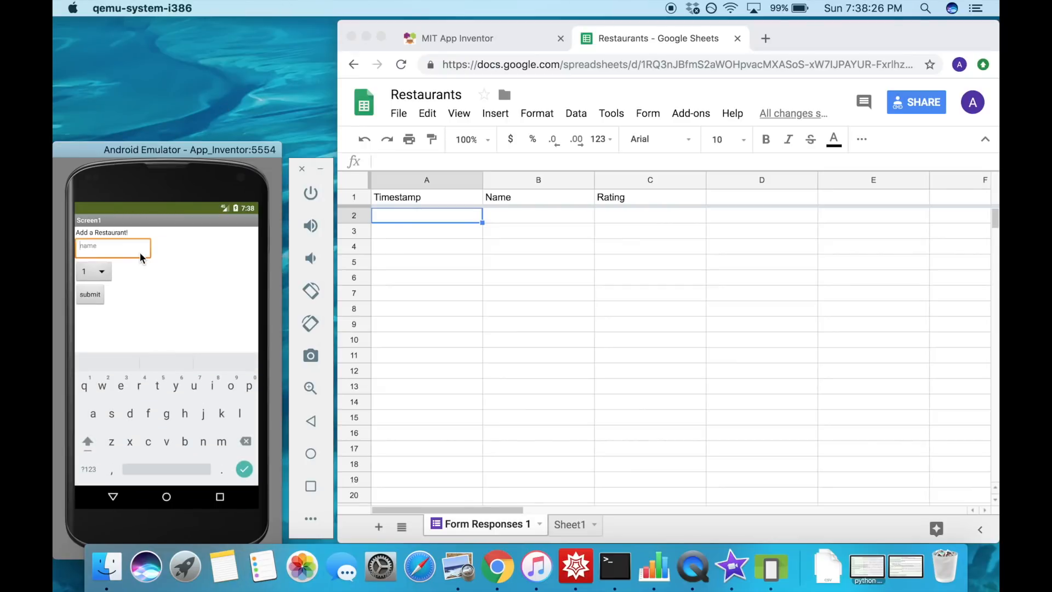
type("McDonald's")
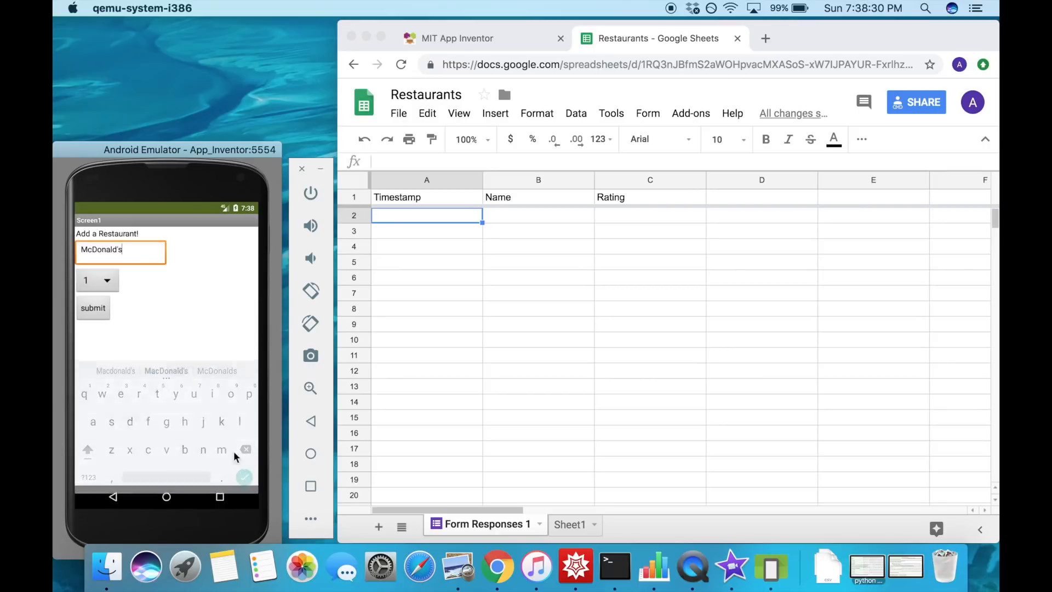
left_click(97, 280)
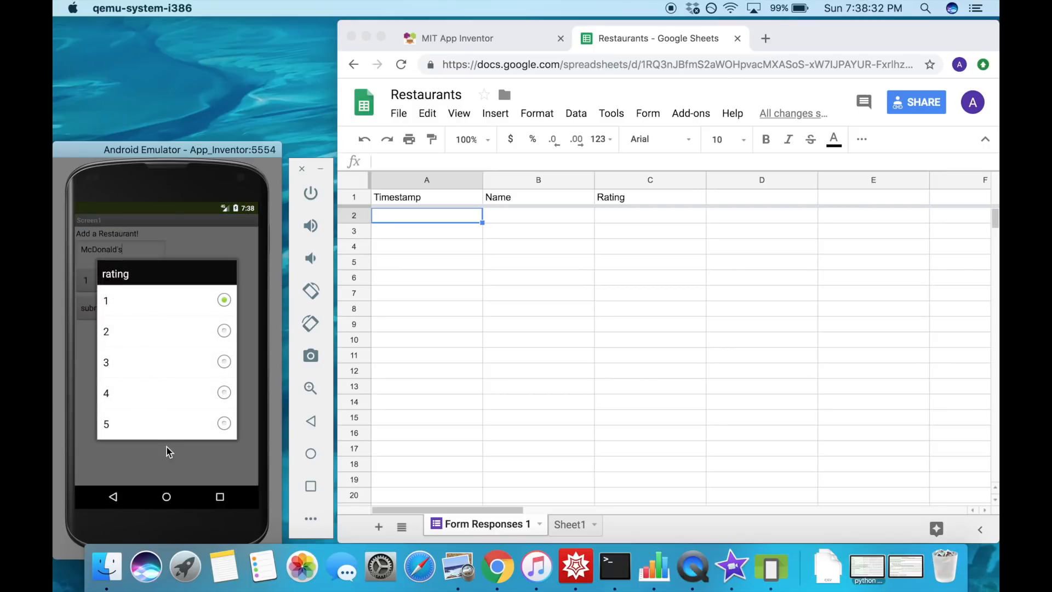
left_click(105, 424)
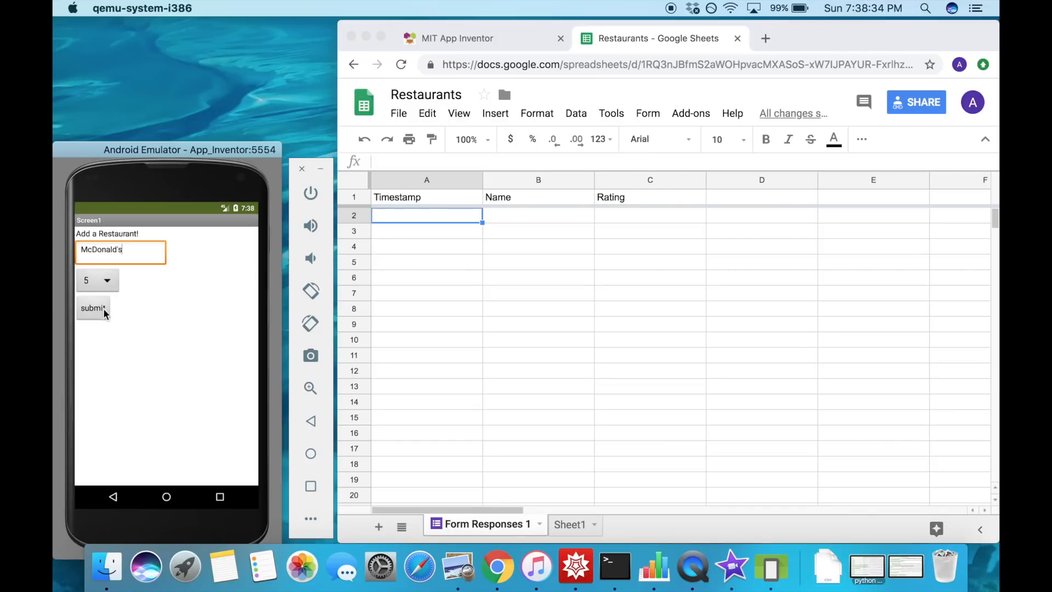
left_click(93, 308)
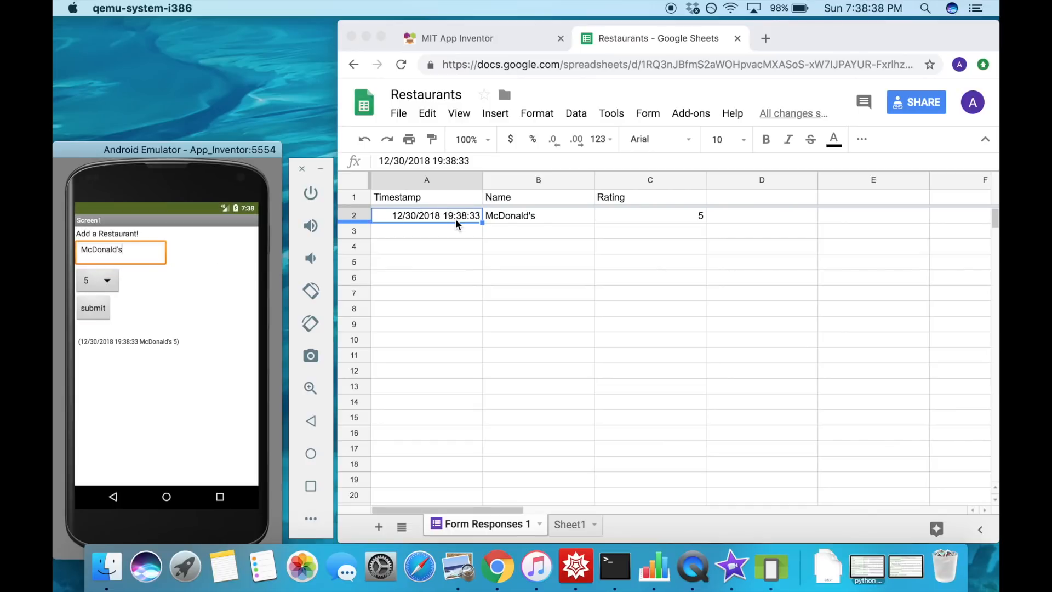
mouse_move(162, 350)
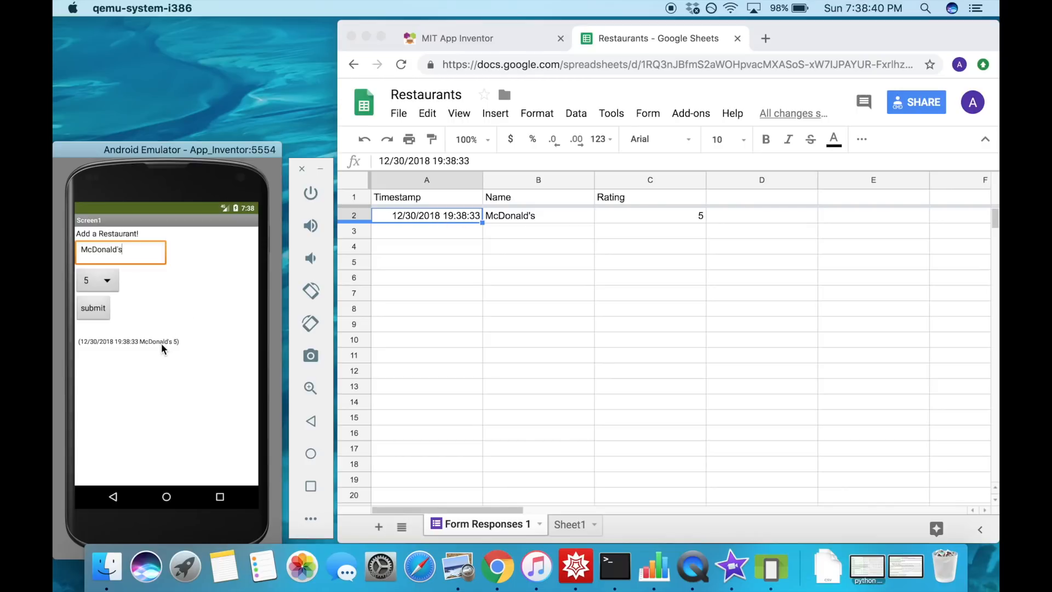